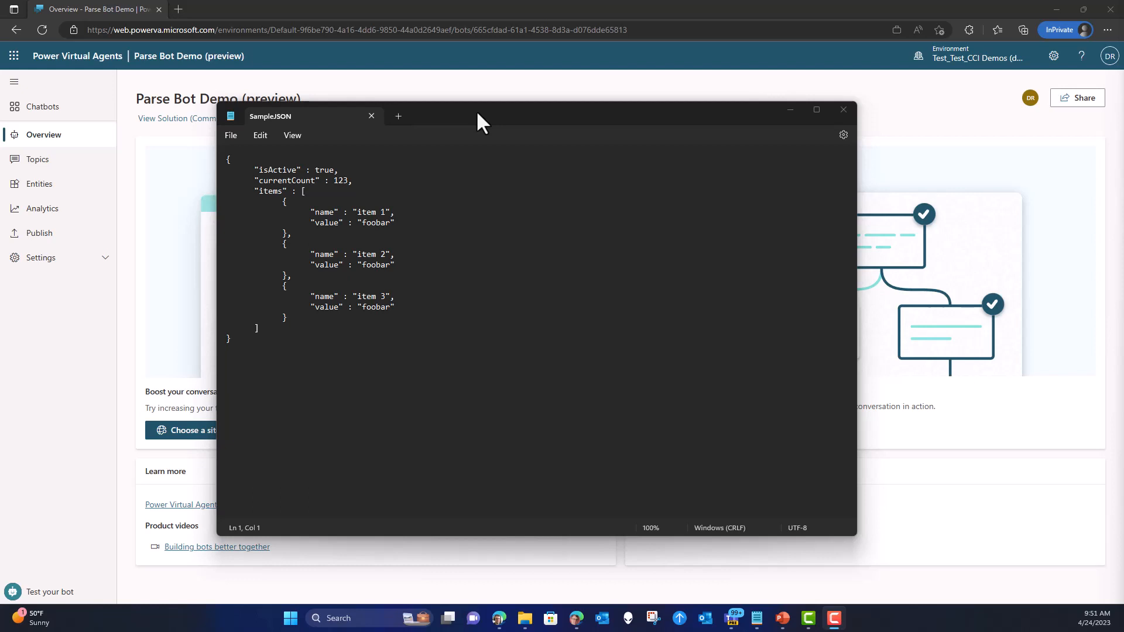
mouse_move(249, 341)
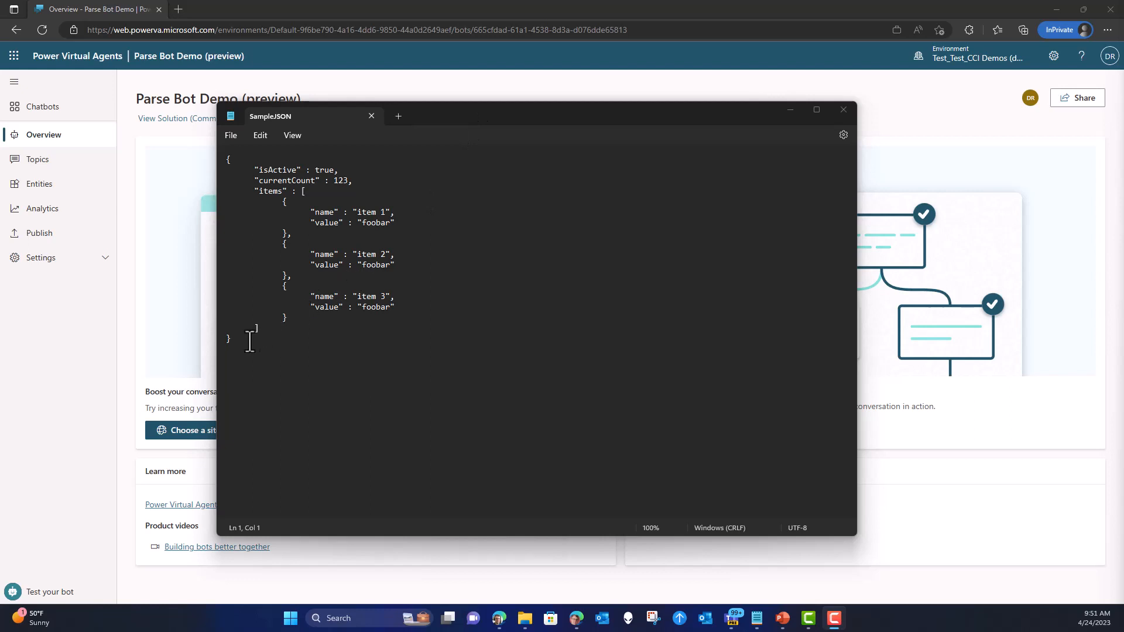
Select all of the SampleJSON text in Notepad for copying.
key("ctrl+a")
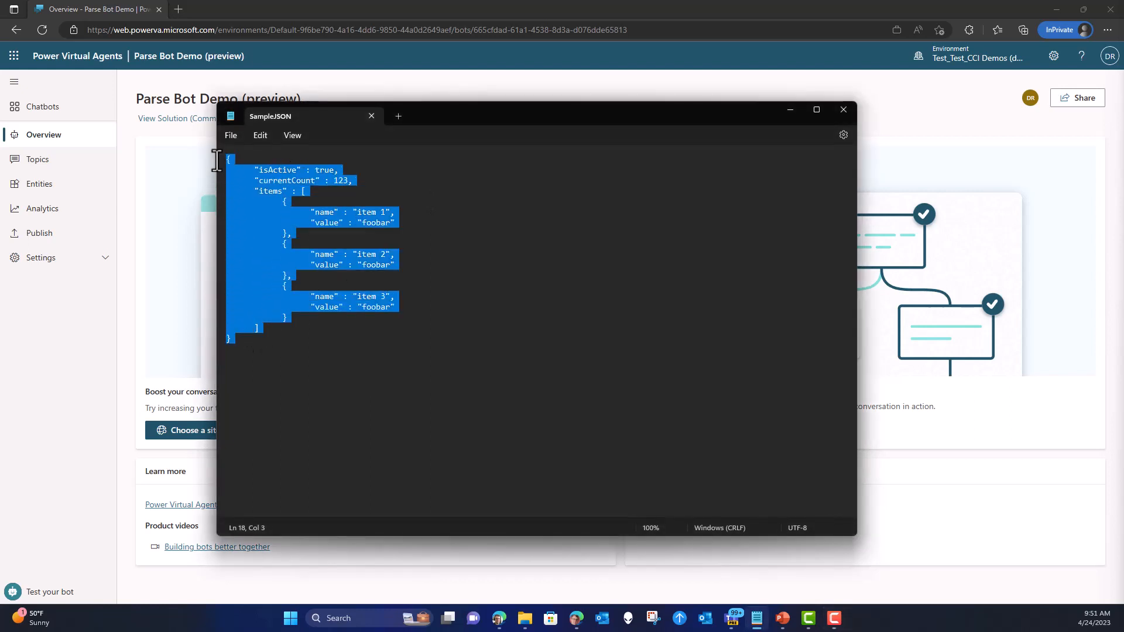
mouse_move(326, 165)
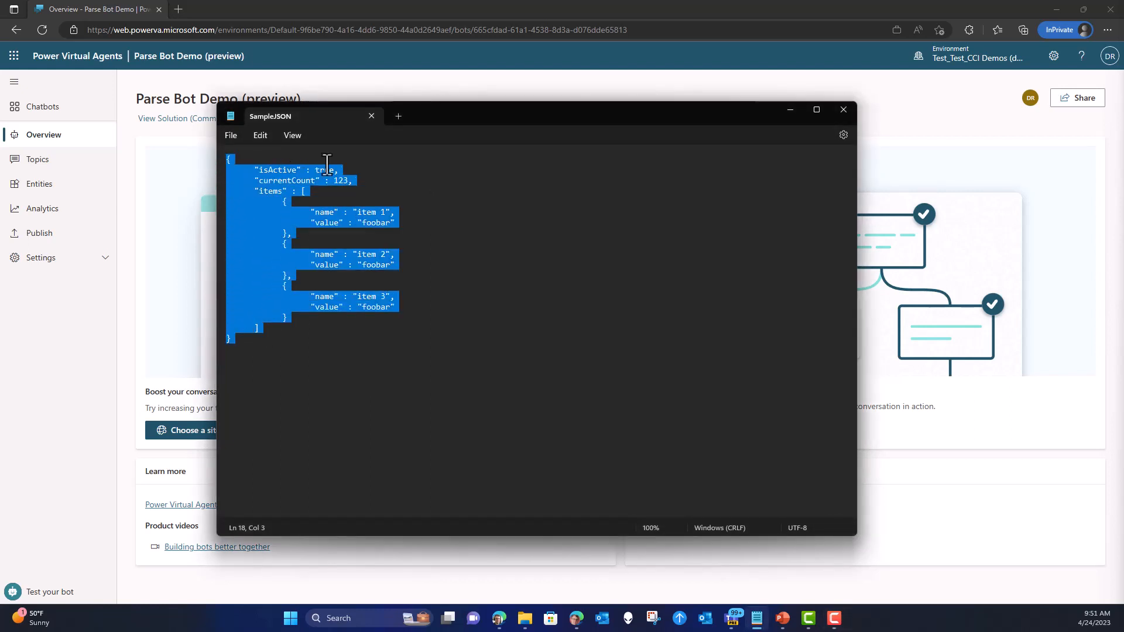
mouse_move(334, 375)
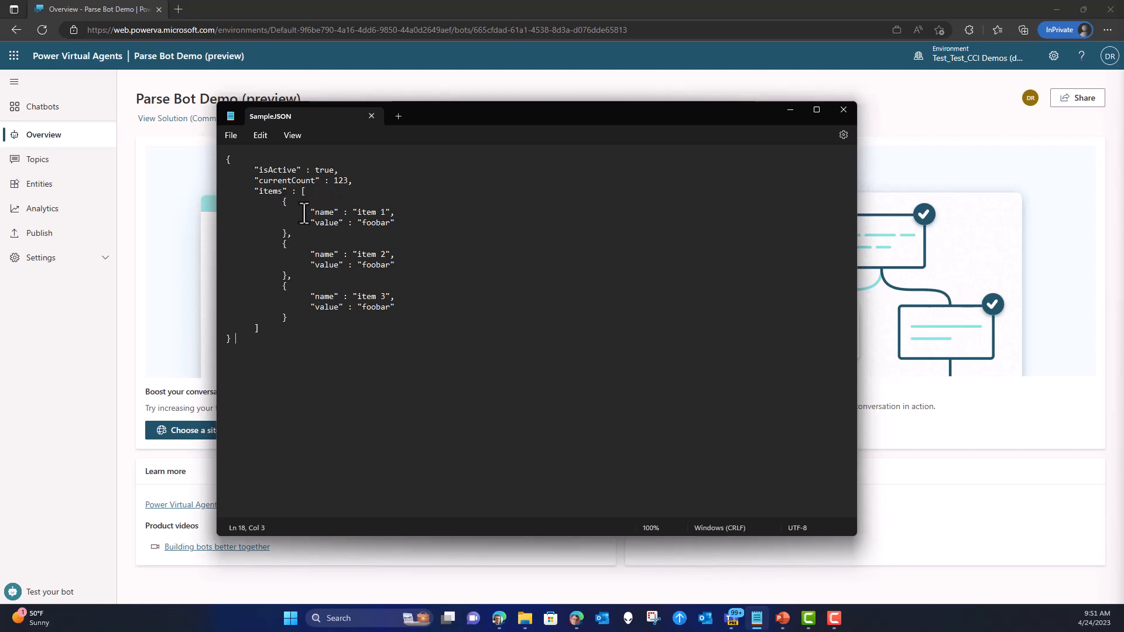
mouse_move(790, 110)
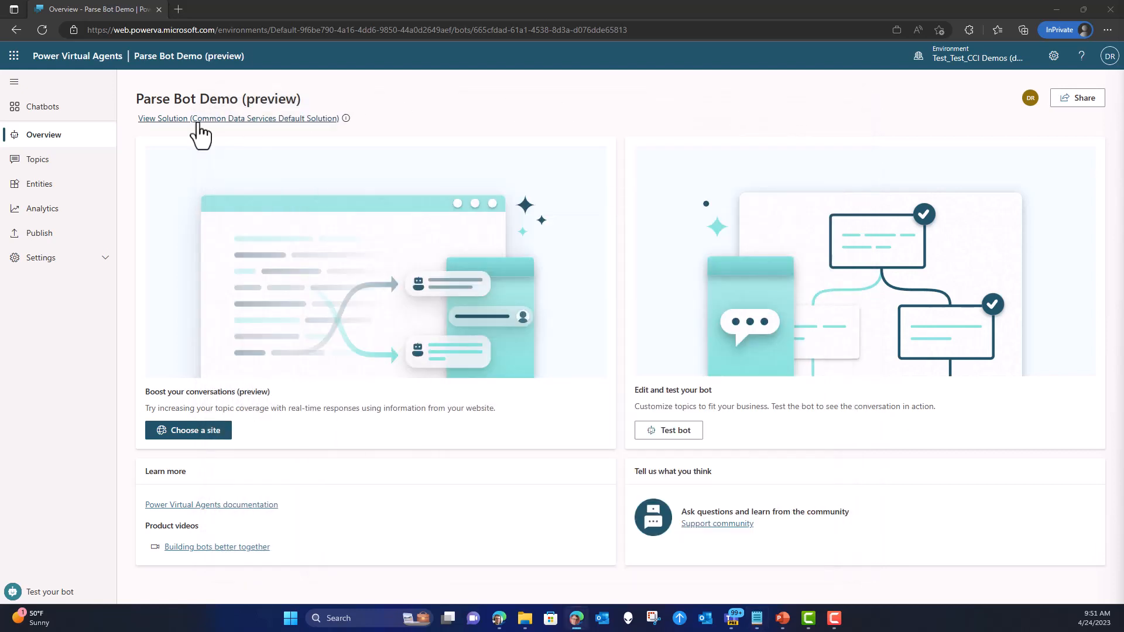
mouse_move(236, 165)
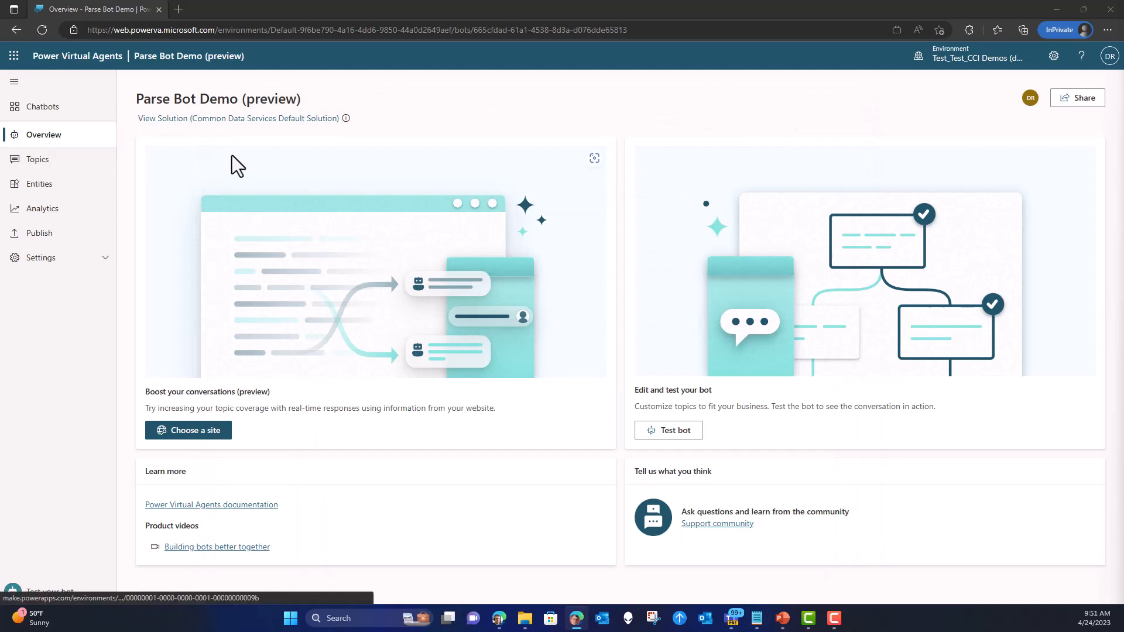
mouse_move(159, 83)
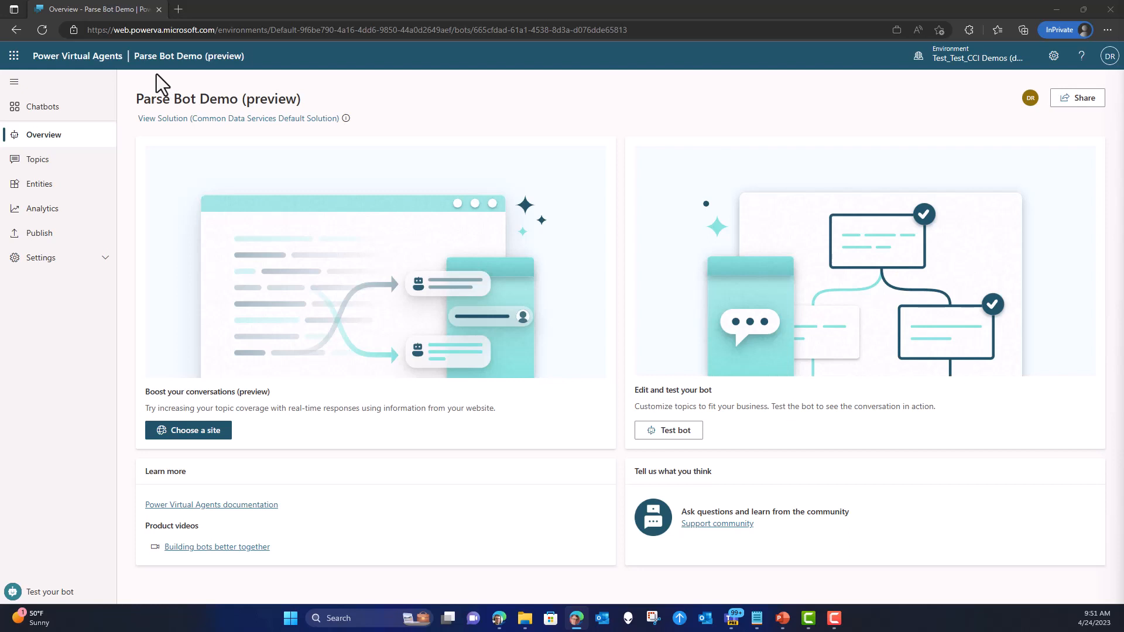
Go to the Parse Bot Demo Topics list and show the New topic options.
left_click(37, 159)
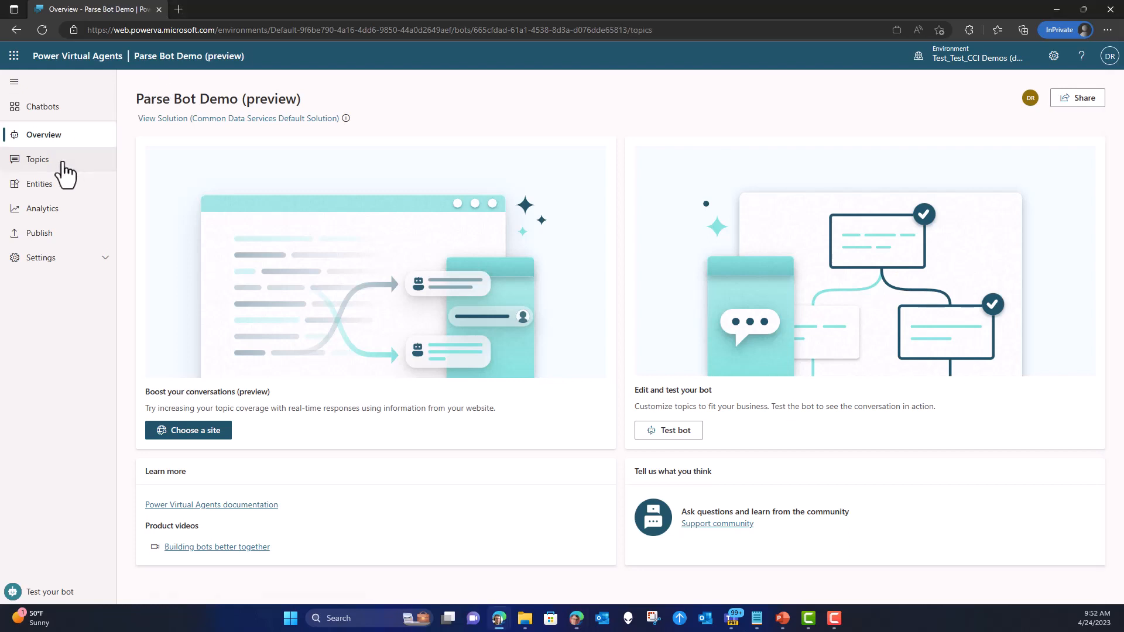
left_click(37, 160)
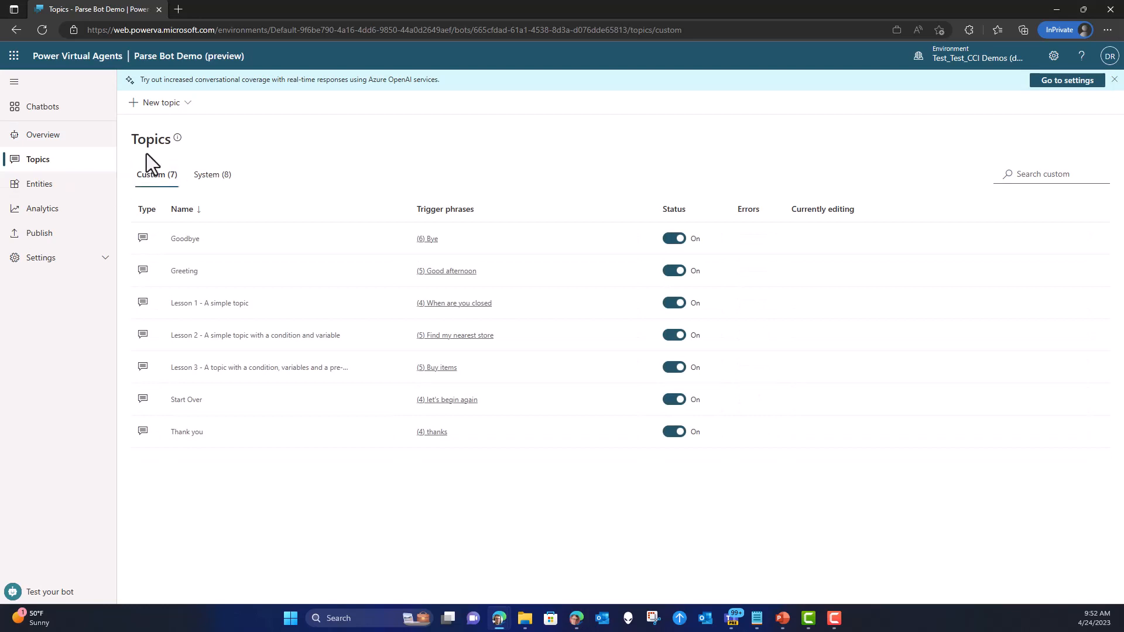
mouse_move(159, 102)
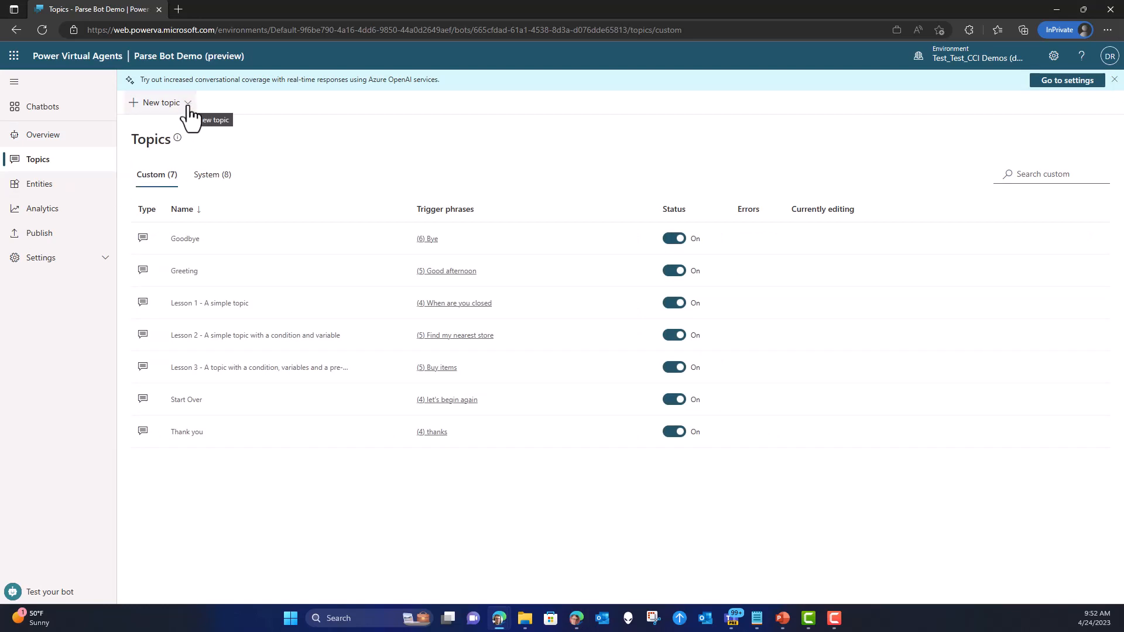
left_click(160, 102)
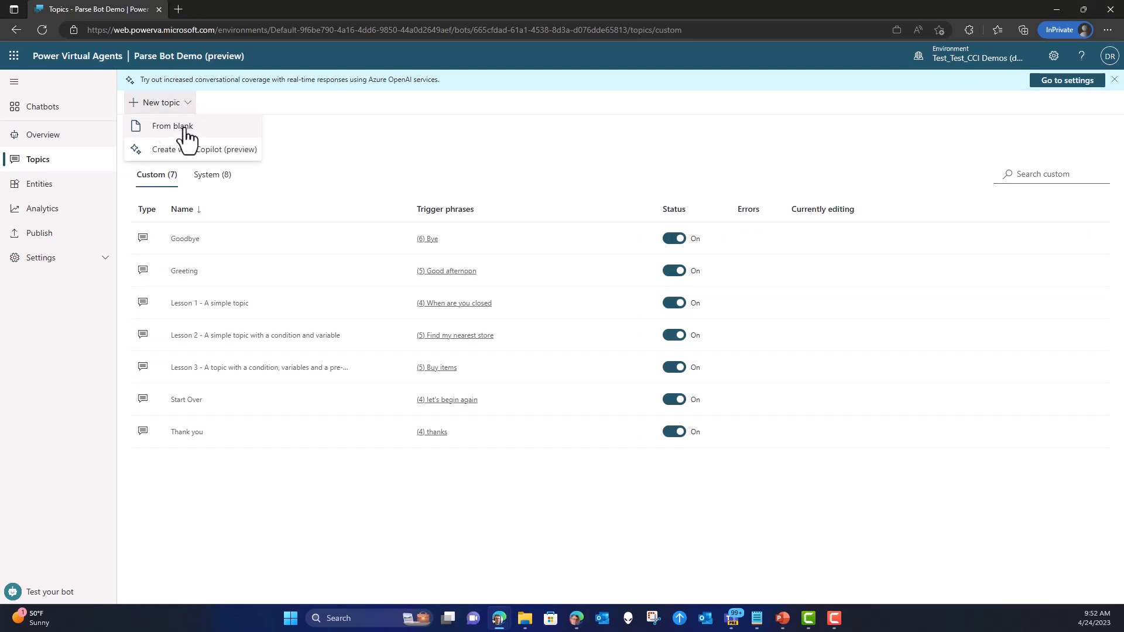
mouse_move(193, 138)
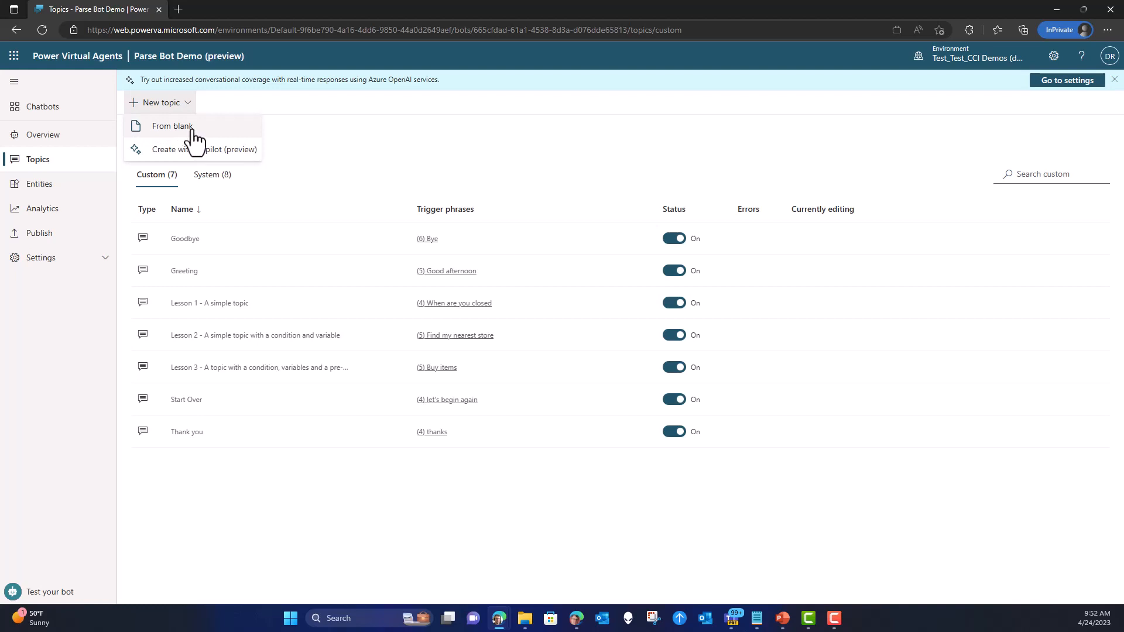
Start a topic from blank and add 'Demo' as its trigger phrase.
left_click(172, 127)
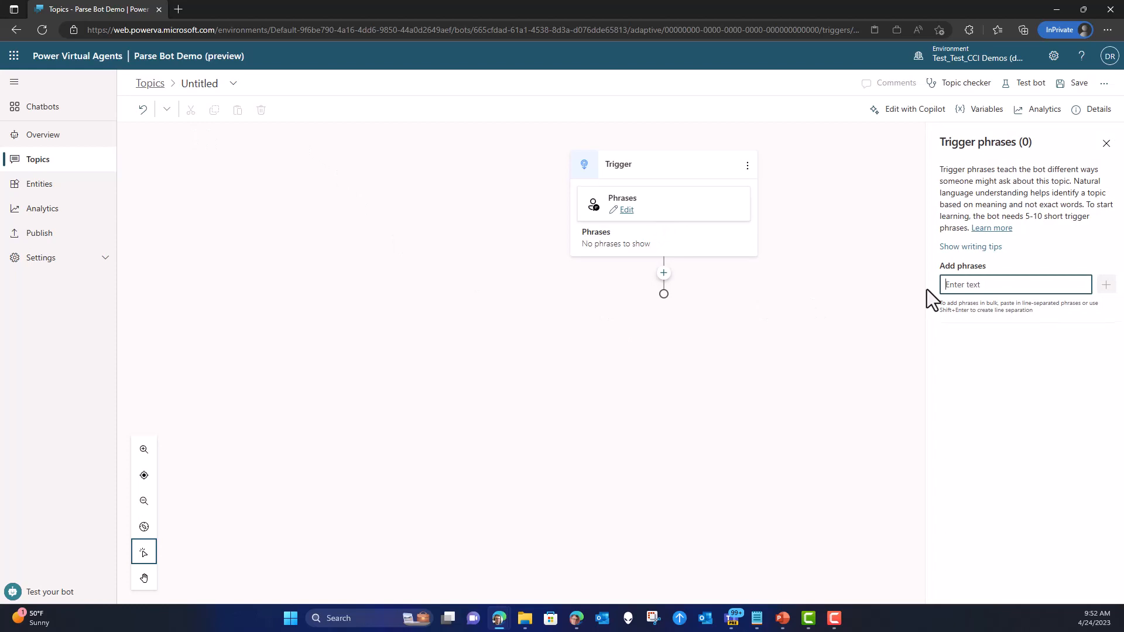
type("D")
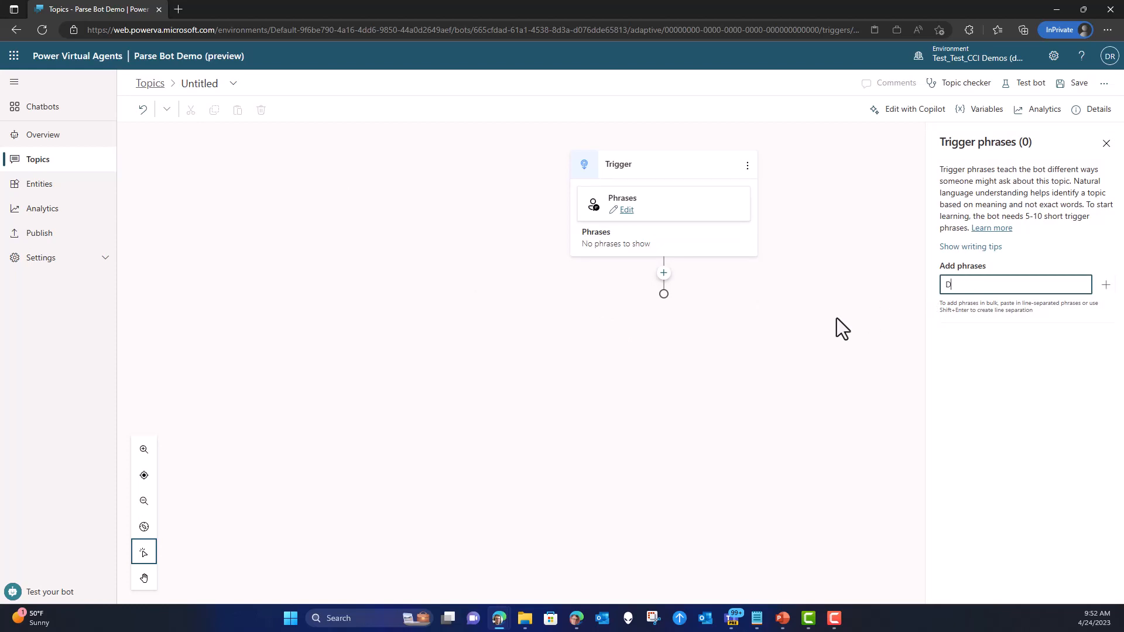
type("e")
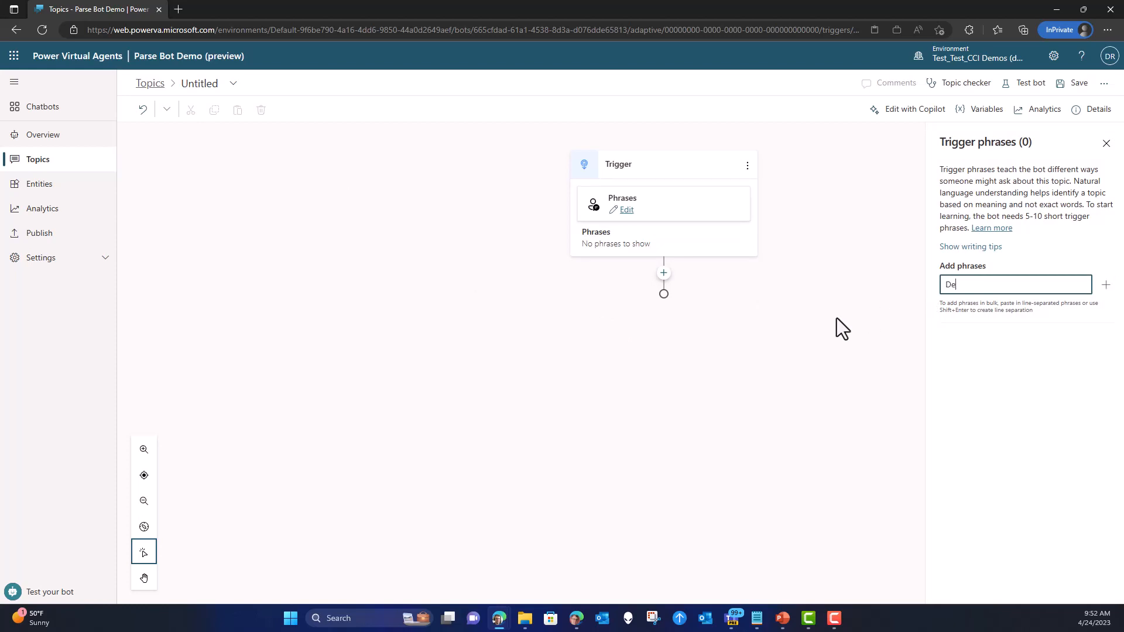
type("mo")
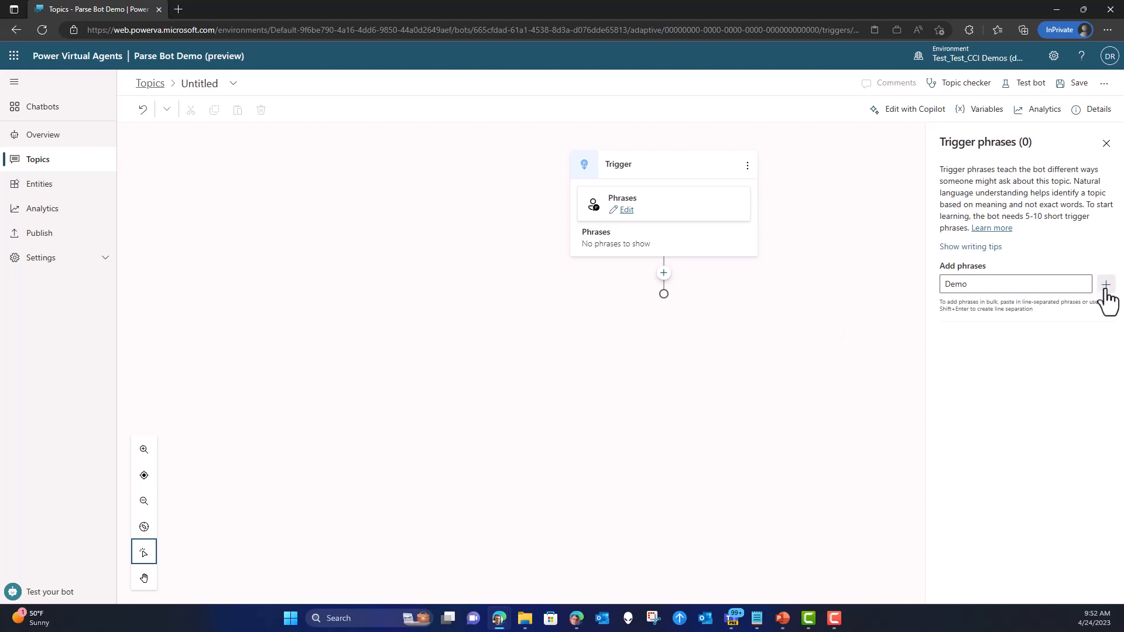
left_click(1105, 284)
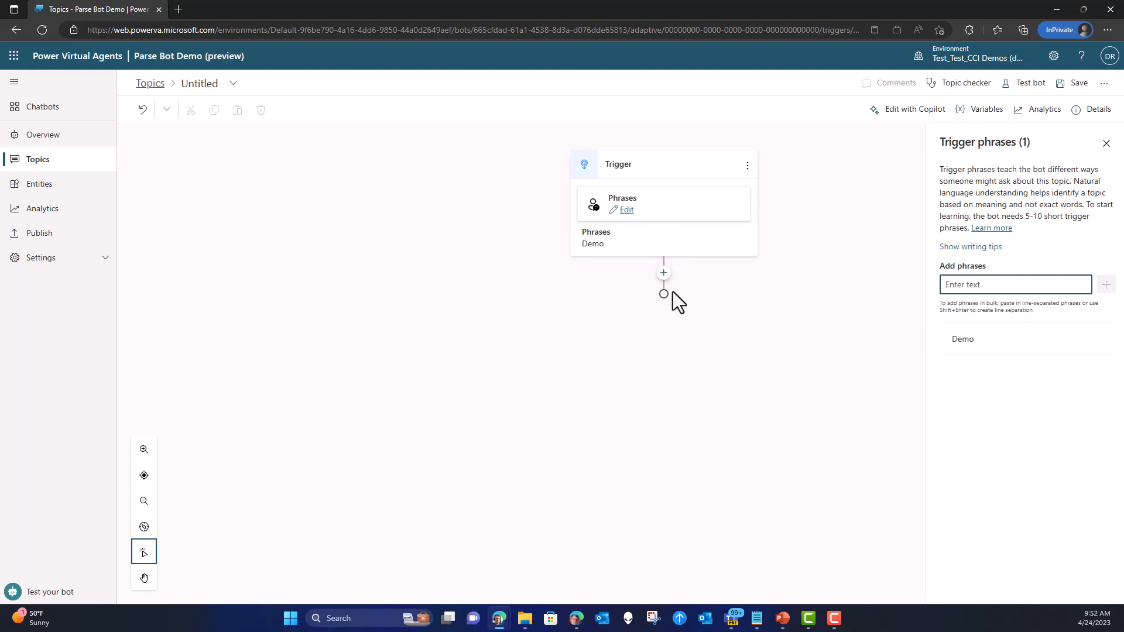
Add a Set Variable Value step after the trigger assigning the JSON to new variable SampleJSON.
left_click(662, 274)
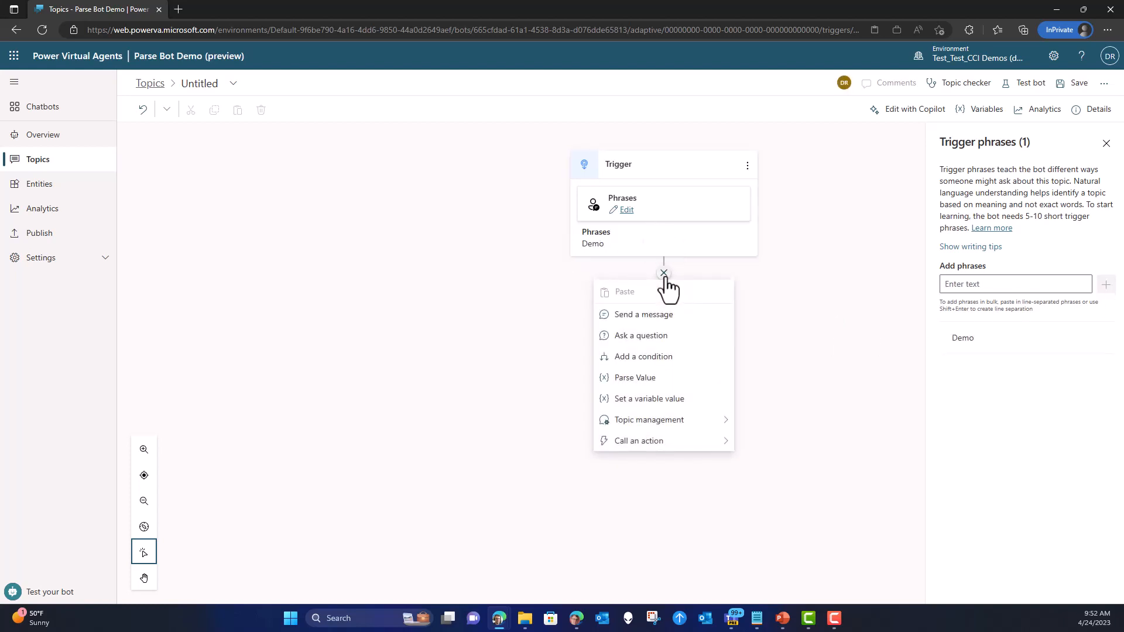
mouse_move(666, 399)
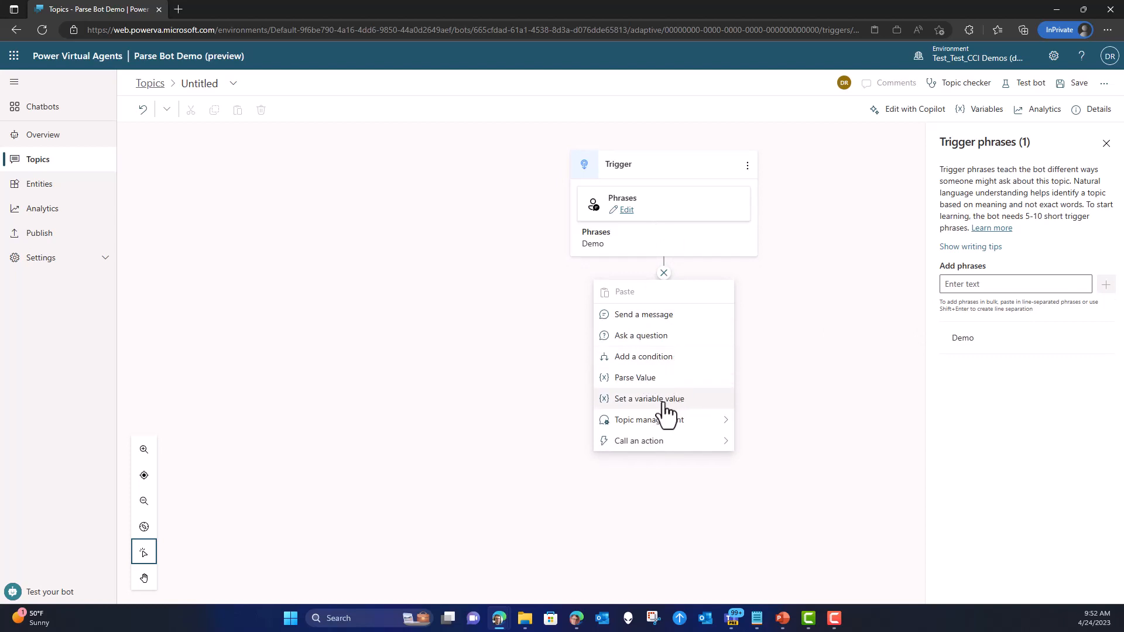
left_click(648, 399)
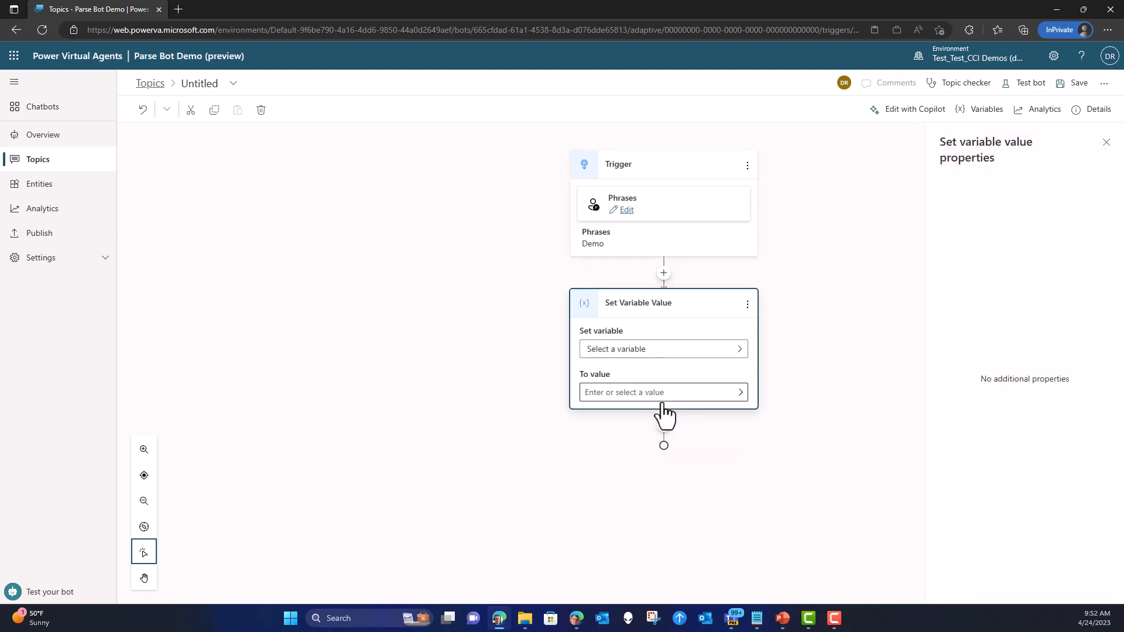
left_click(660, 349)
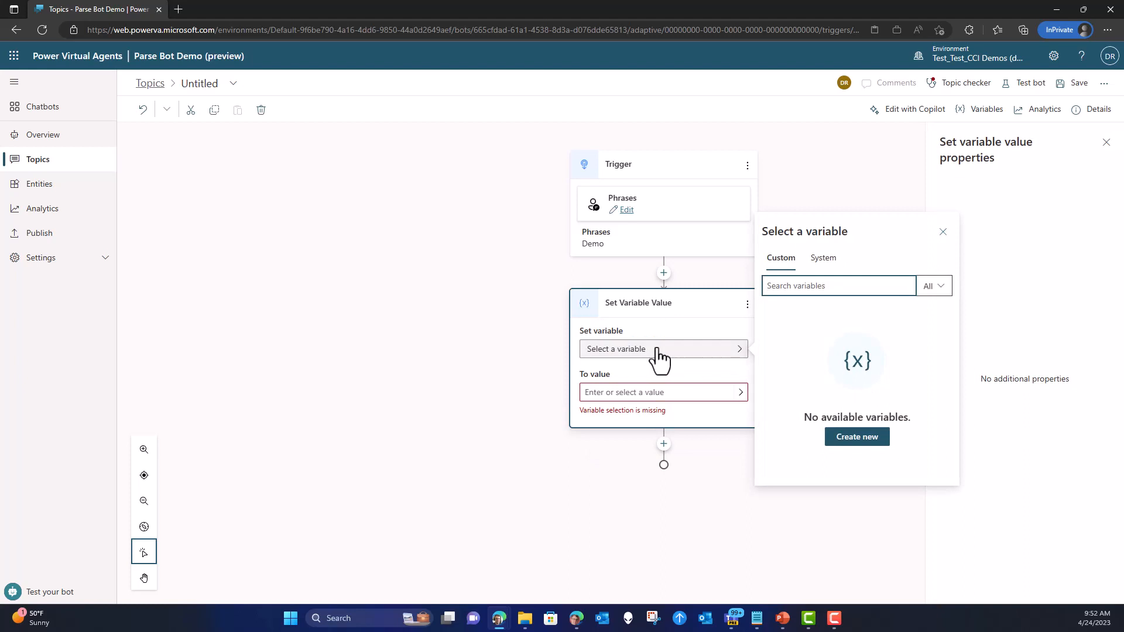
left_click(856, 437)
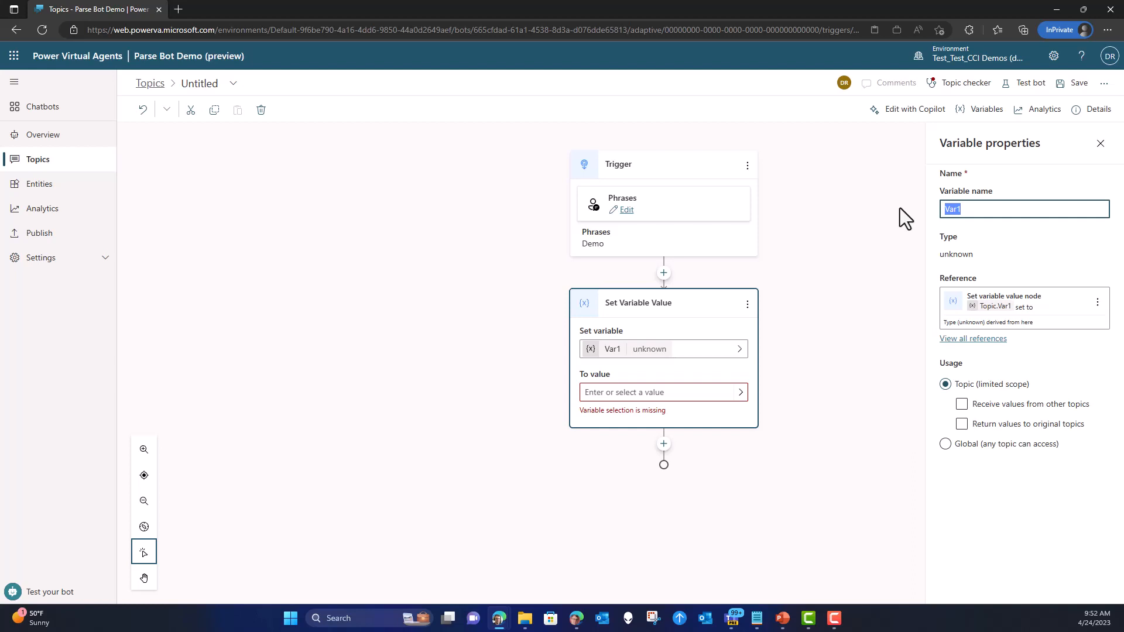
type("Sample")
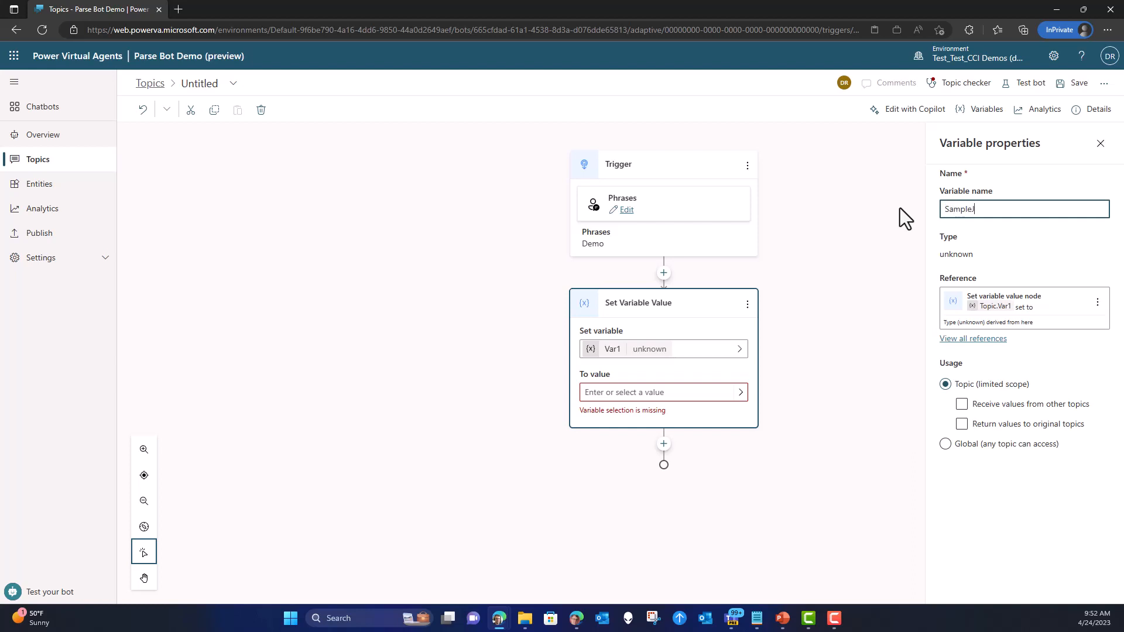
type("JSON")
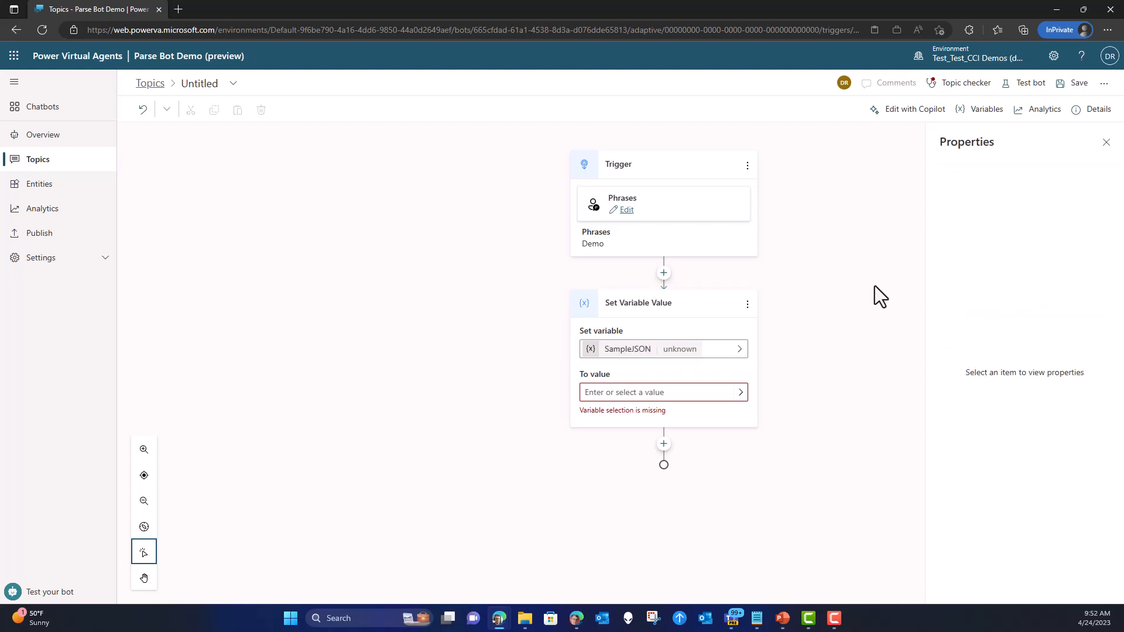
mouse_move(660, 392)
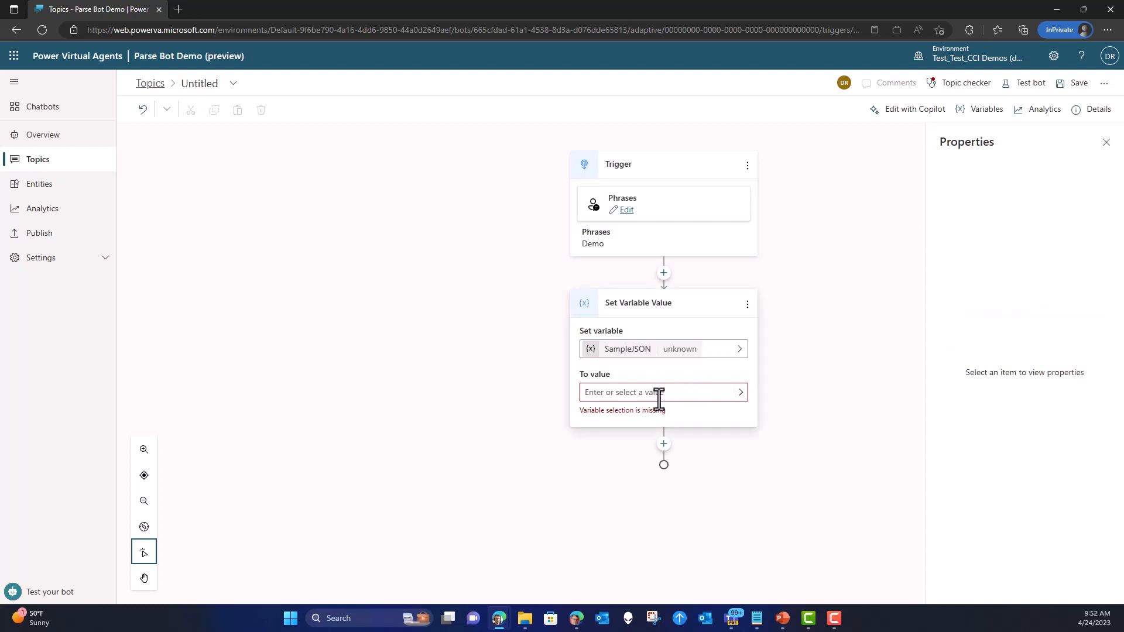
left_click(638, 303)
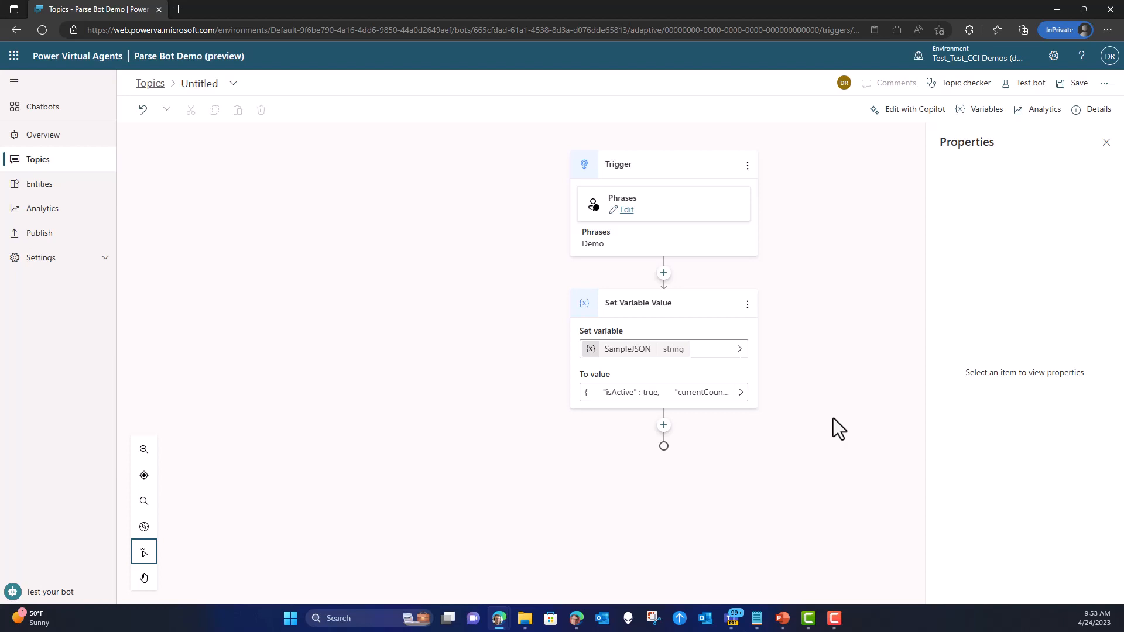
mouse_move(720, 459)
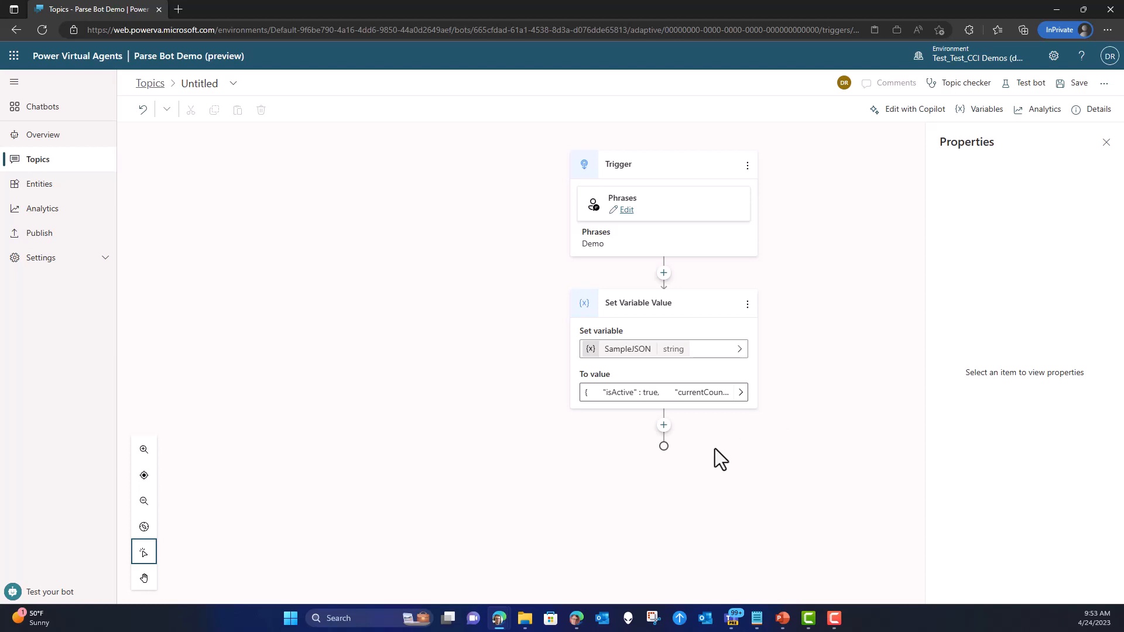
mouse_move(679, 446)
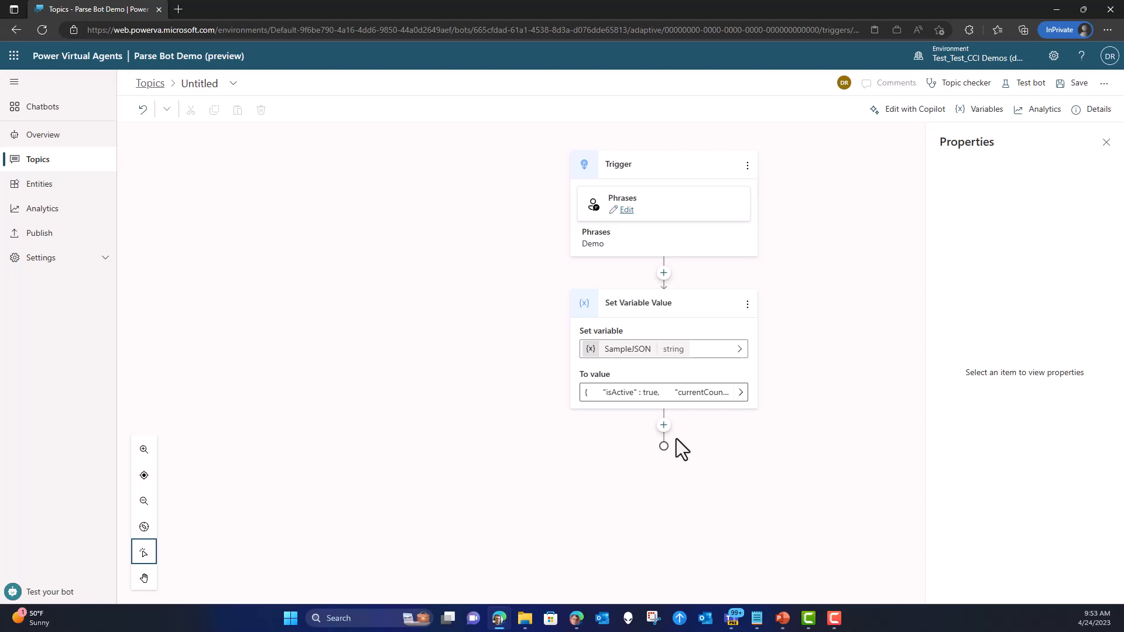
mouse_move(663, 424)
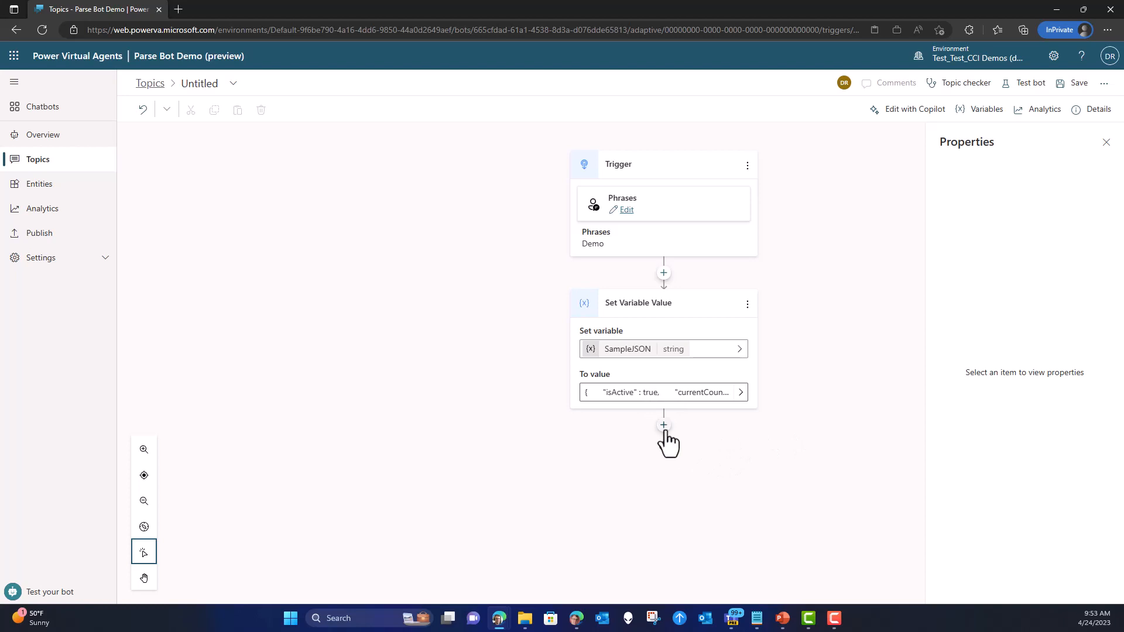
Add a Parse Value step parsing SampleJSON with data type From sample data.
left_click(663, 425)
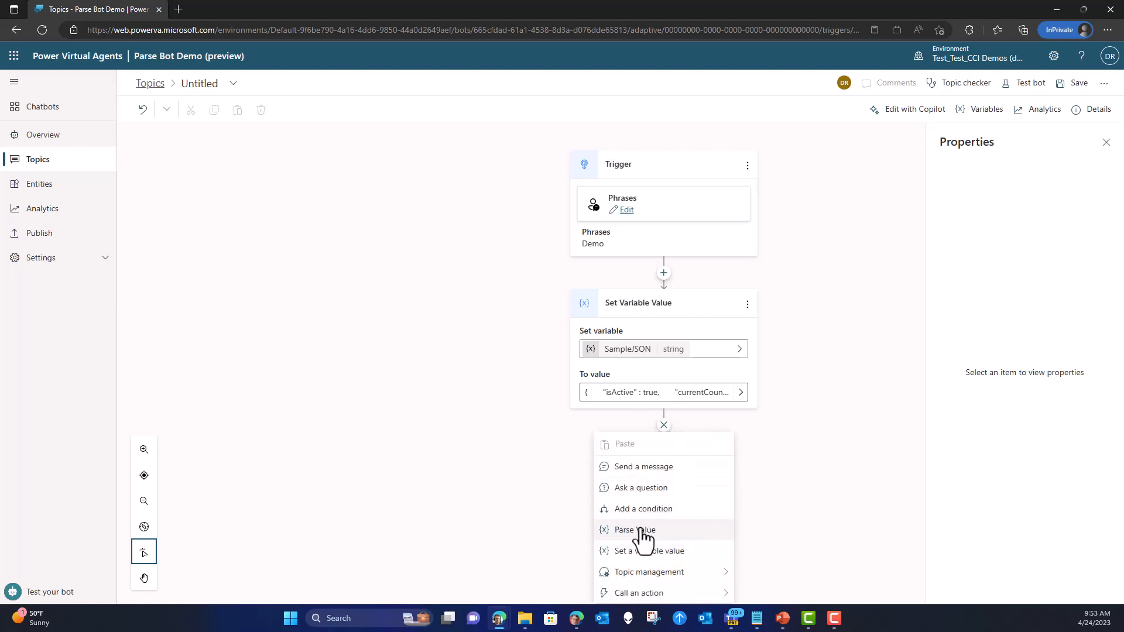
mouse_move(644, 533)
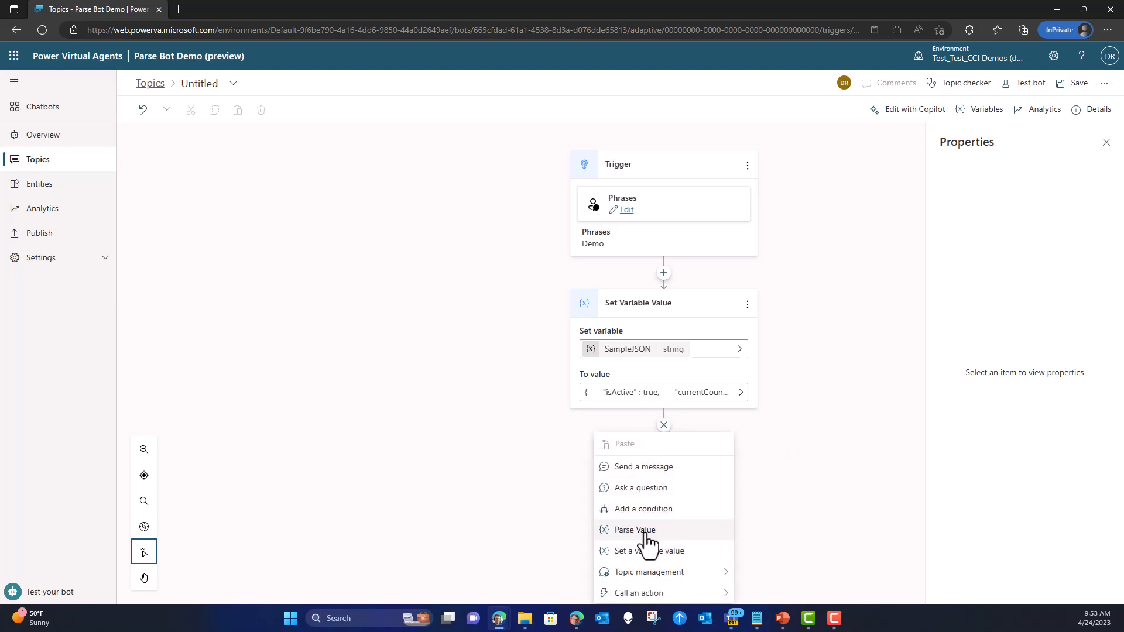
left_click(633, 530)
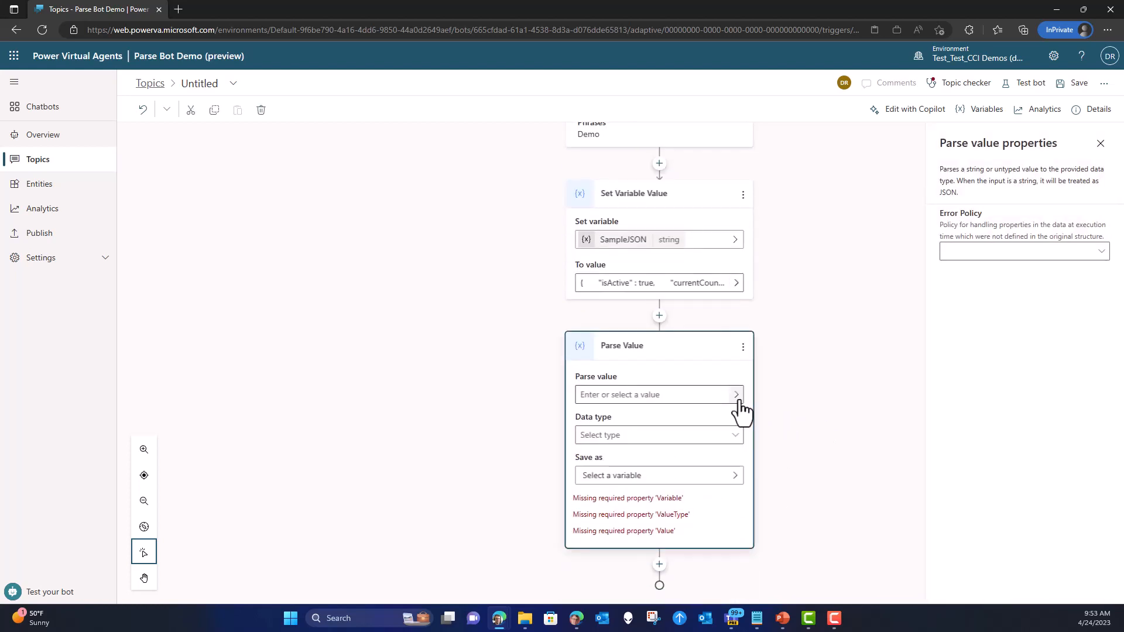
left_click(735, 394)
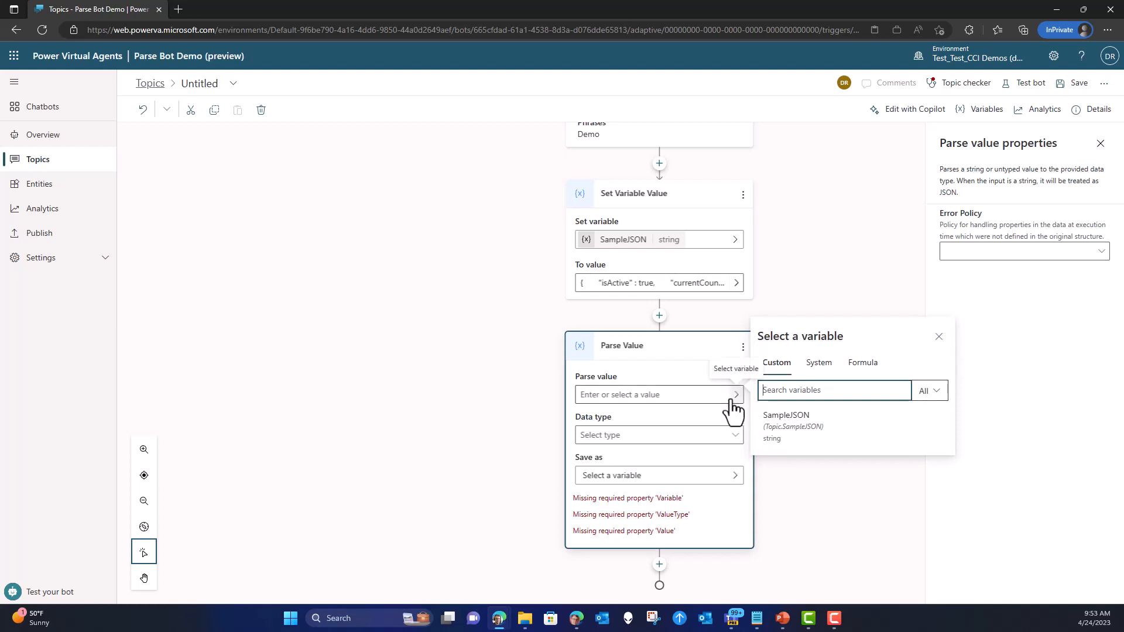
left_click(786, 426)
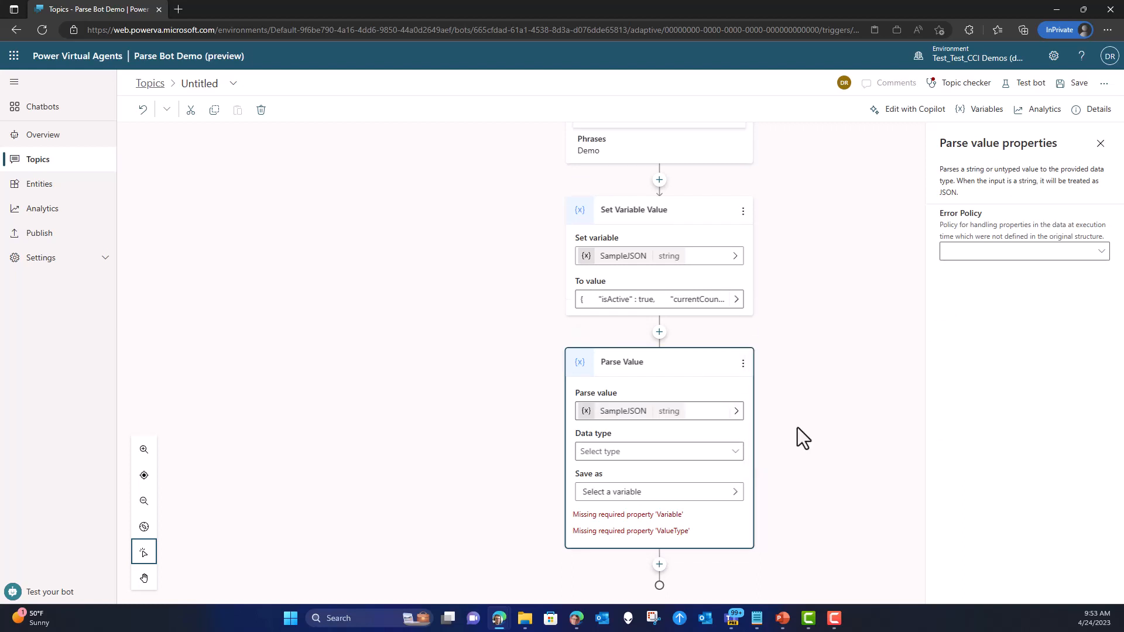
mouse_move(813, 430)
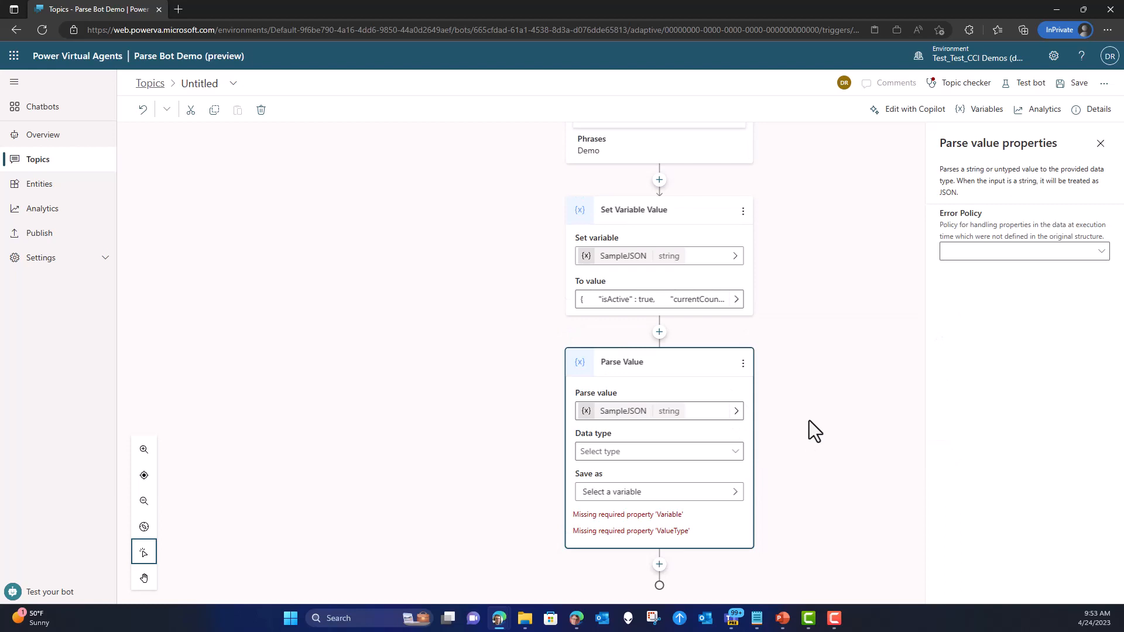
mouse_move(771, 469)
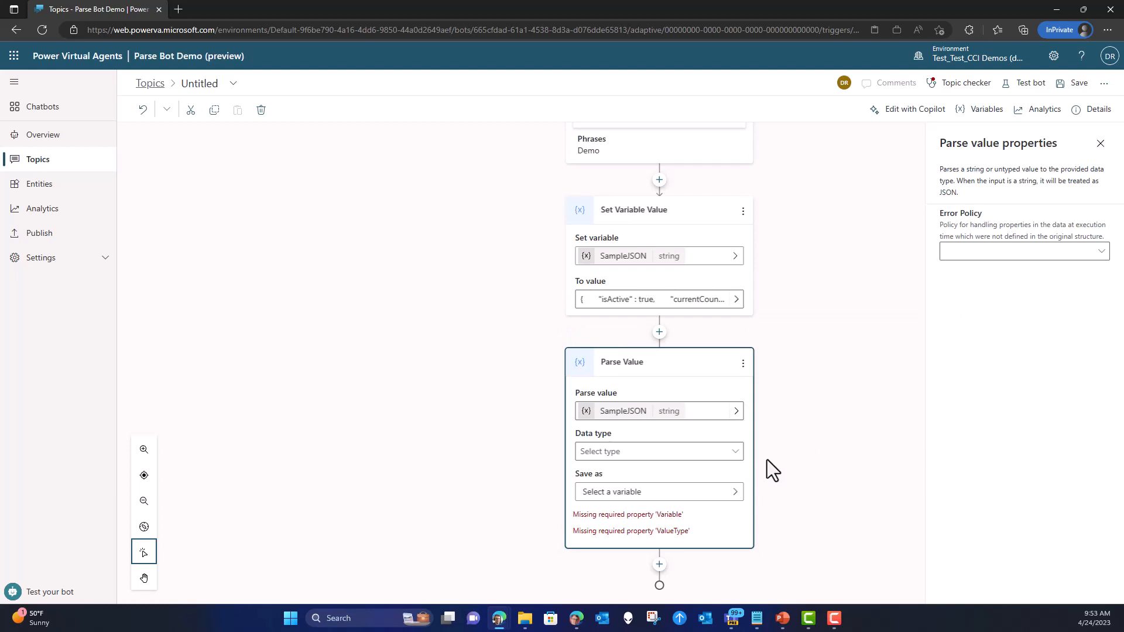
mouse_move(577, 451)
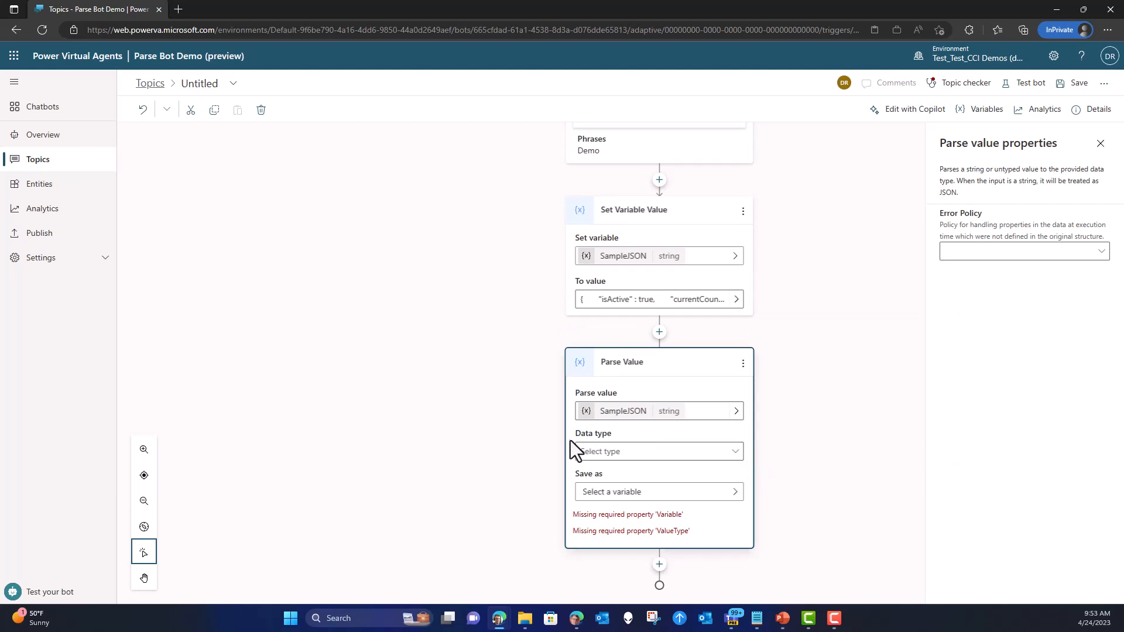
left_click(657, 450)
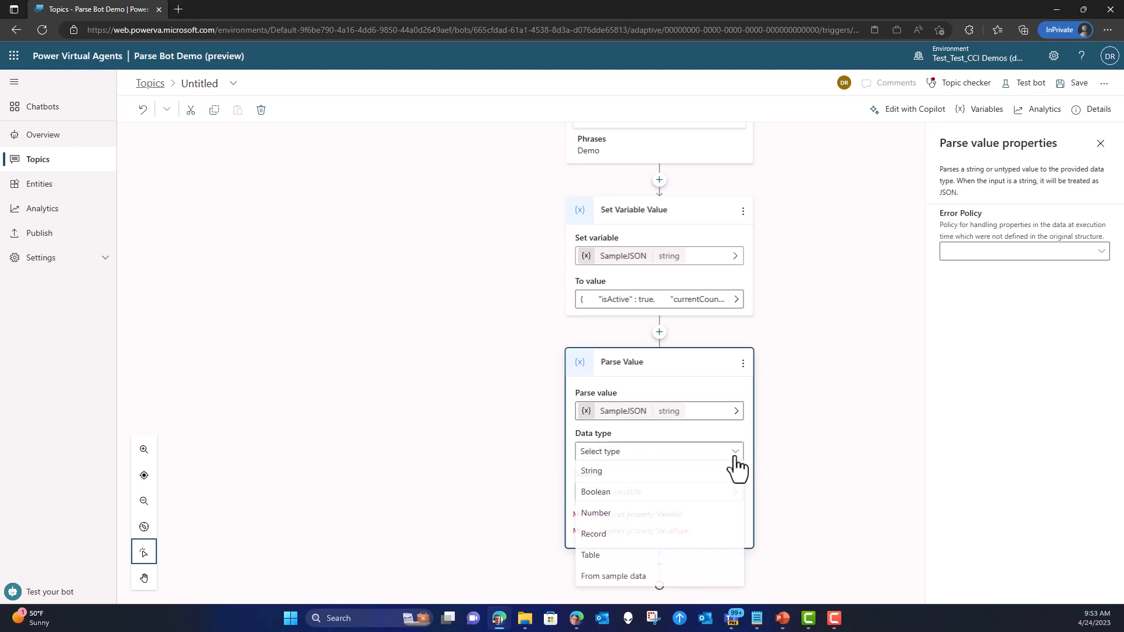
mouse_move(705, 534)
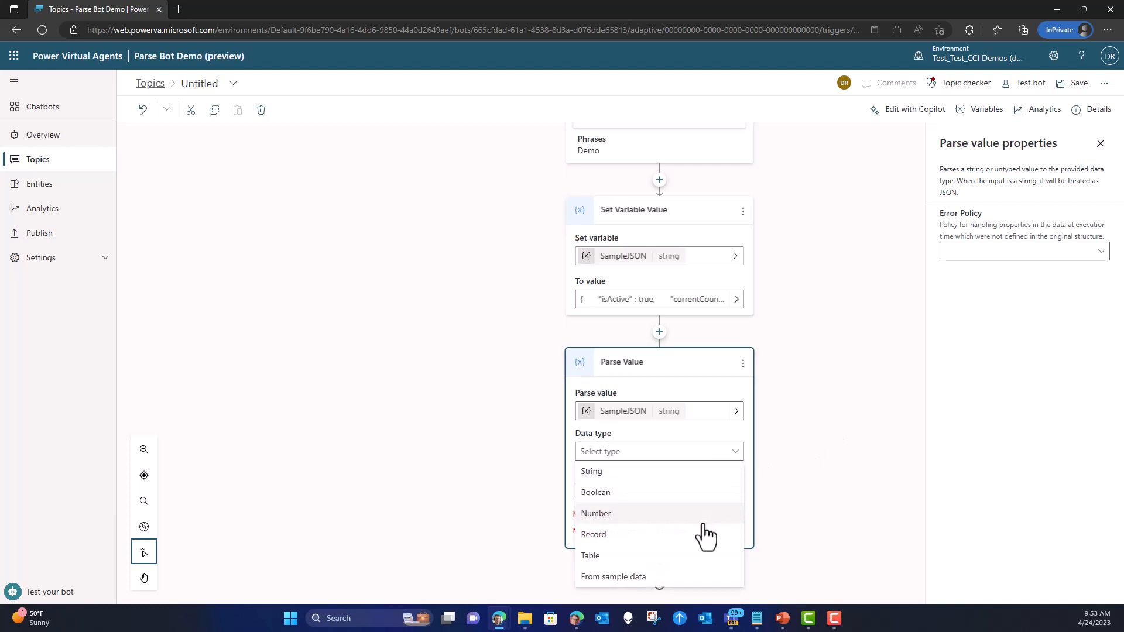
mouse_move(688, 565)
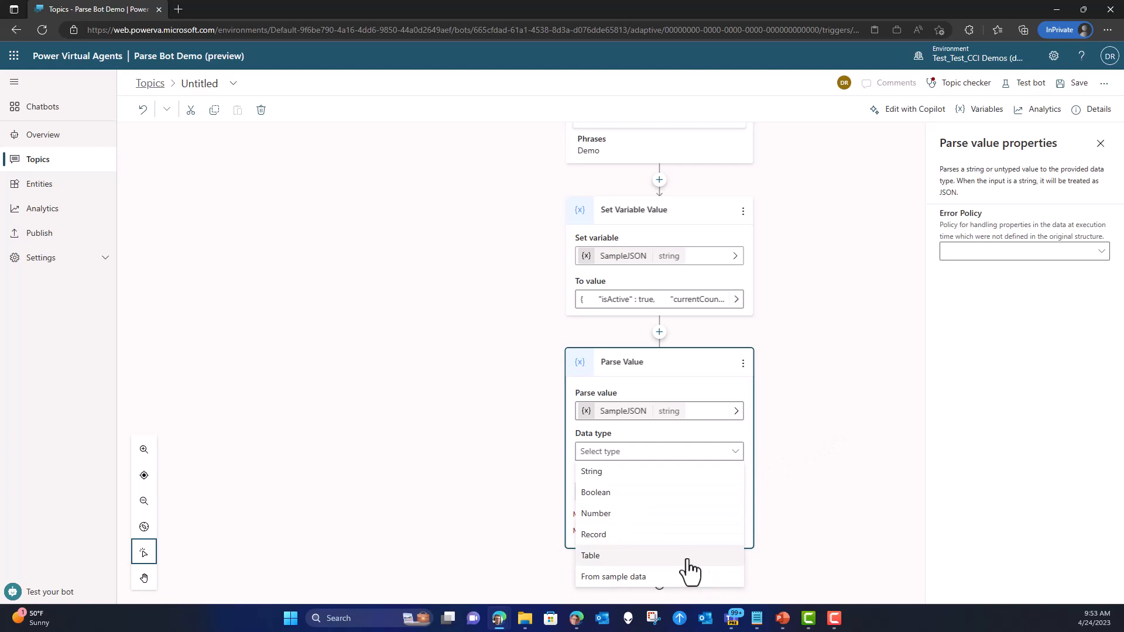
mouse_move(655, 594)
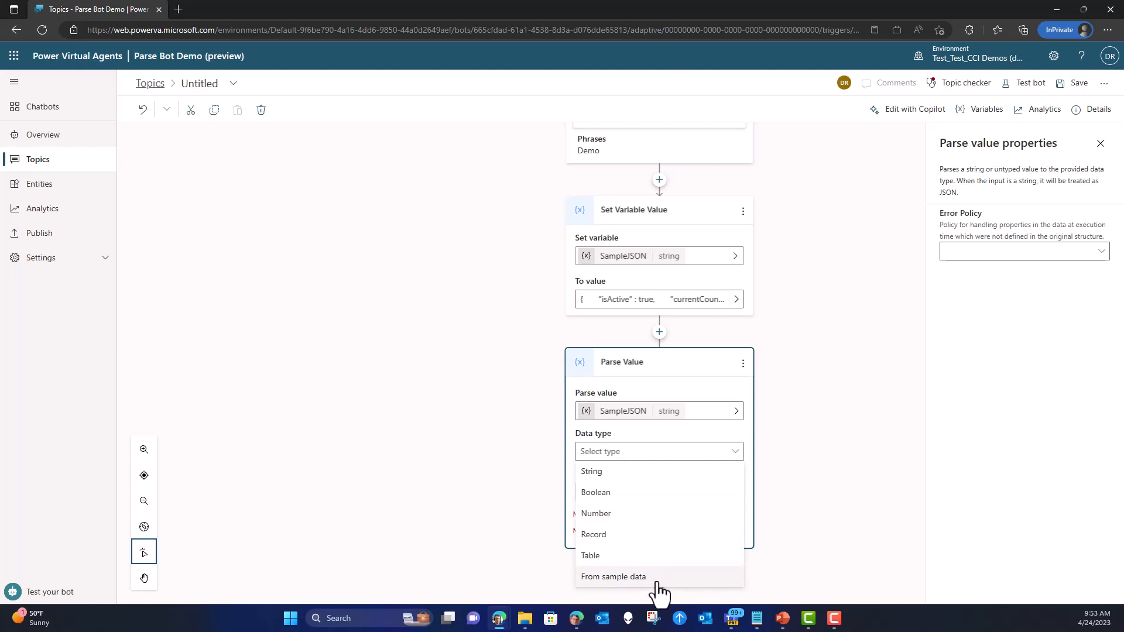
left_click(612, 575)
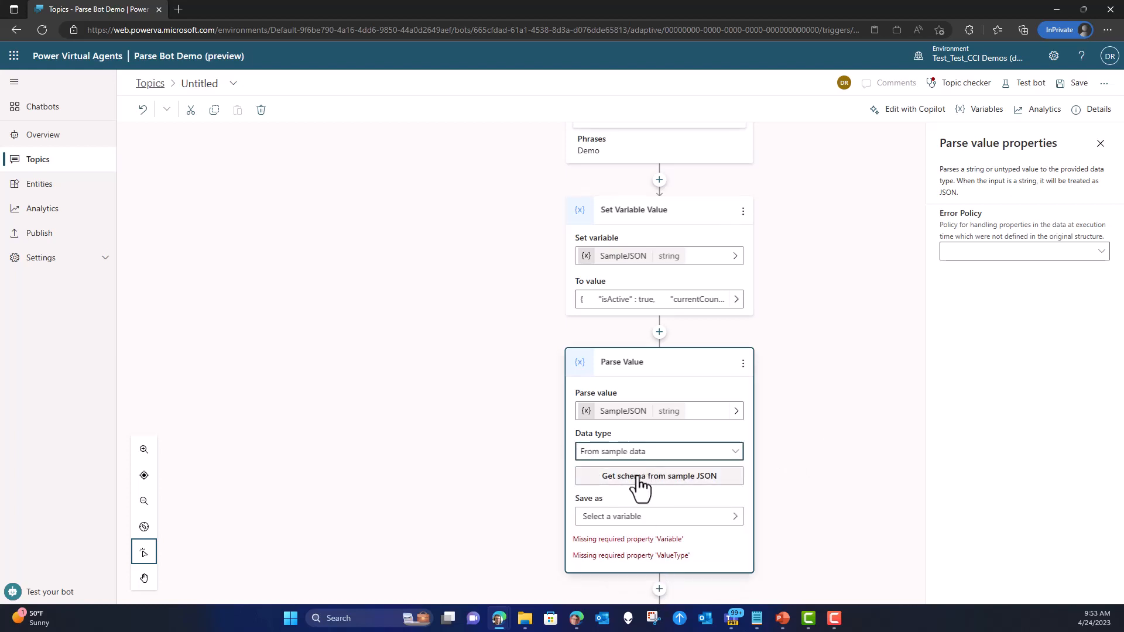
mouse_move(634, 494)
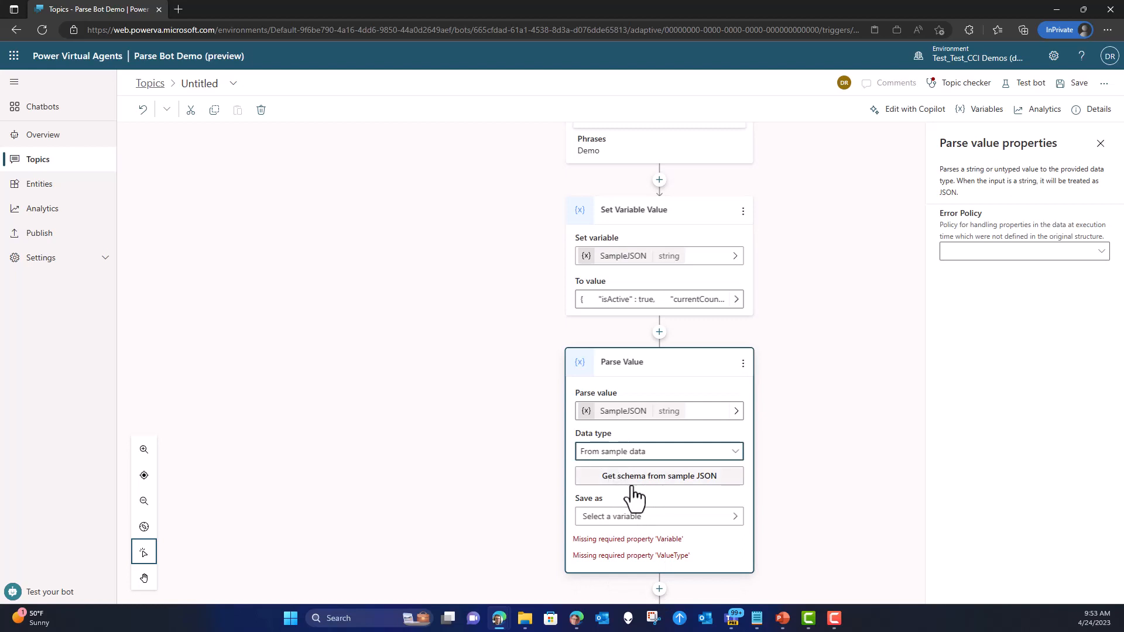
Generate the schema from the pasted sample JSON, review it and dismiss without changes.
left_click(658, 475)
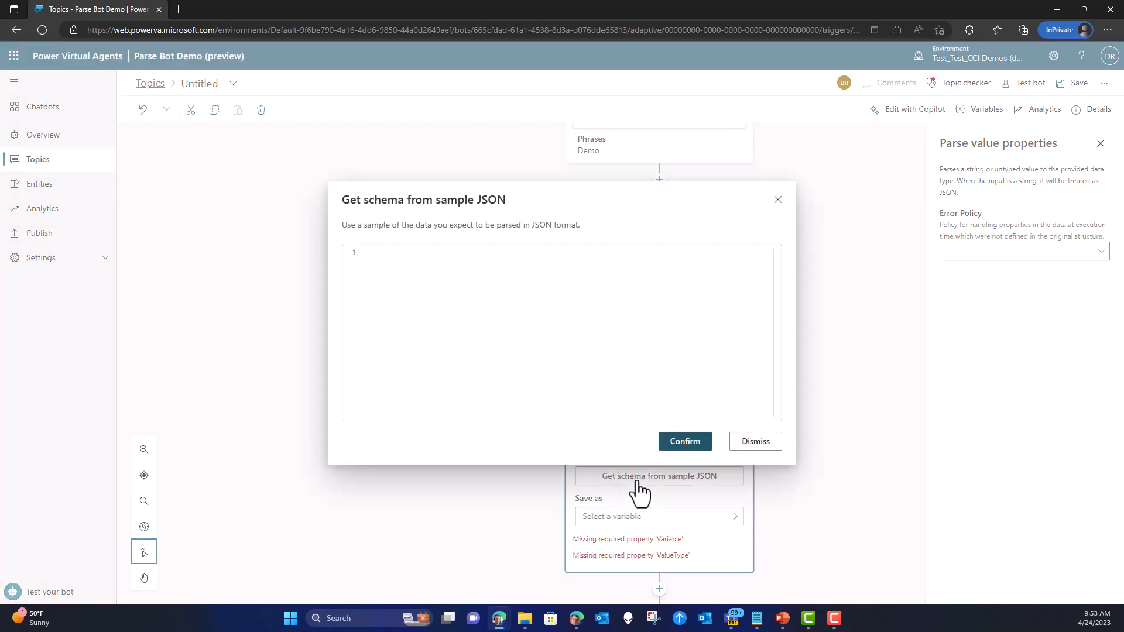
mouse_move(539, 321)
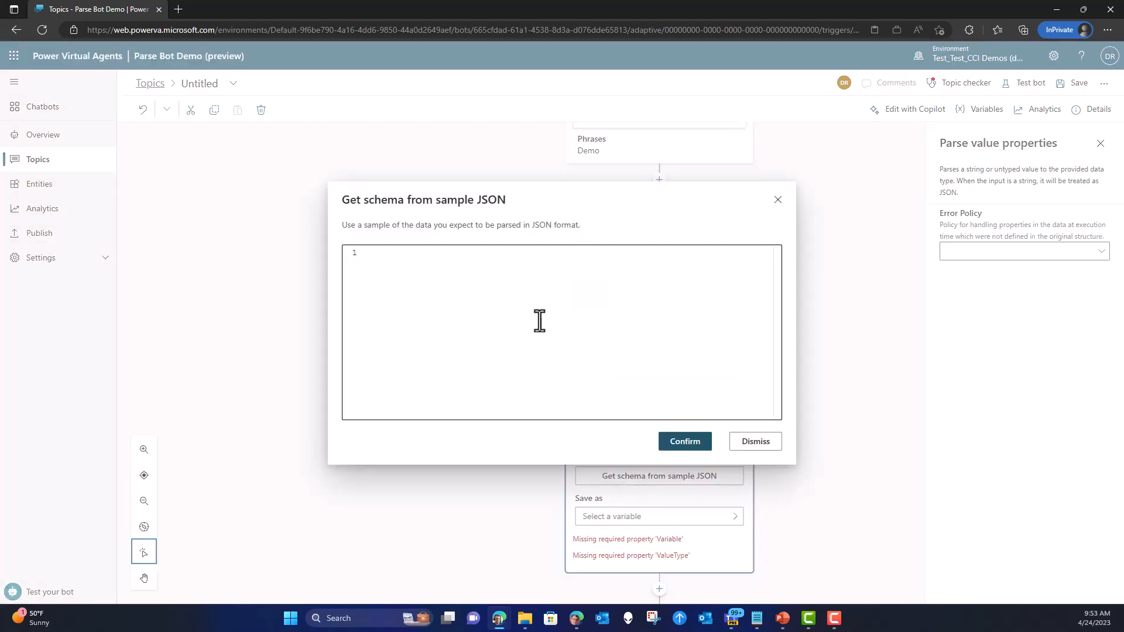
mouse_move(497, 286)
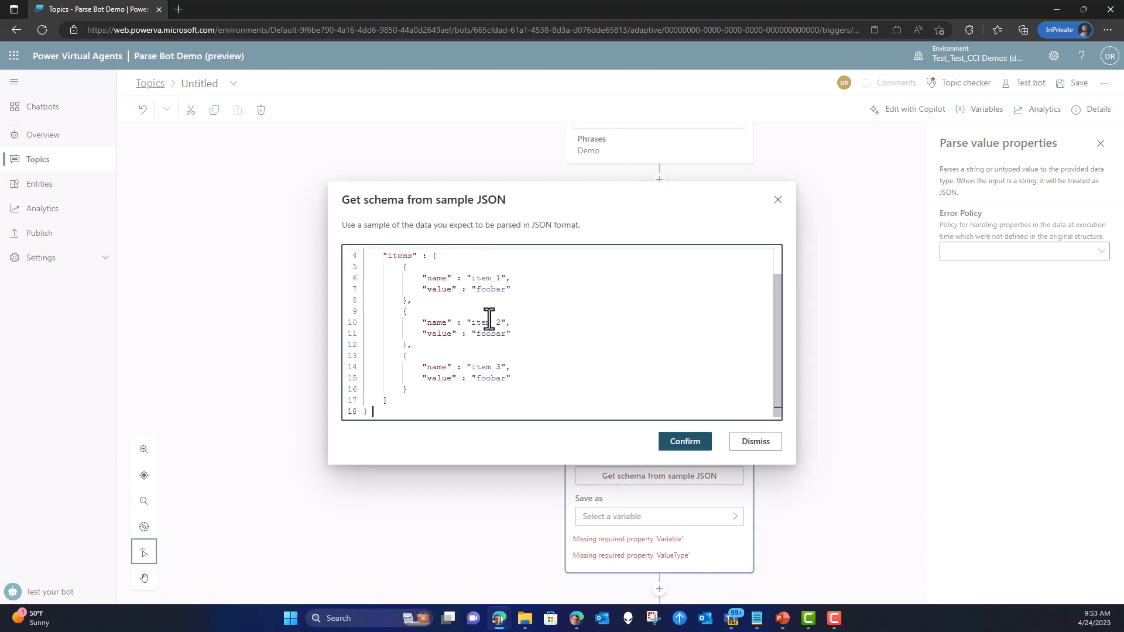
scroll("up", 3)
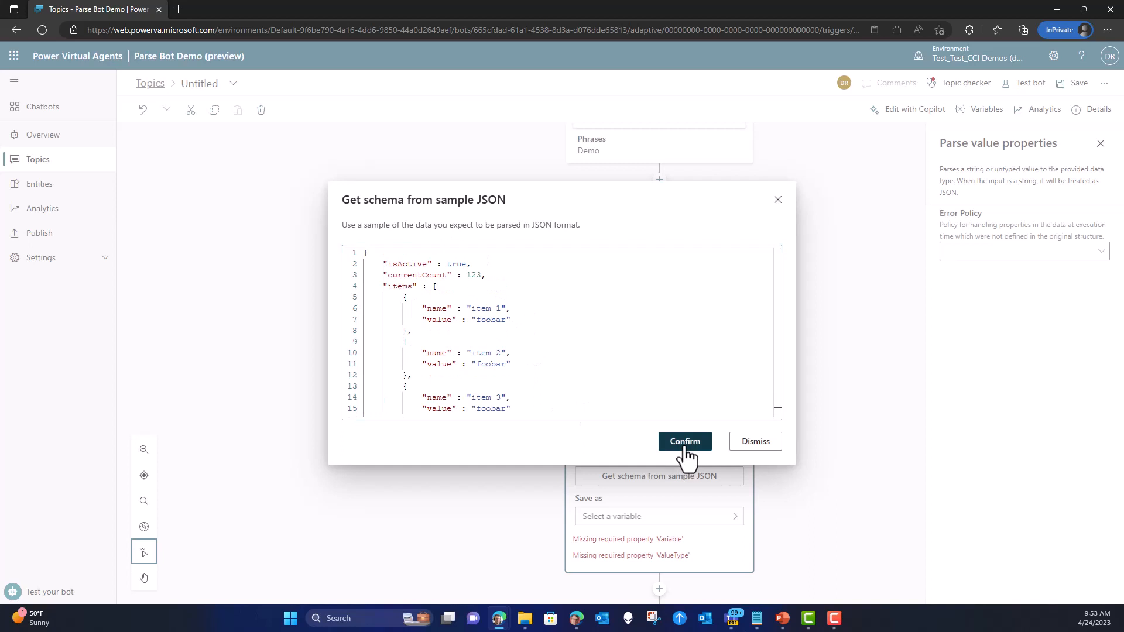
left_click(683, 441)
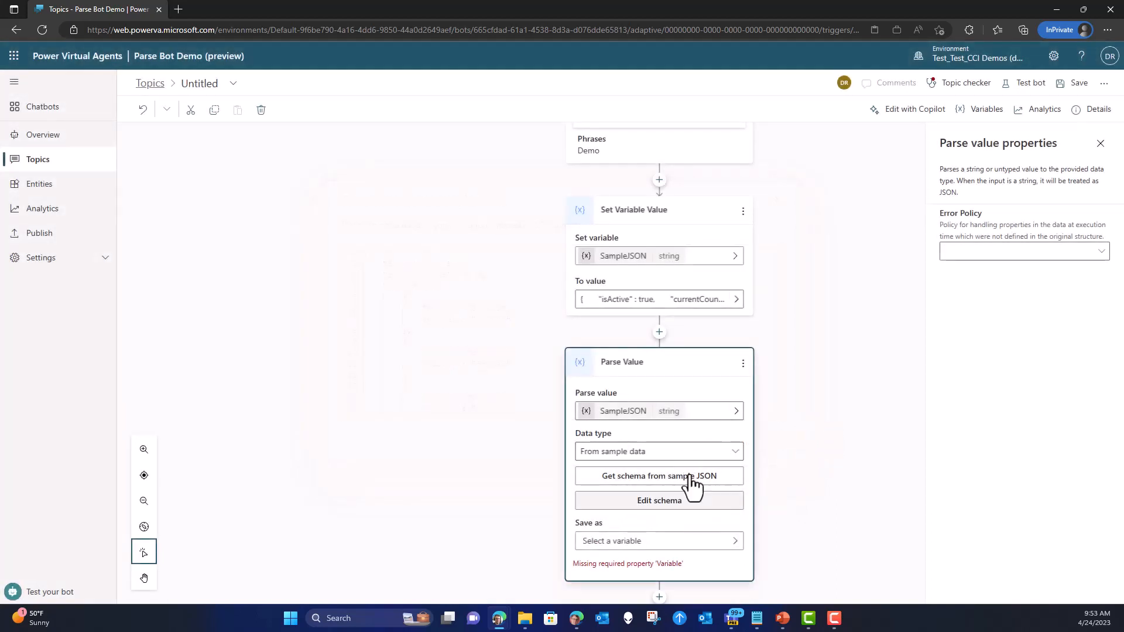
mouse_move(666, 504)
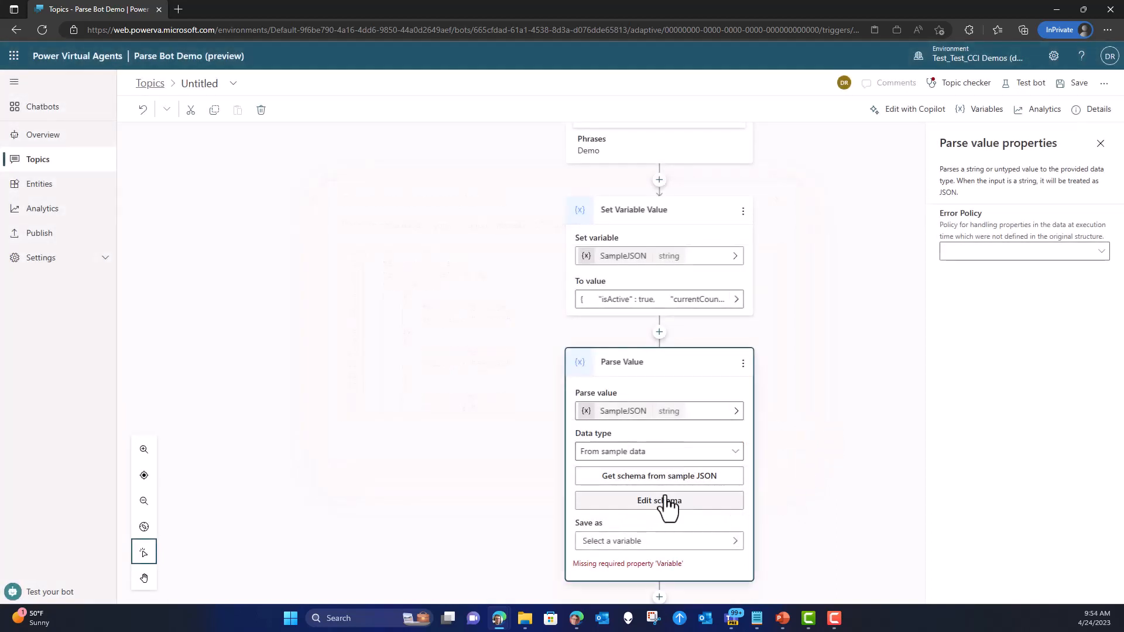
left_click(658, 501)
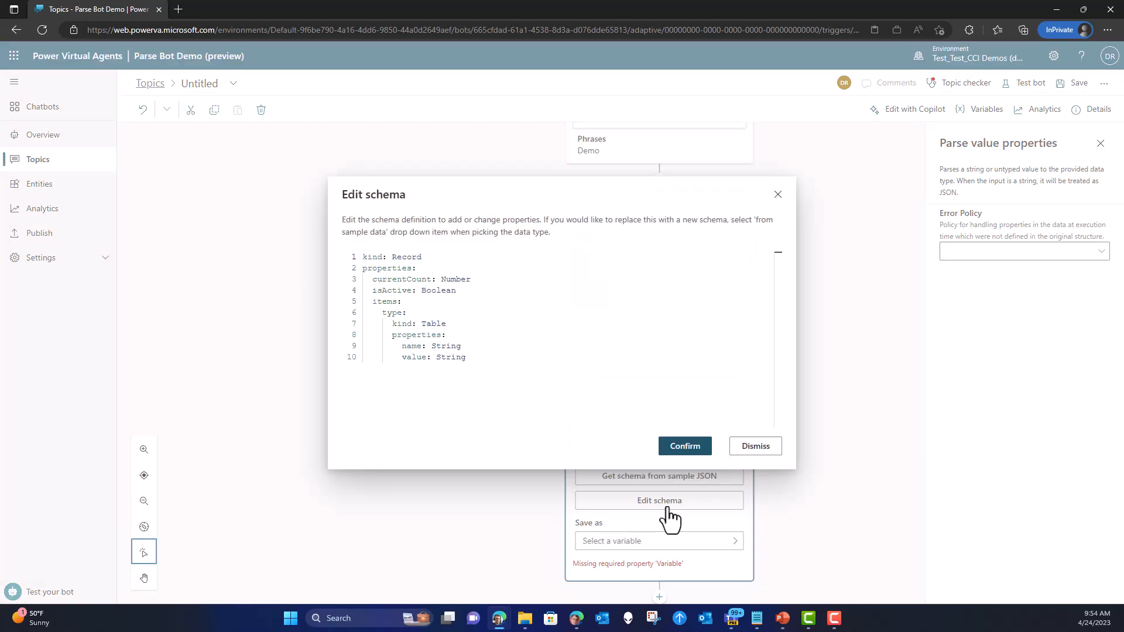
mouse_move(755, 445)
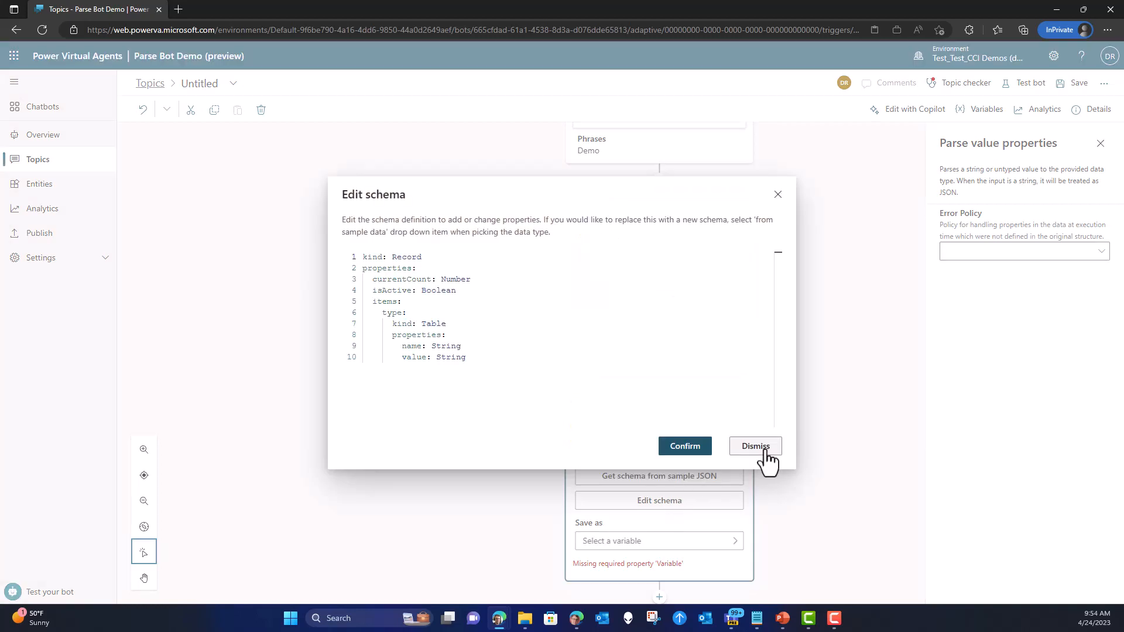
left_click(754, 445)
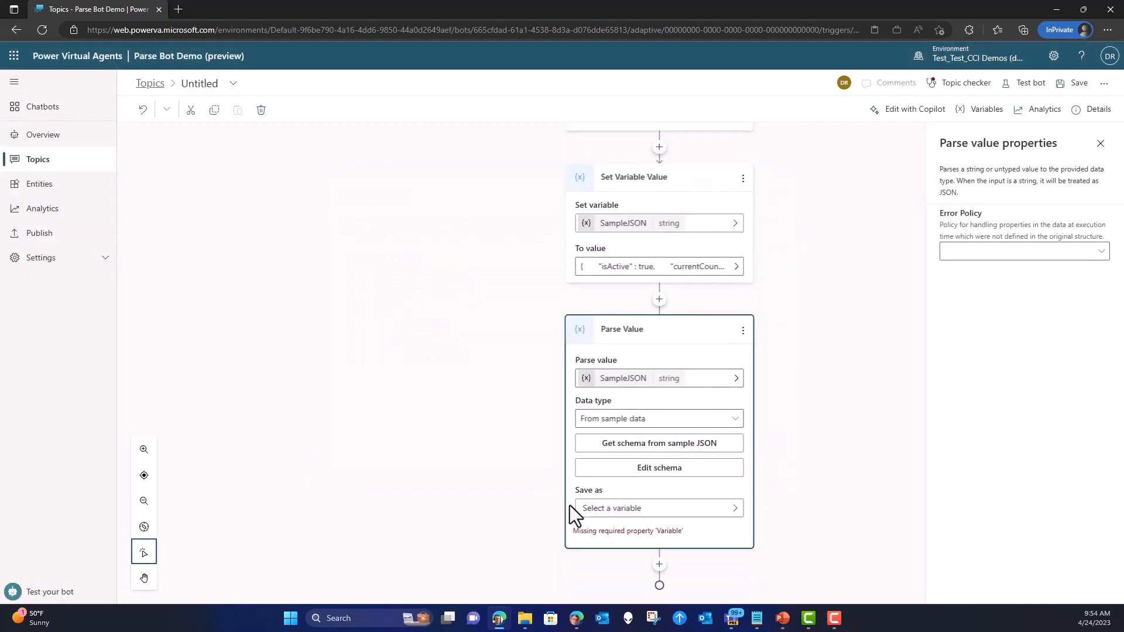
mouse_move(724, 516)
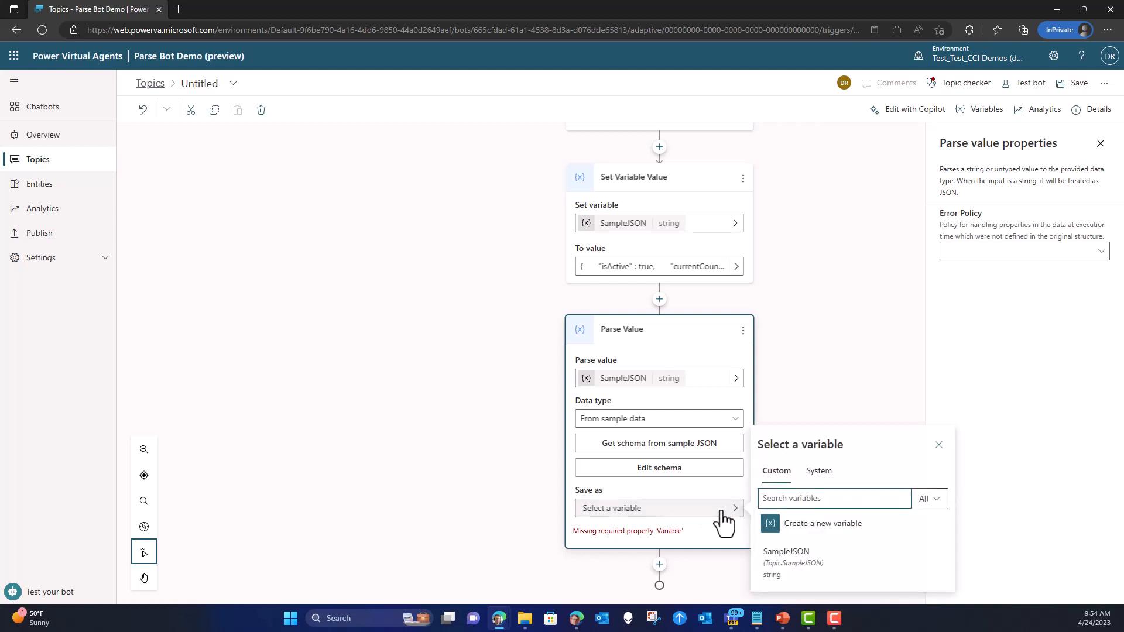
mouse_move(792, 533)
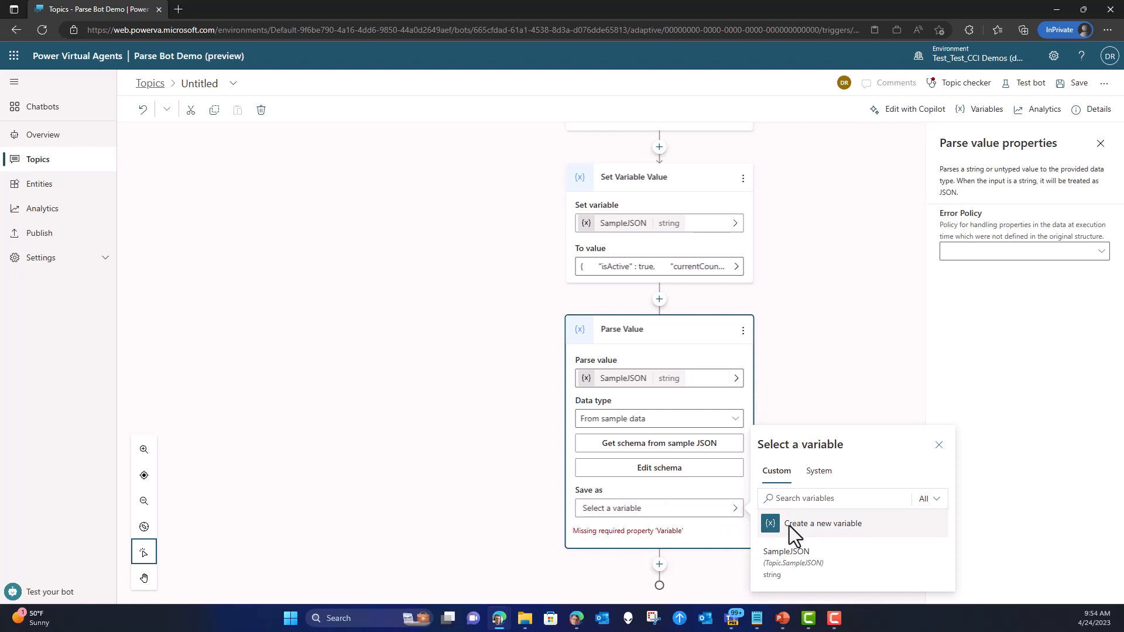
Save the parsed result to a new record variable renamed ParsedJSON.
left_click(822, 524)
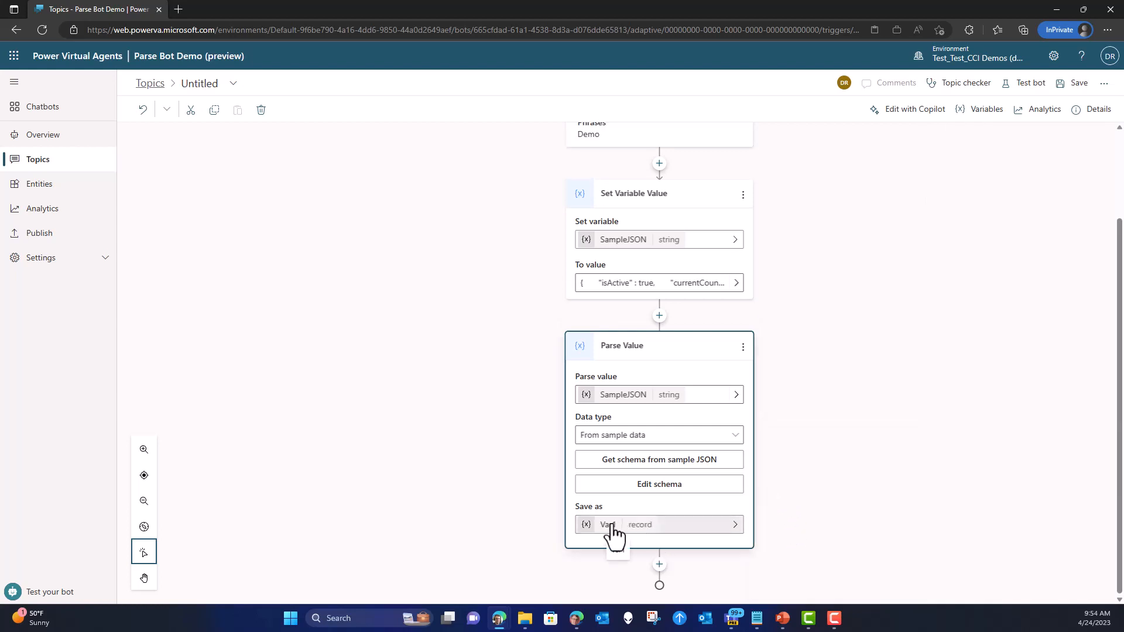
left_click(608, 524)
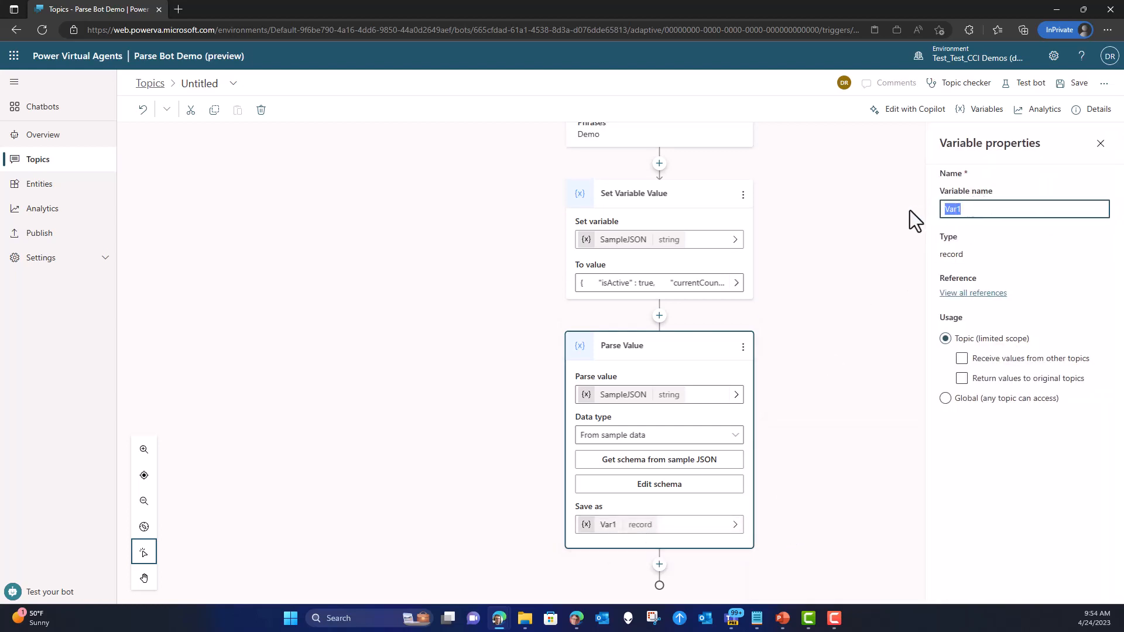
type("Par")
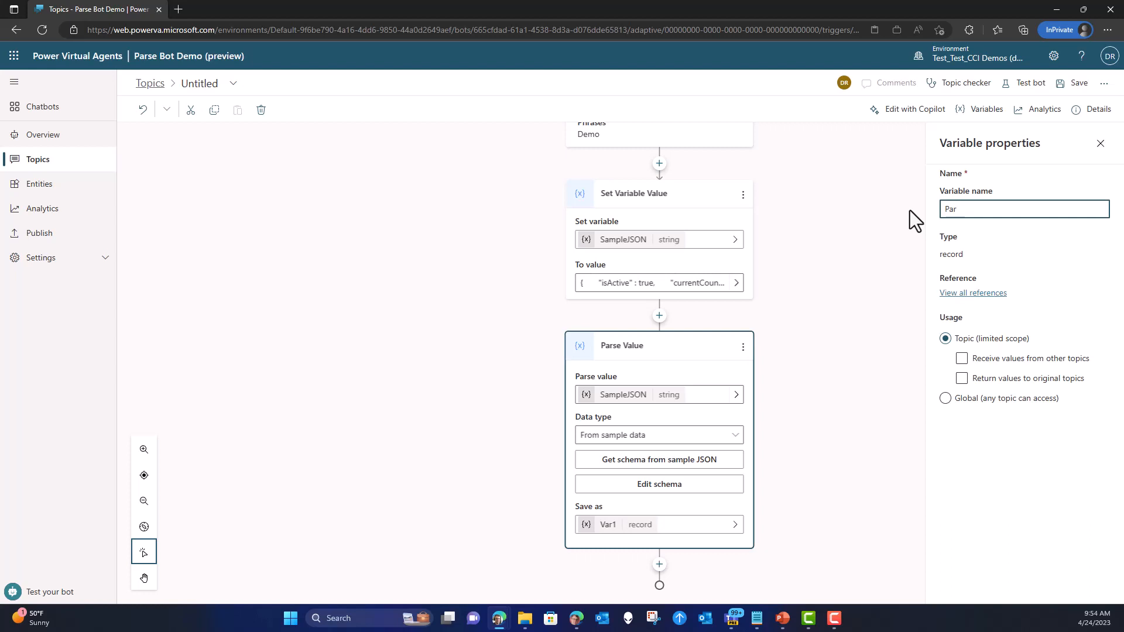
type("sedJ")
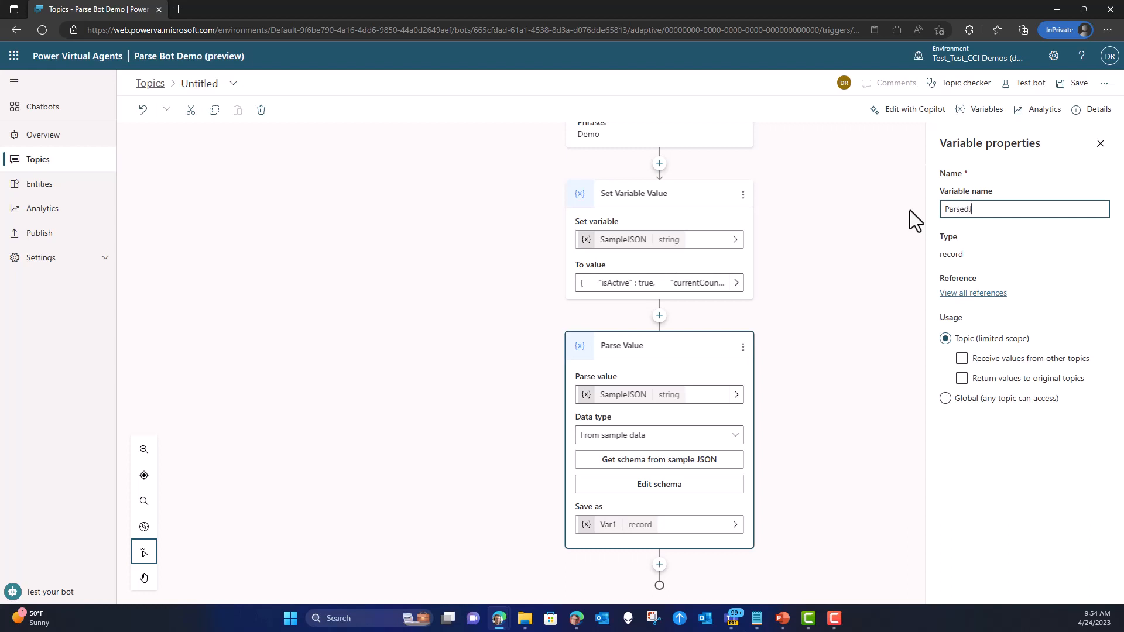
type("SON")
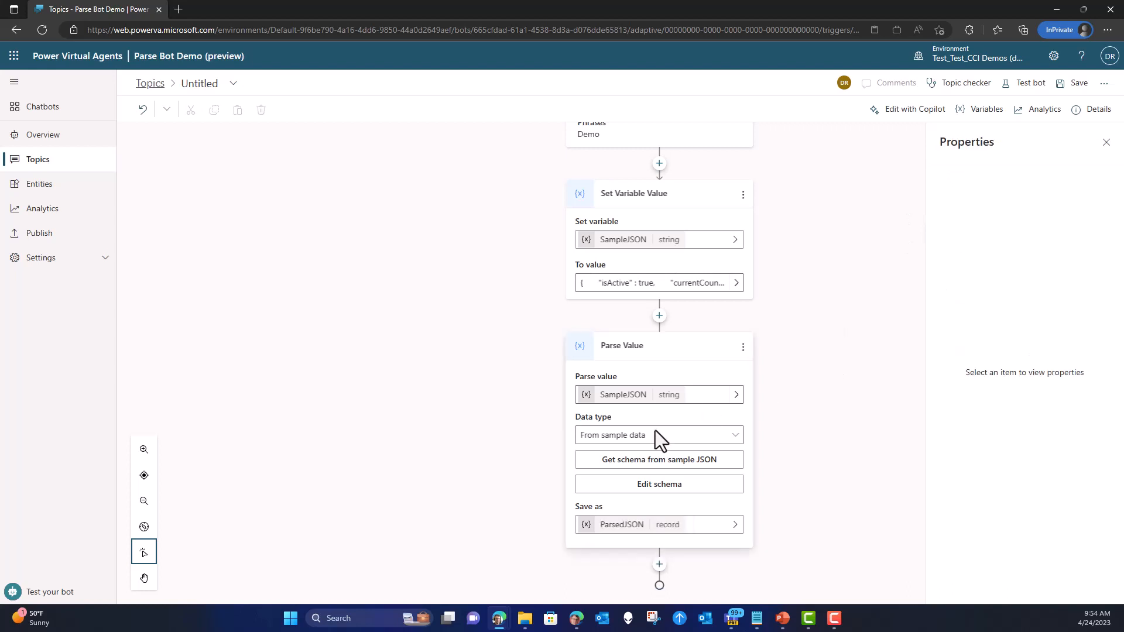
mouse_move(861, 415)
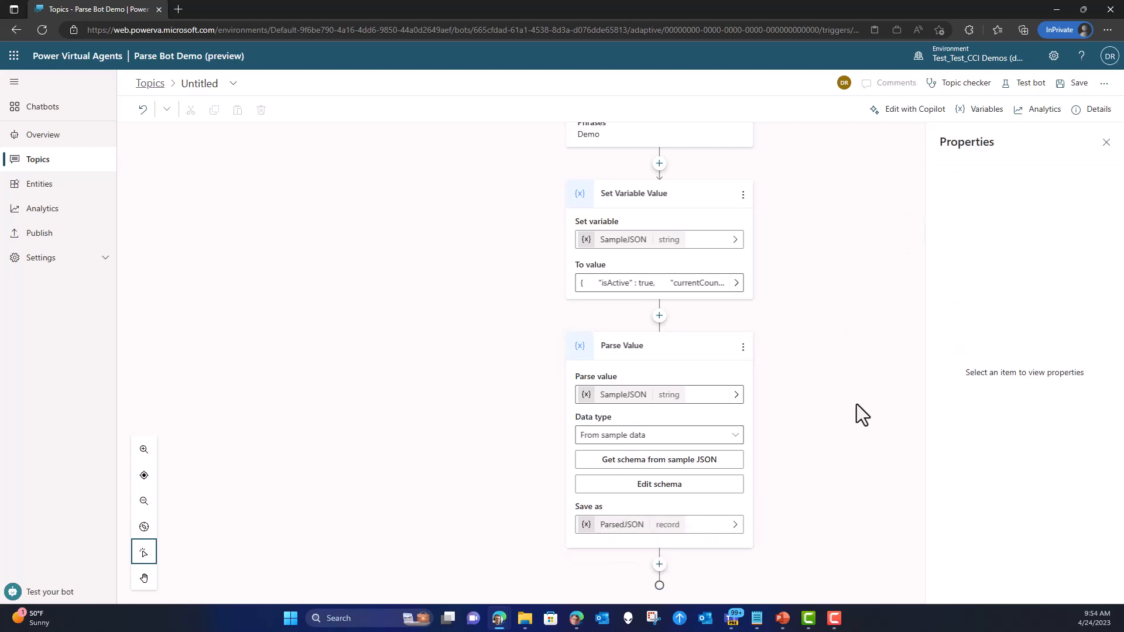
mouse_move(865, 382)
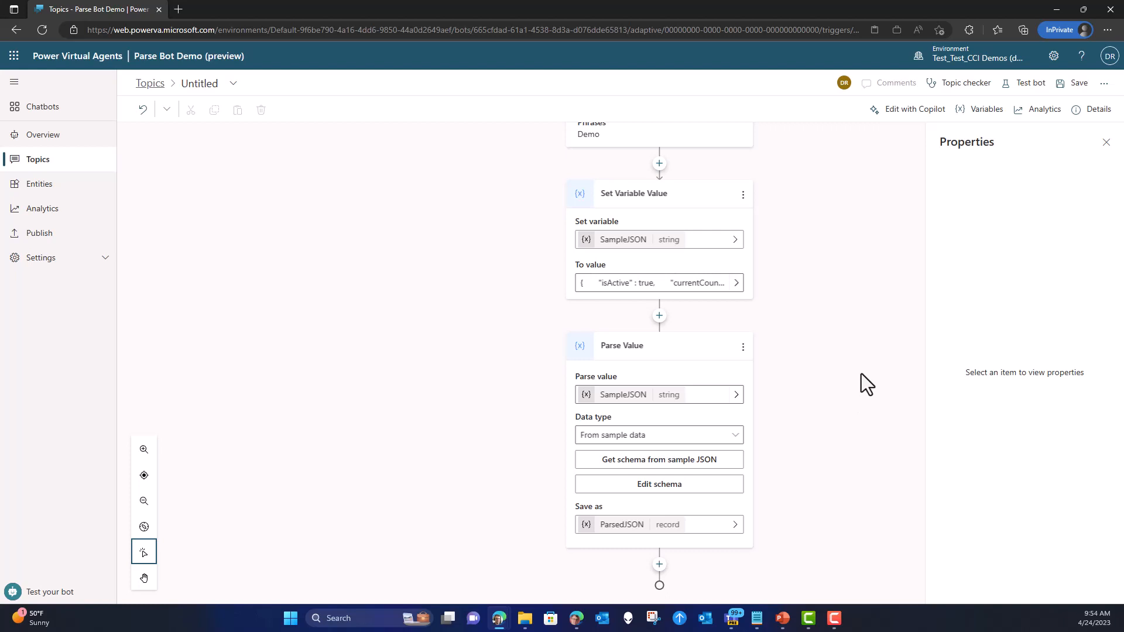
mouse_move(658, 566)
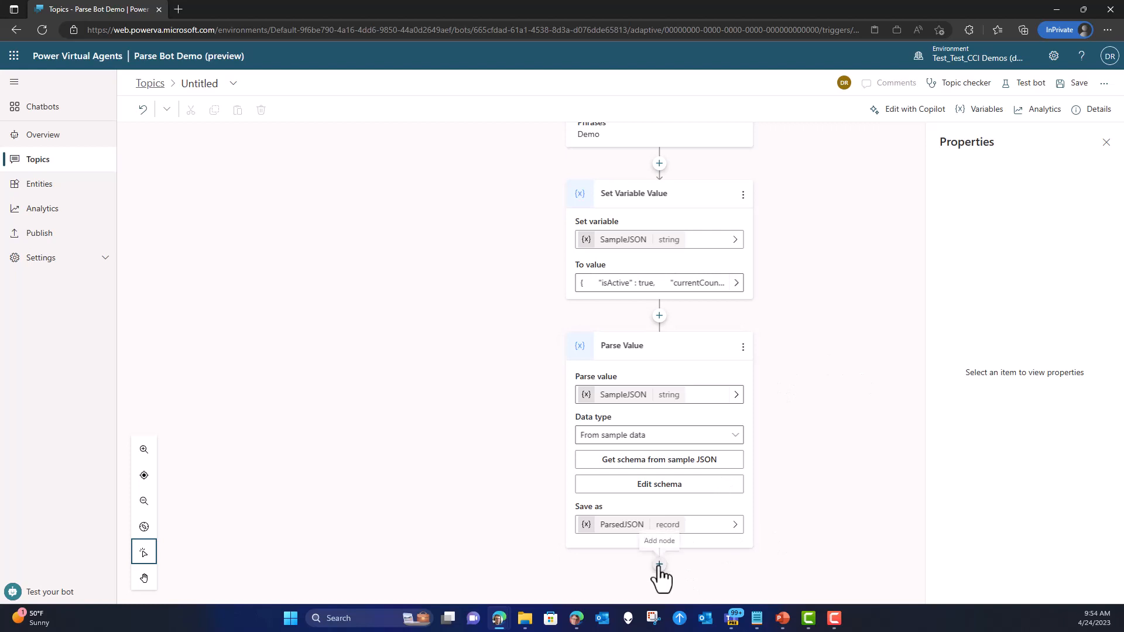
Add a Set Variable Value step after Parse Value targeting a new variable named Count.
left_click(658, 566)
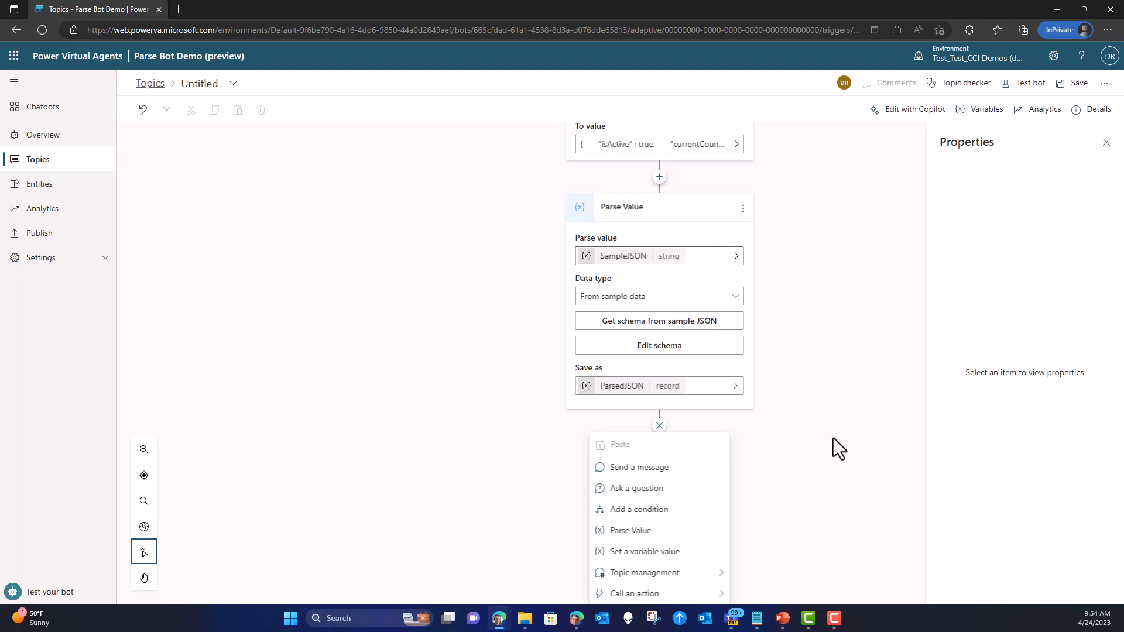
mouse_move(780, 450)
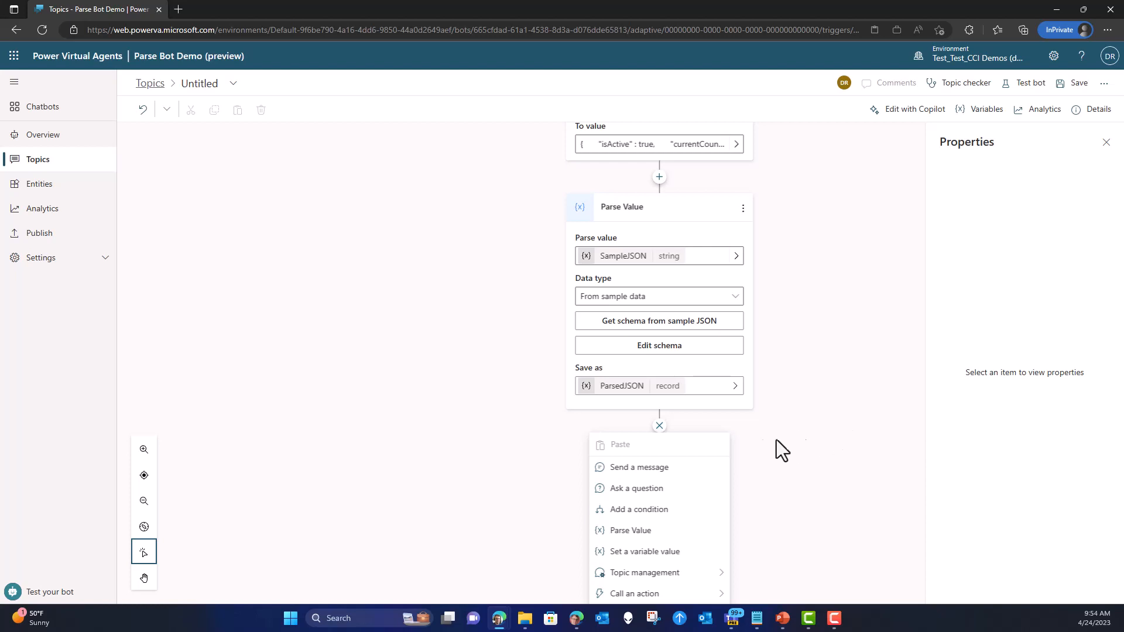
mouse_move(642, 551)
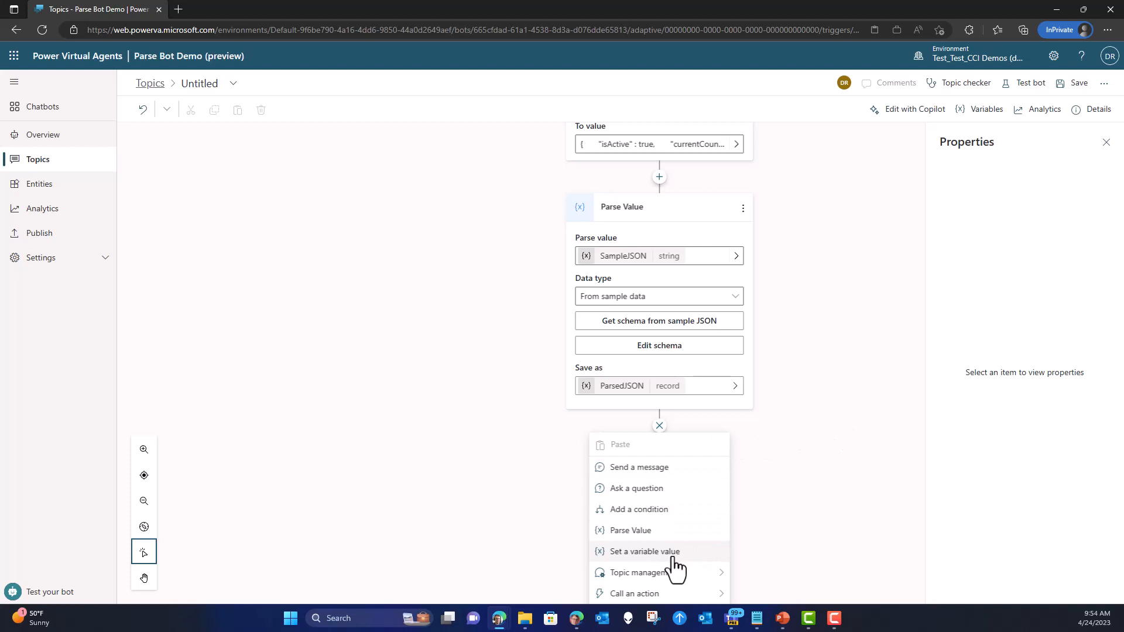
left_click(642, 551)
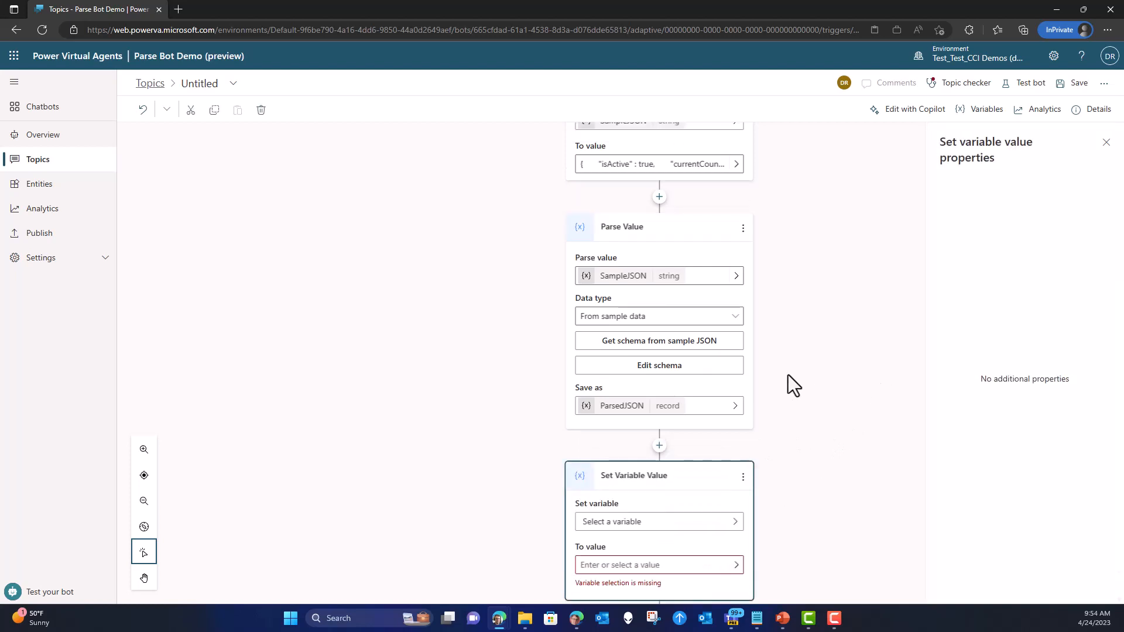
left_click(652, 521)
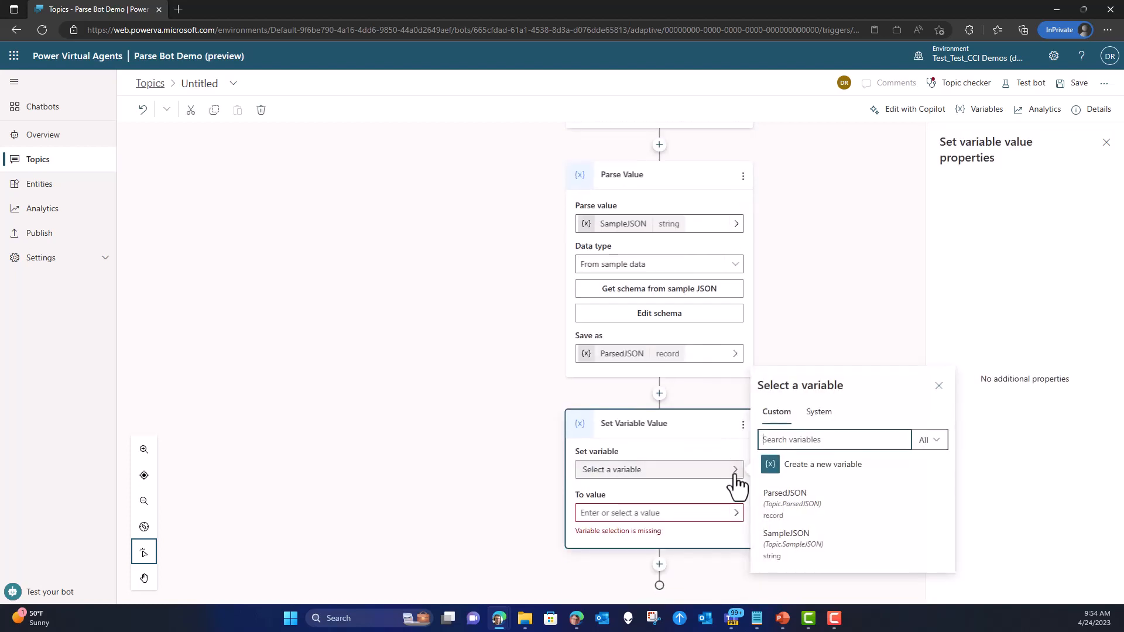
mouse_move(817, 484)
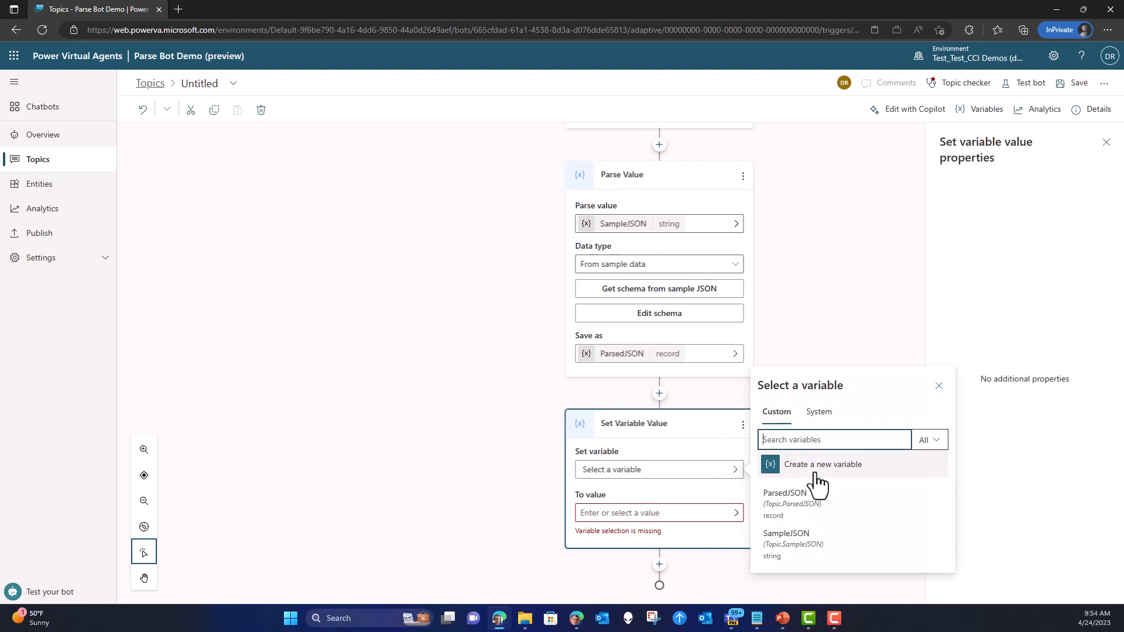
left_click(823, 463)
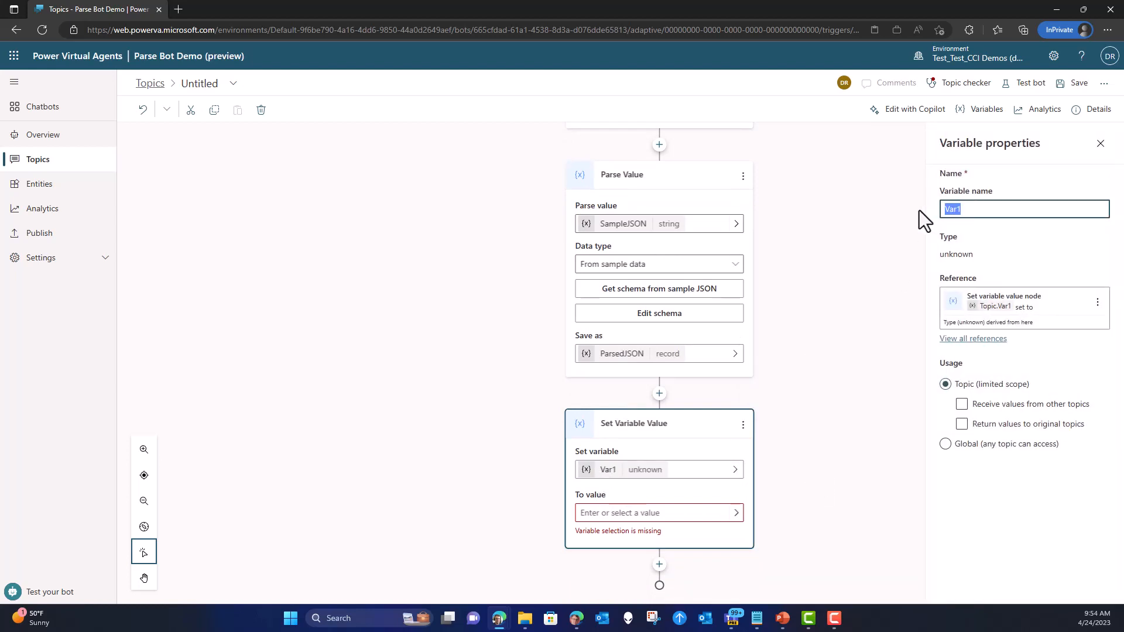
type("C")
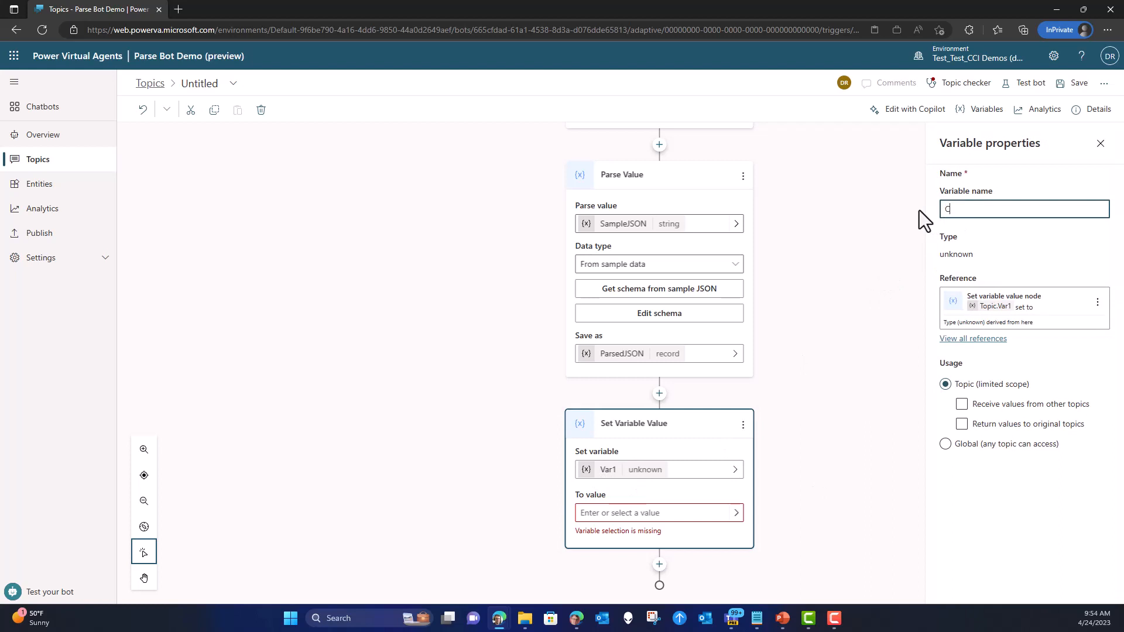
type("ount")
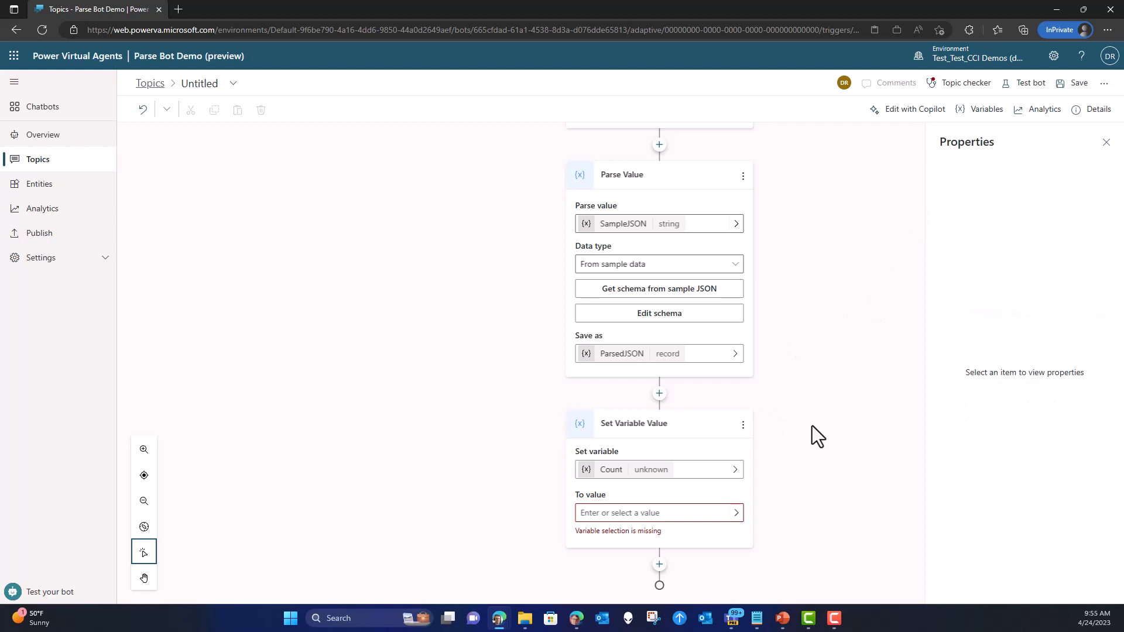
mouse_move(745, 534)
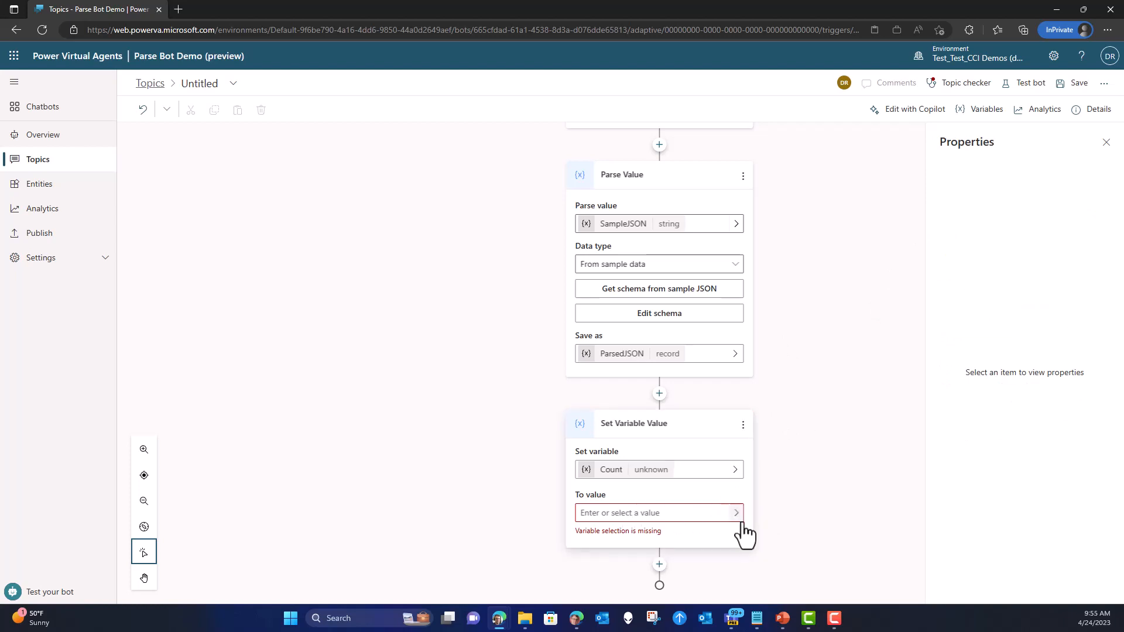
Set Count's value to the formula Topic.ParsedJSON.currentCount and insert it.
left_click(735, 512)
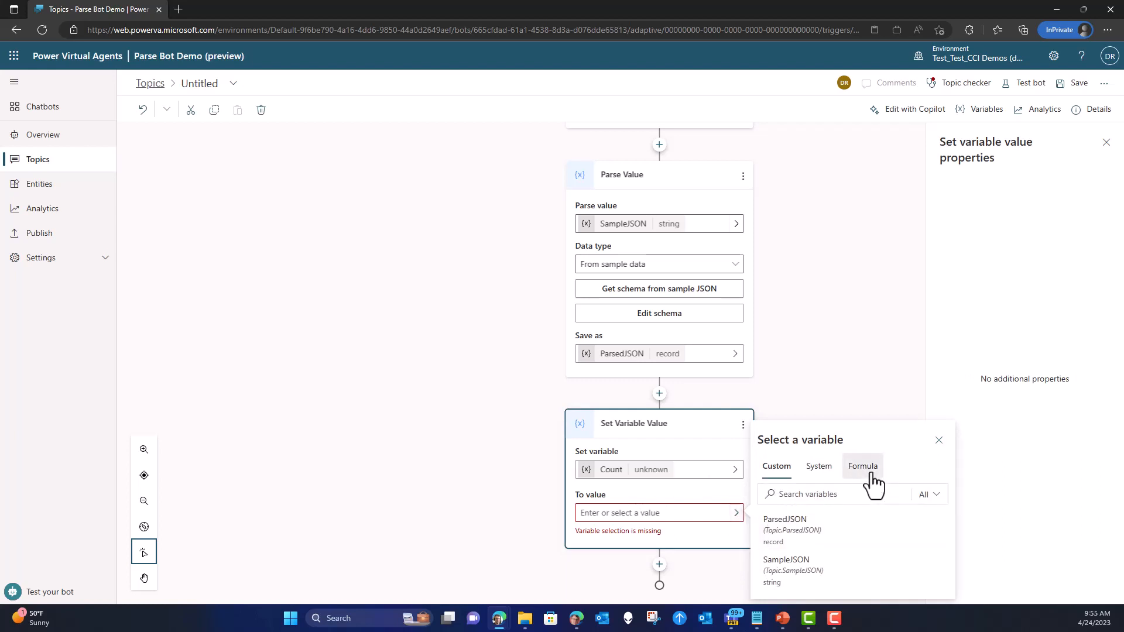
left_click(862, 466)
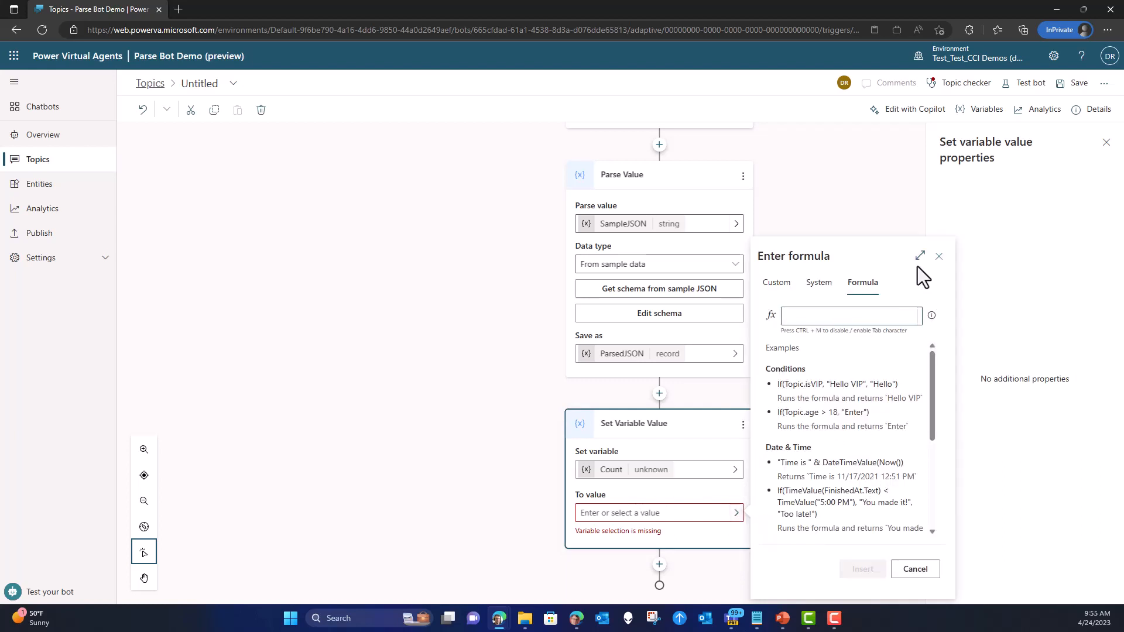
left_click(919, 256)
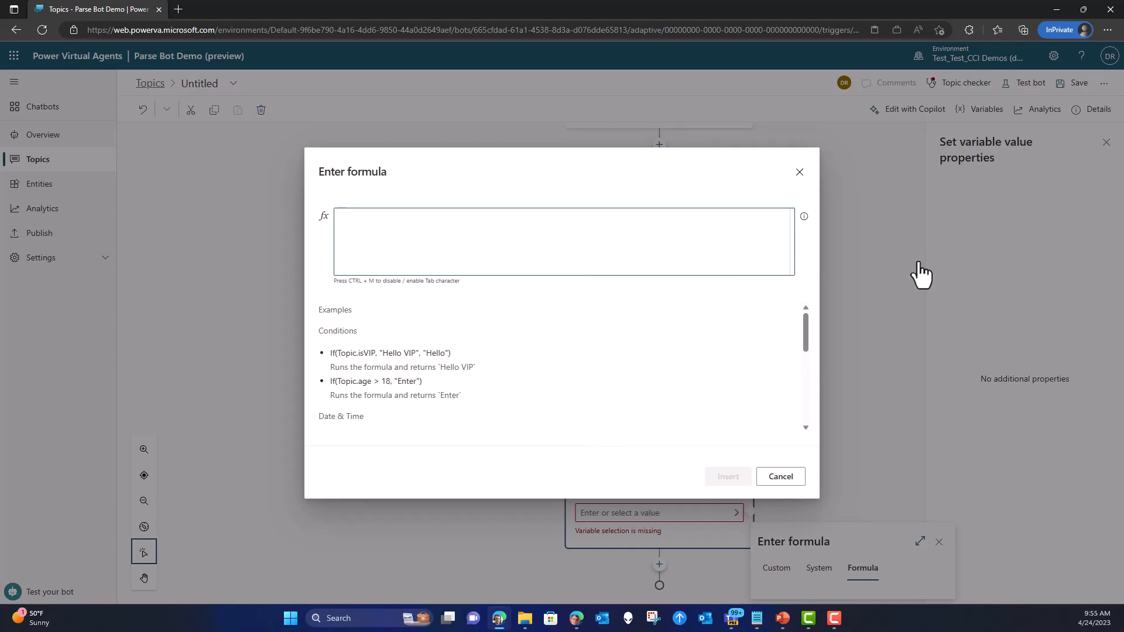
type("Top")
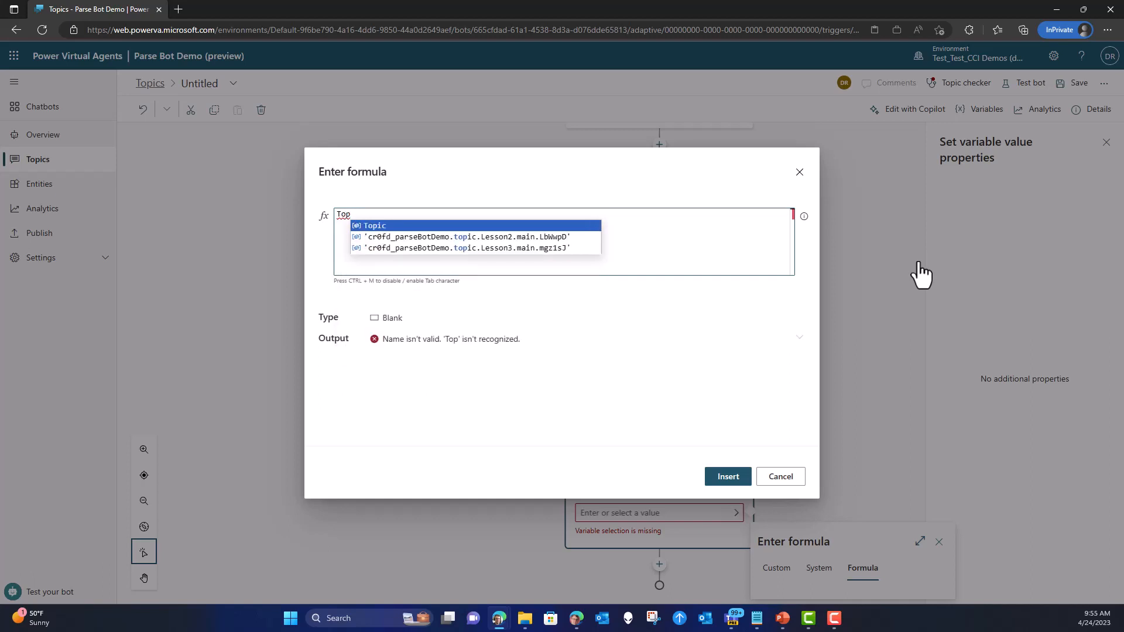
type("ic.")
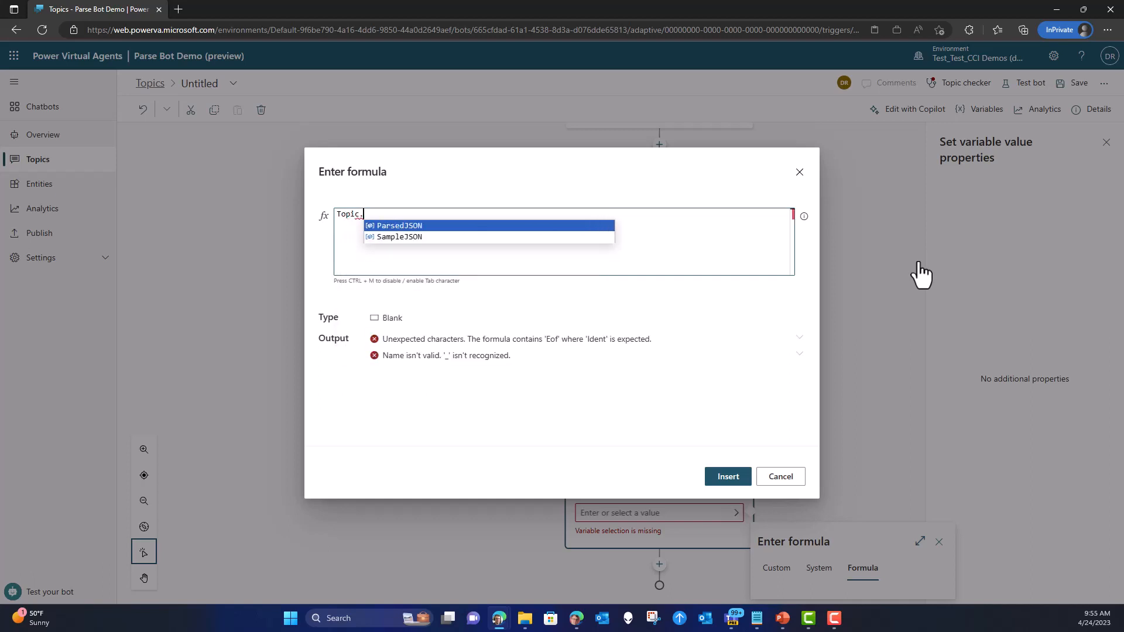
mouse_move(445, 240)
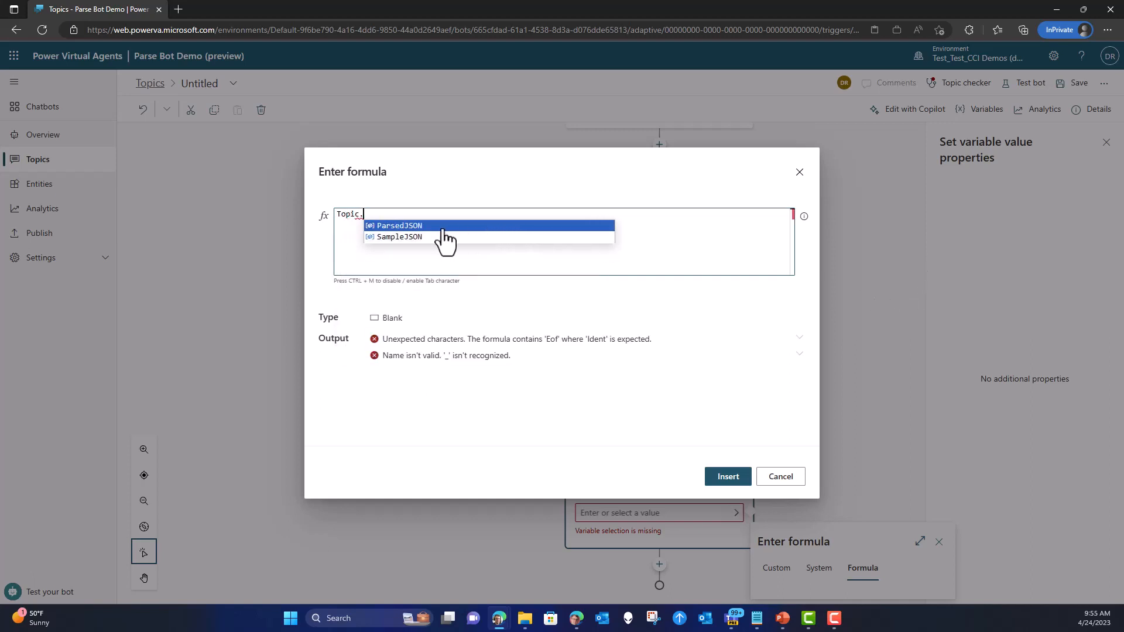
left_click(397, 225)
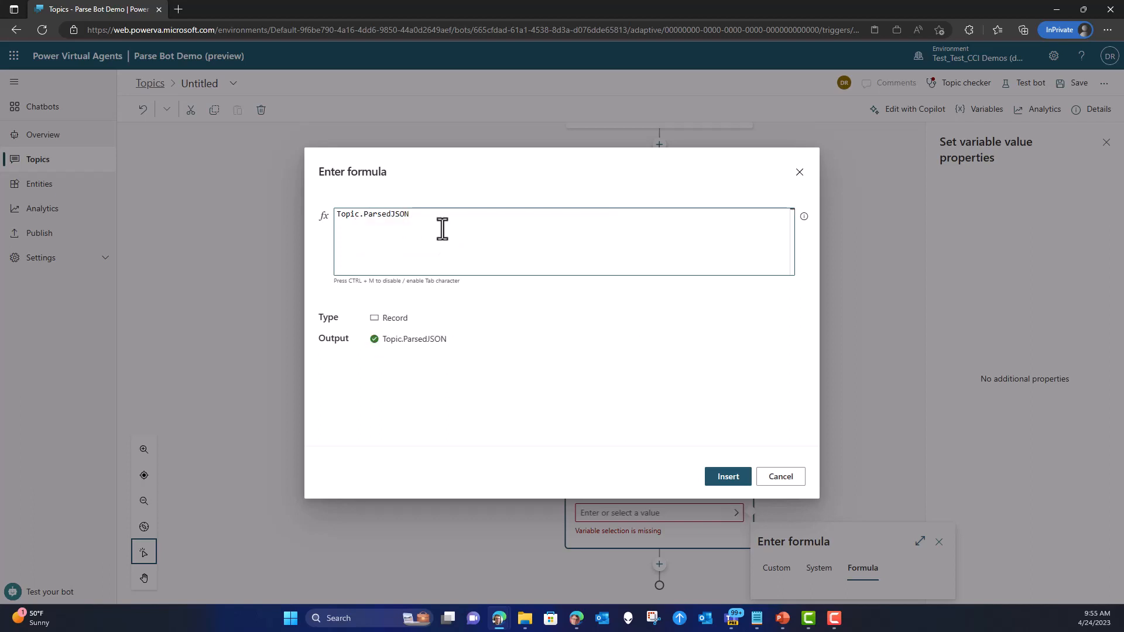
type(".")
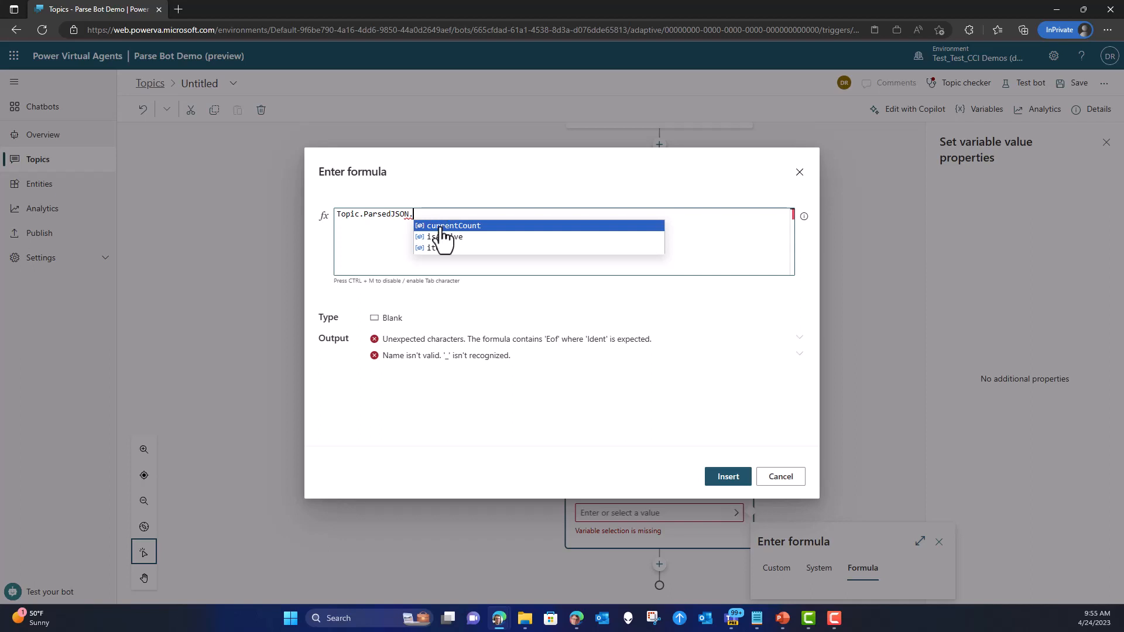
left_click(452, 224)
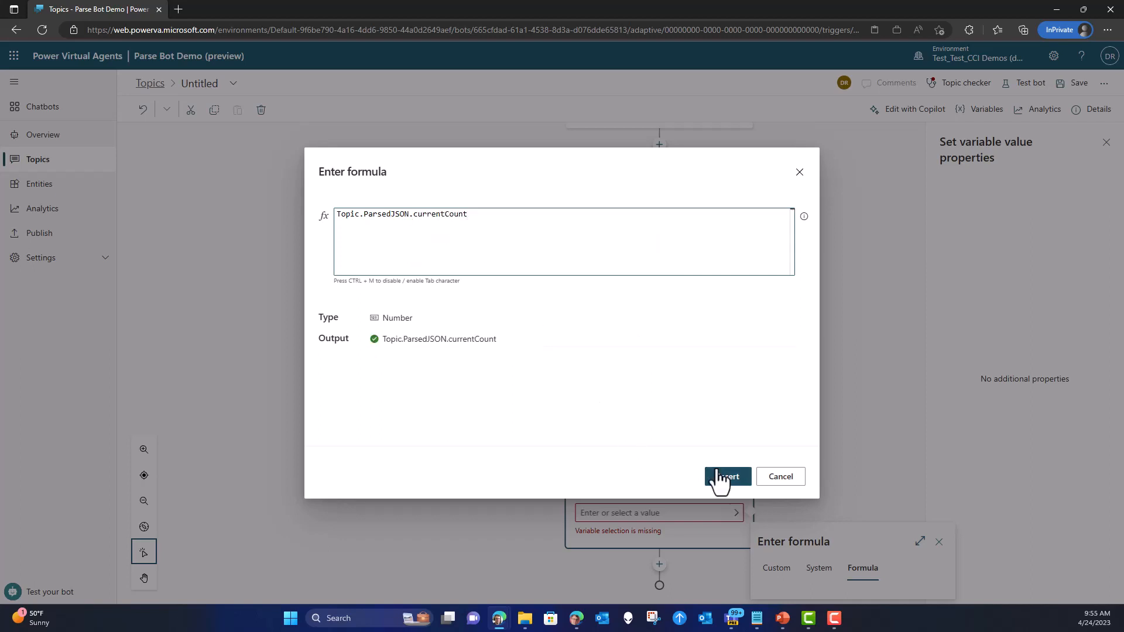
left_click(726, 476)
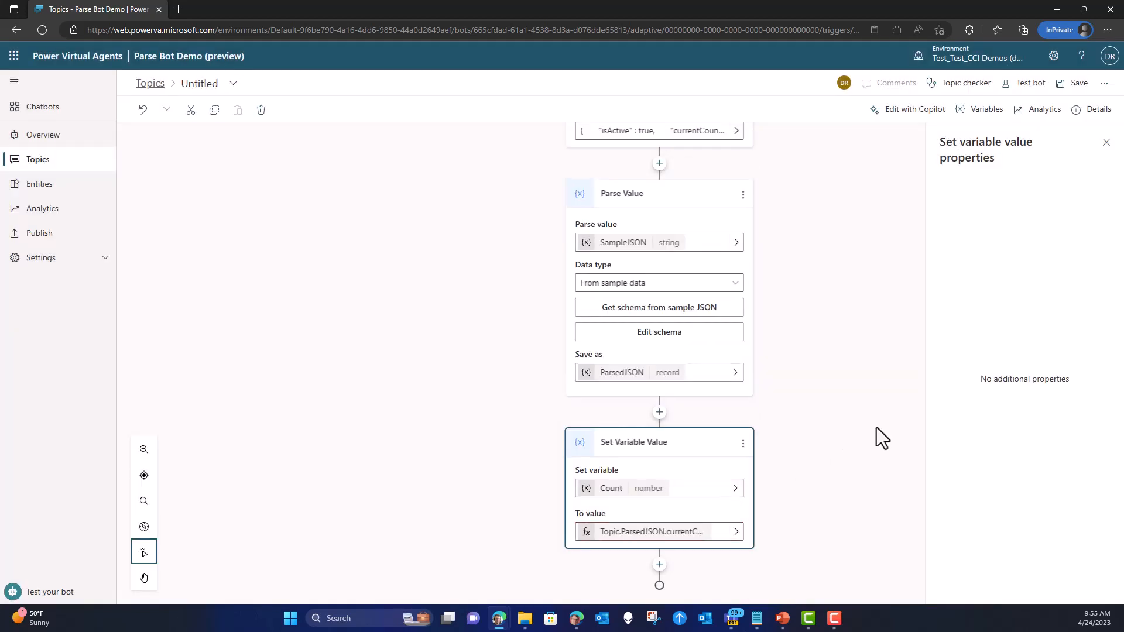
mouse_move(659, 565)
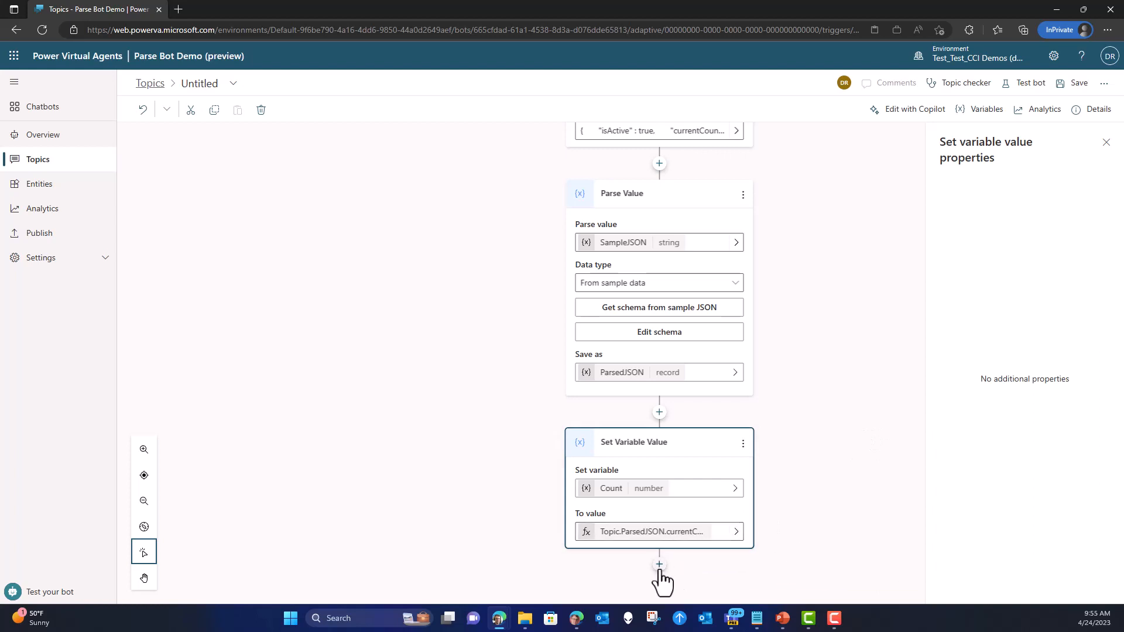
Add a Message step reading 'The current count is' followed by the Count variable.
left_click(658, 565)
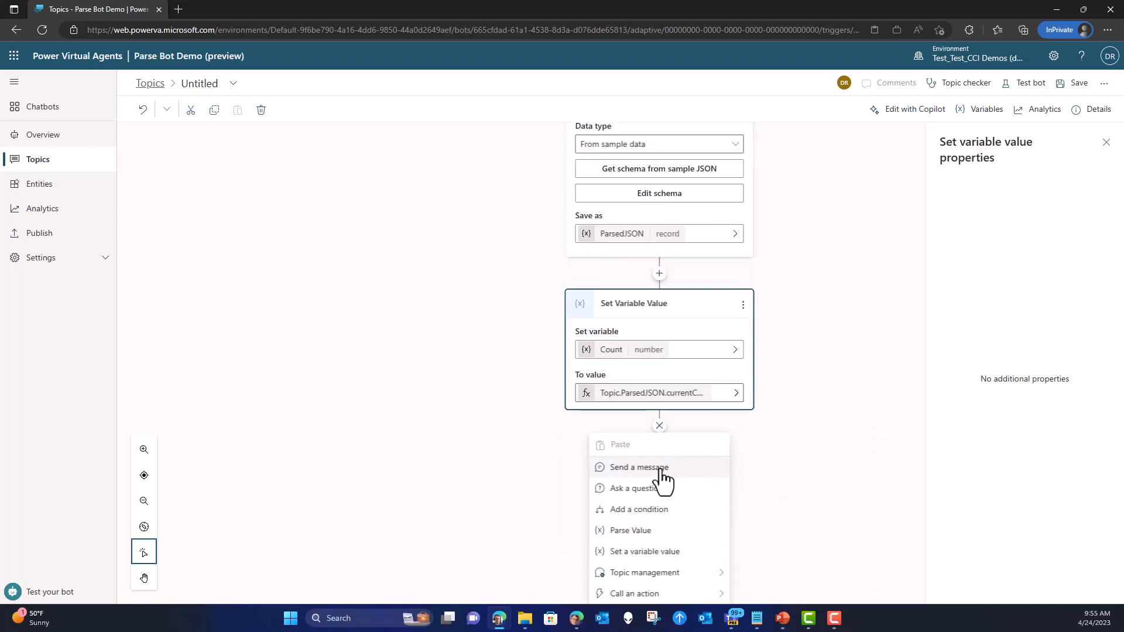
left_click(637, 467)
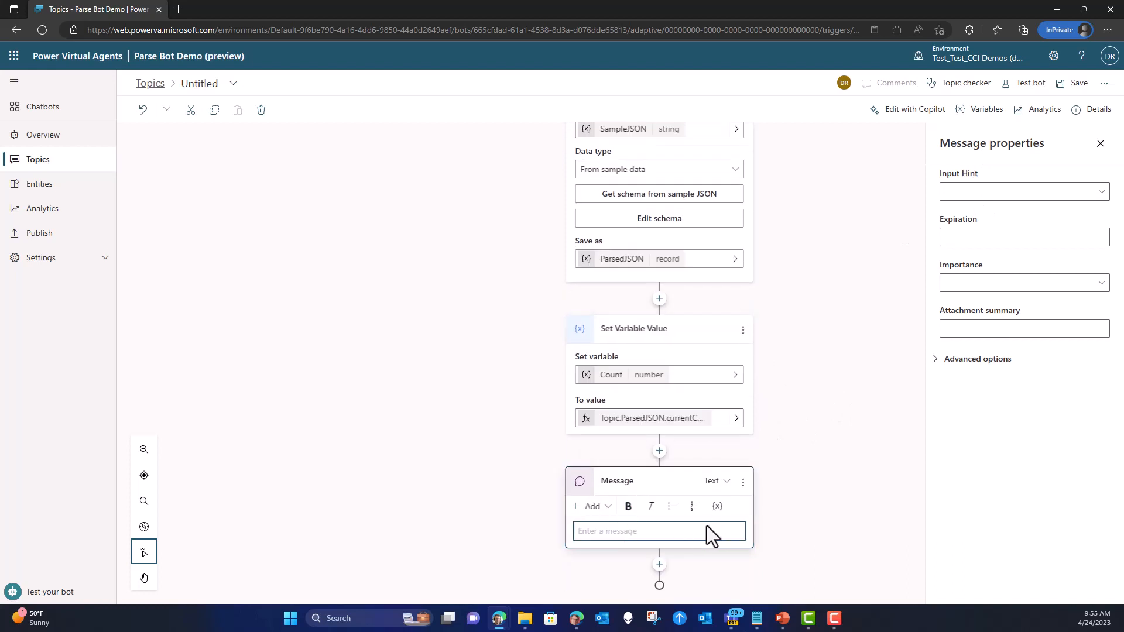
type("The")
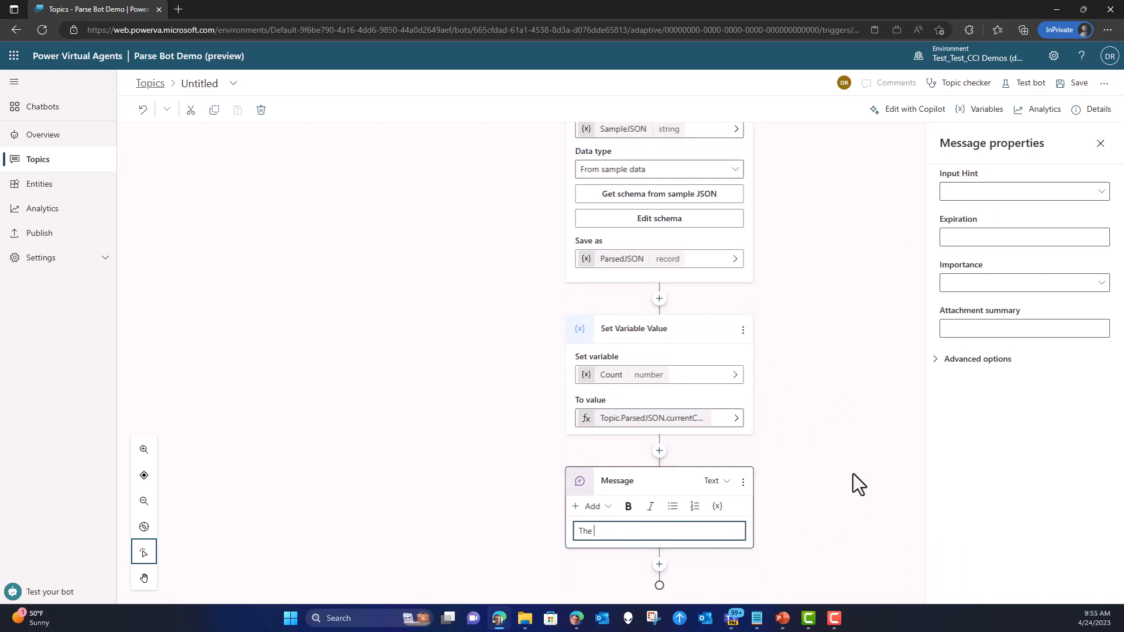
type("current count")
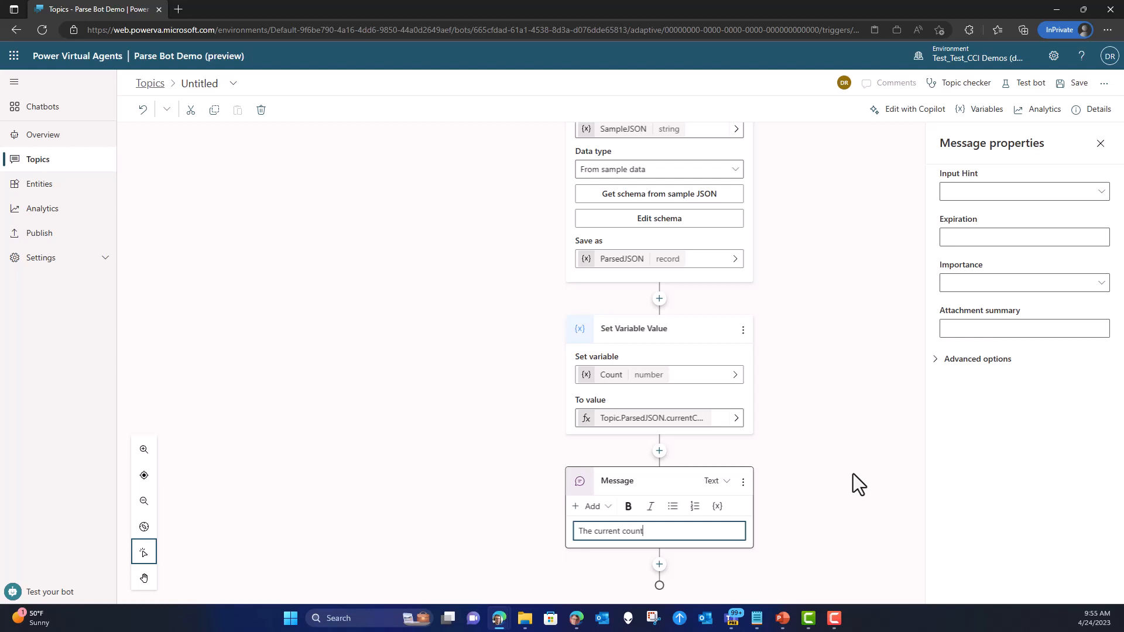
type("is")
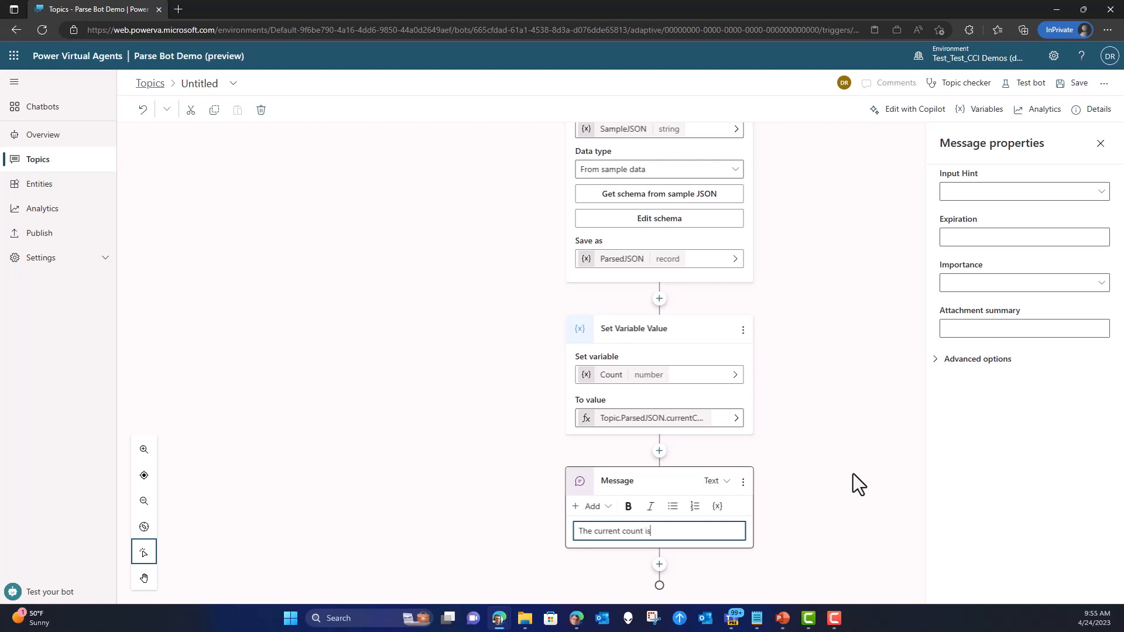
left_click(716, 505)
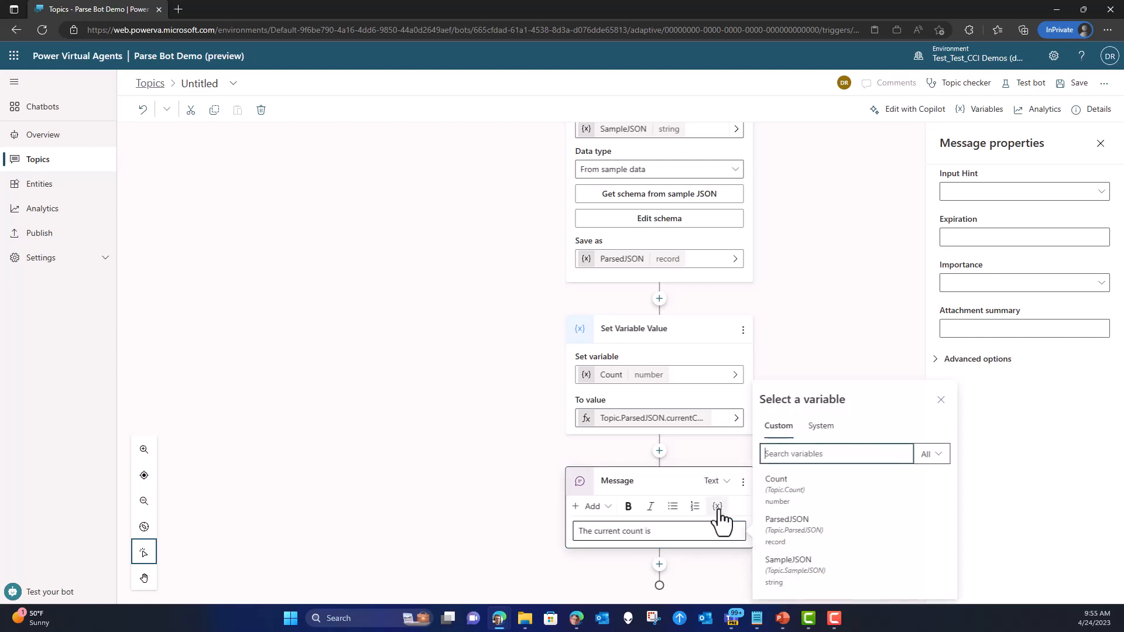
left_click(776, 479)
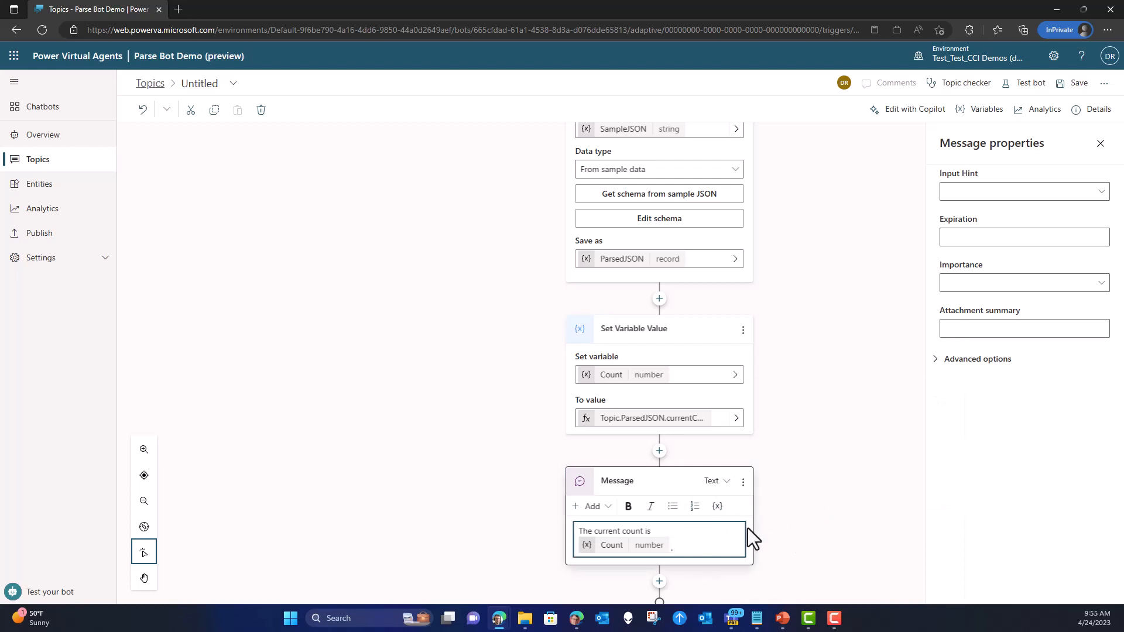
left_click(802, 501)
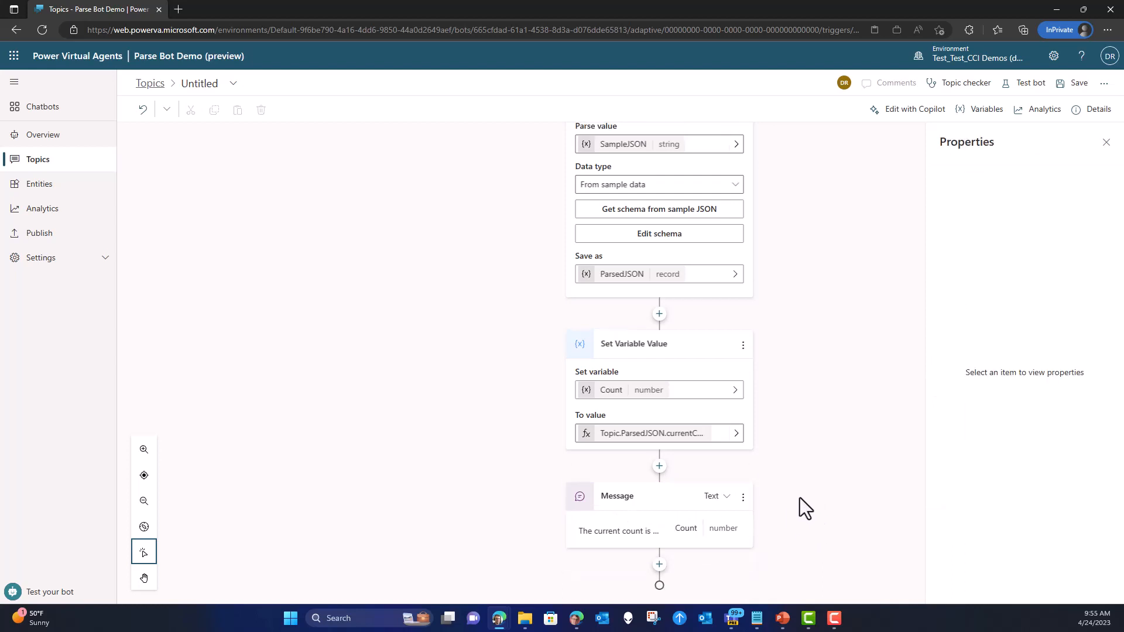
Add an End All Topics step after the message and save the topic.
left_click(659, 564)
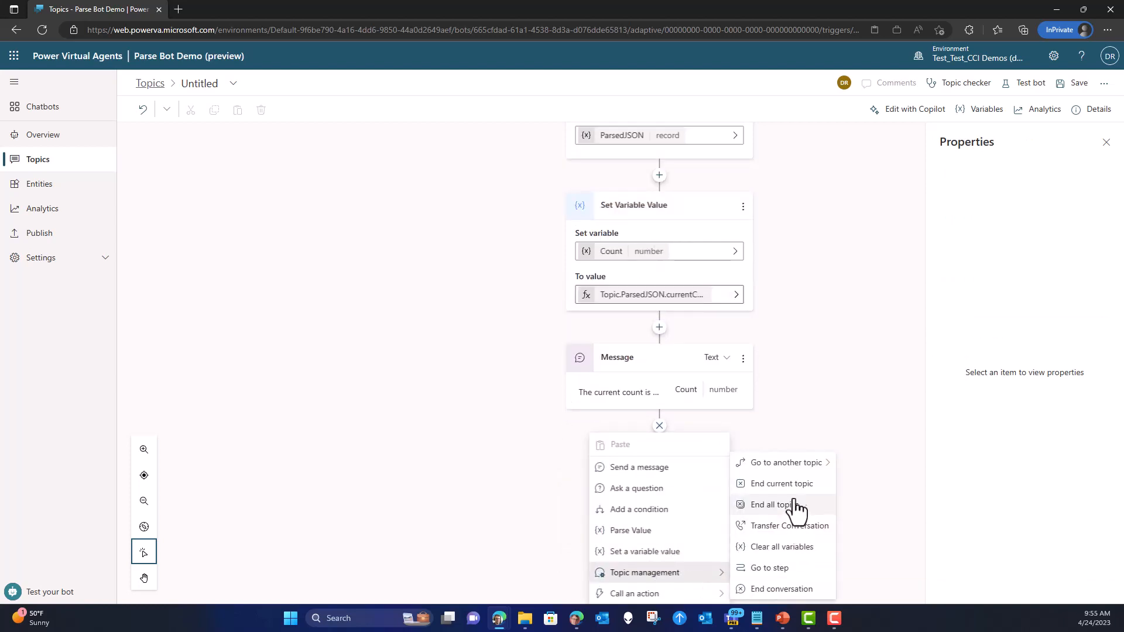
left_click(776, 504)
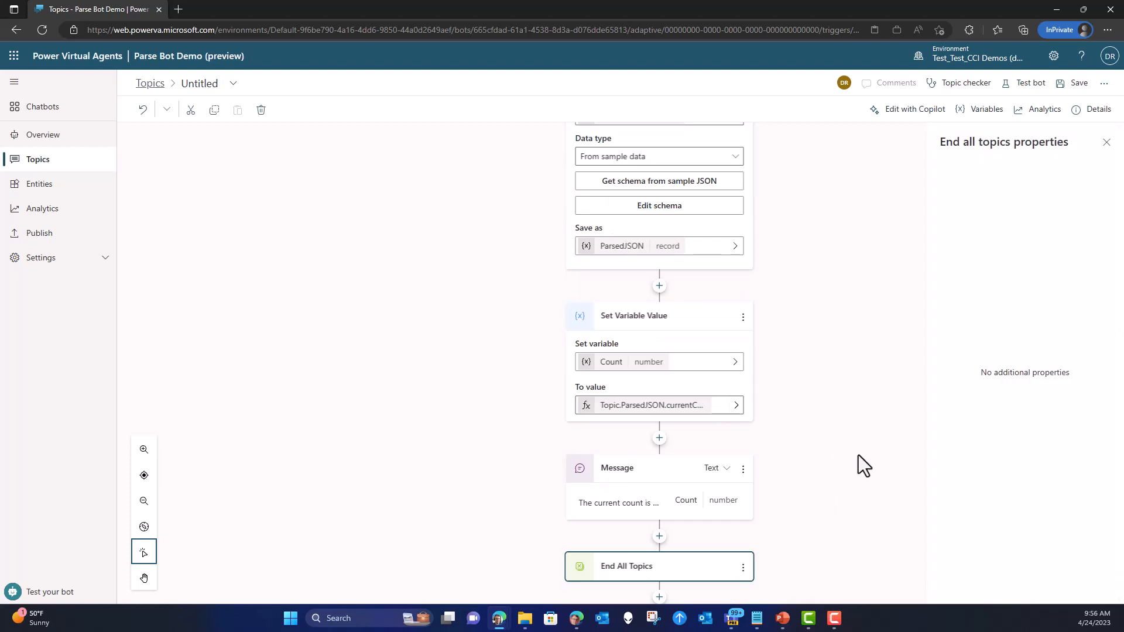
left_click(845, 412)
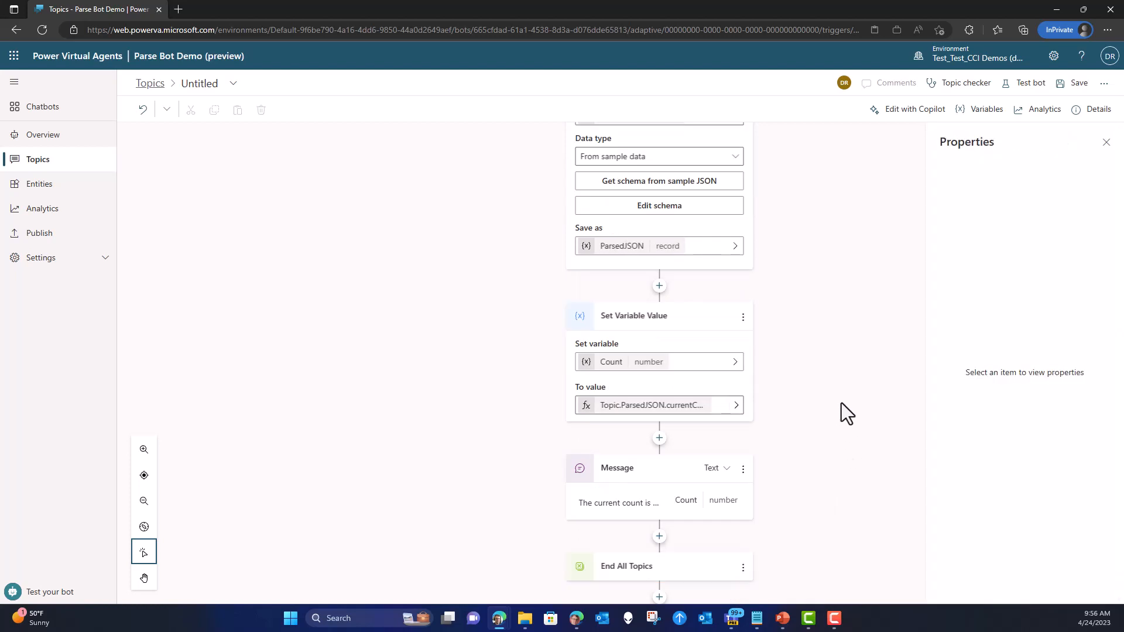
left_click(1078, 83)
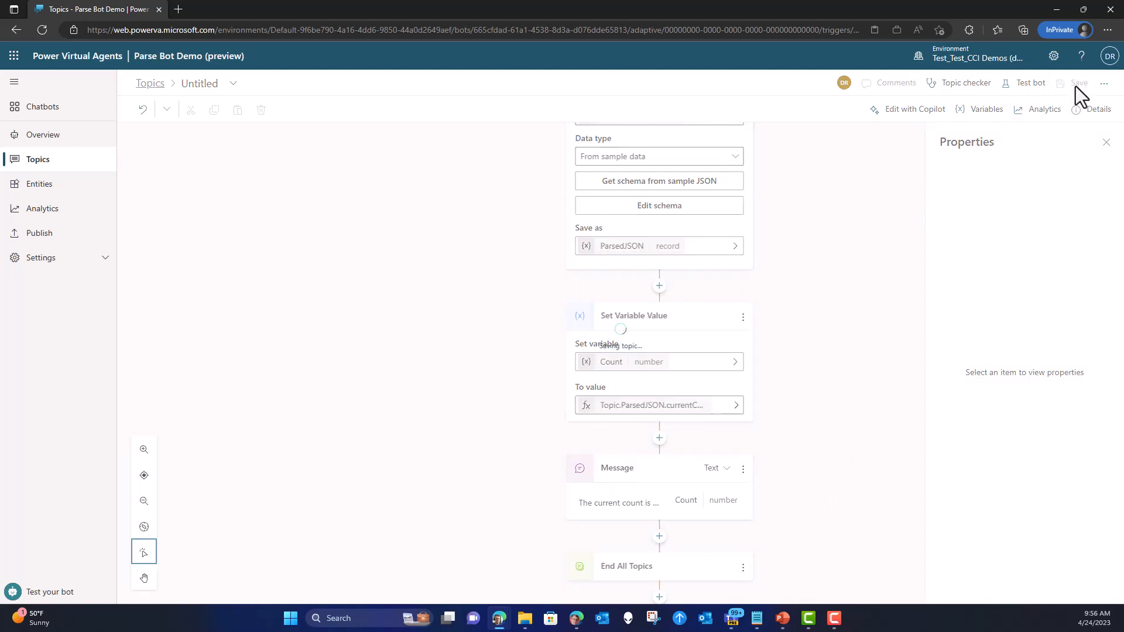
mouse_move(94, 542)
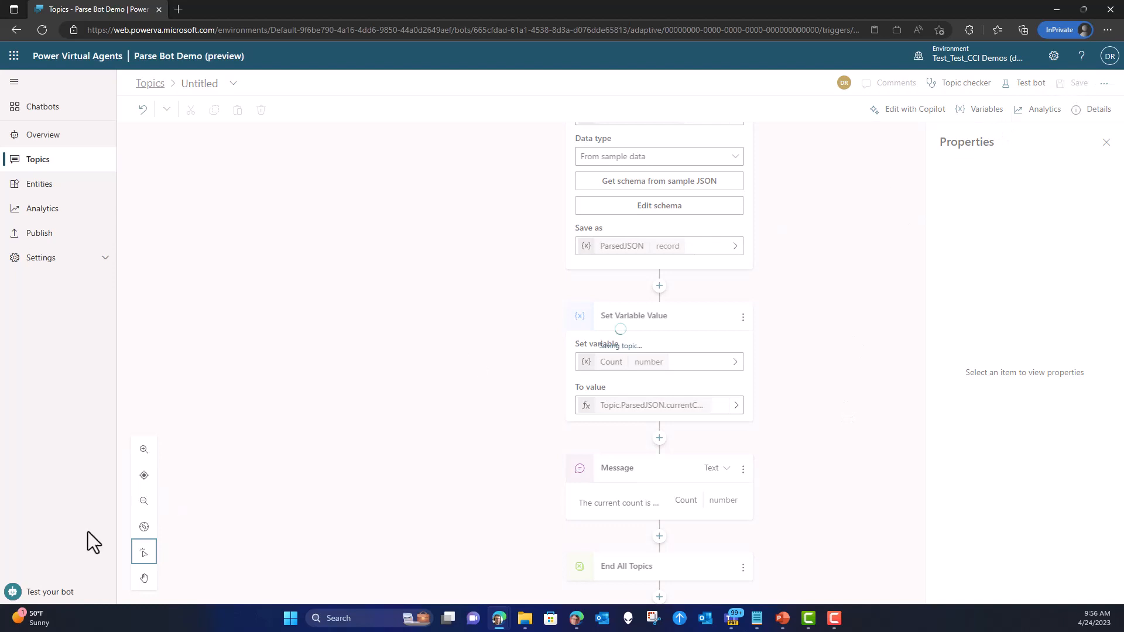
Send 'Demo' in the Test bot chat to get the reply 'The current count is 123.'.
left_click(1076, 83)
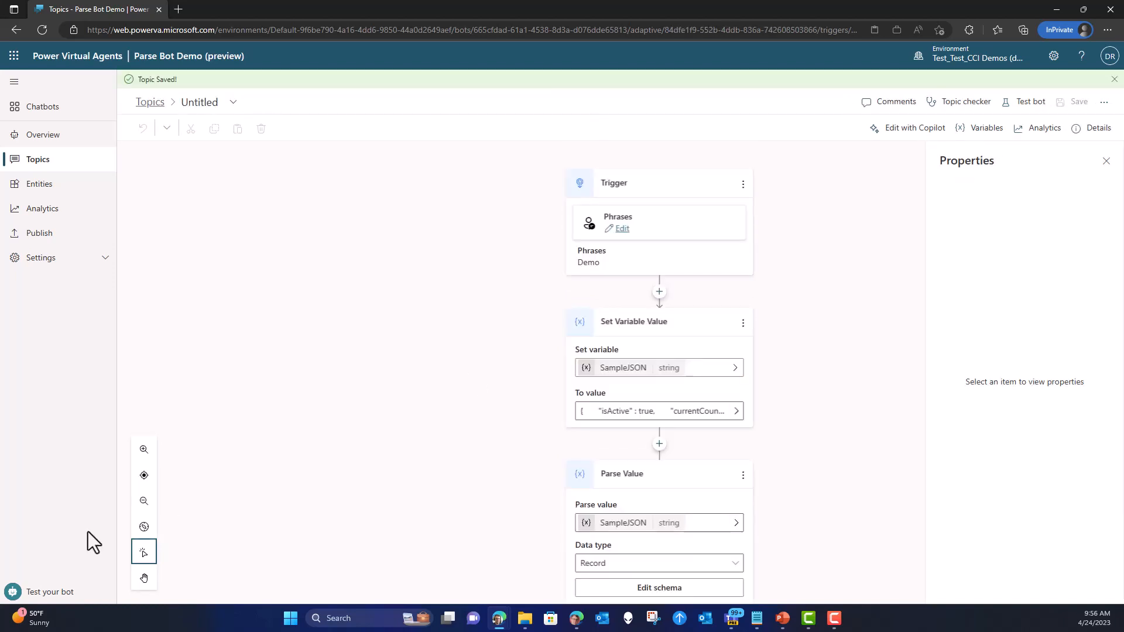
mouse_move(48, 591)
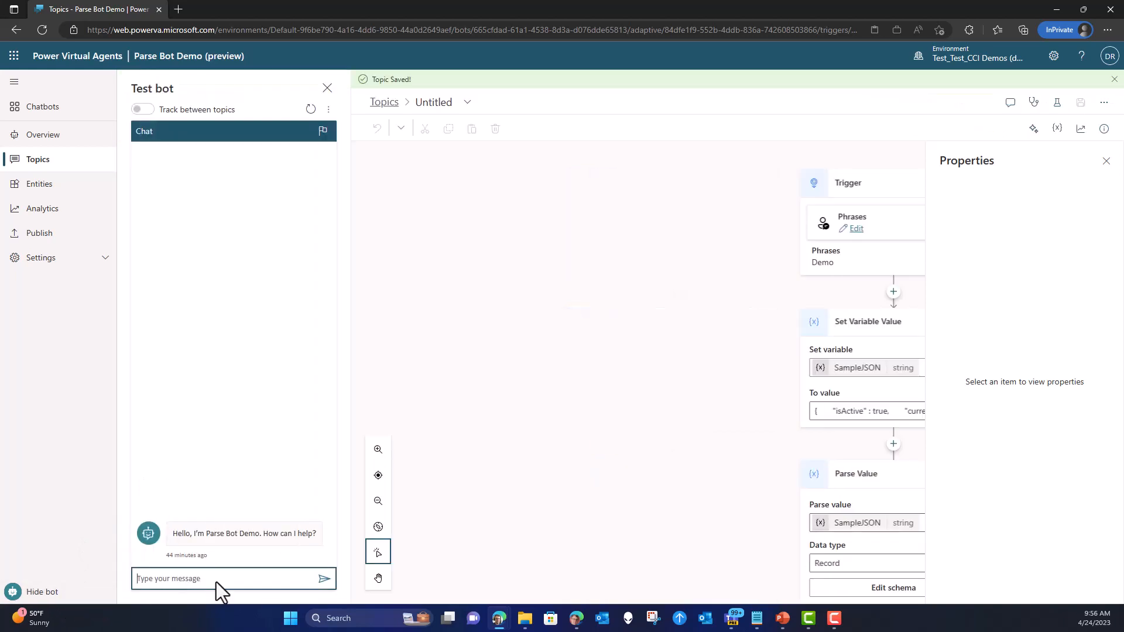
mouse_move(246, 479)
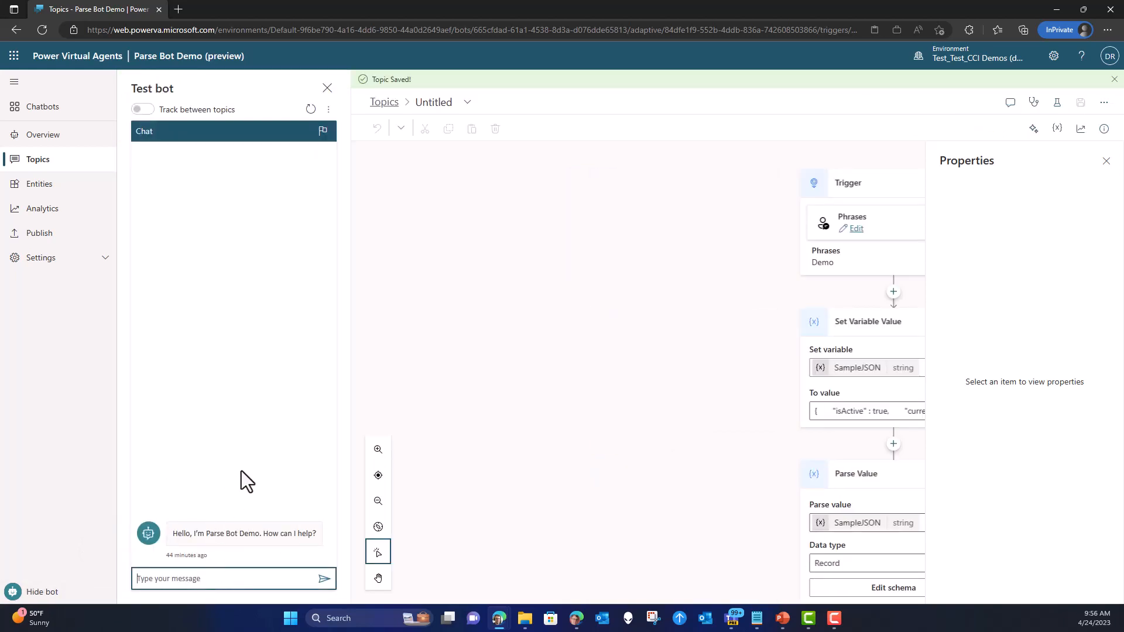
left_click(323, 578)
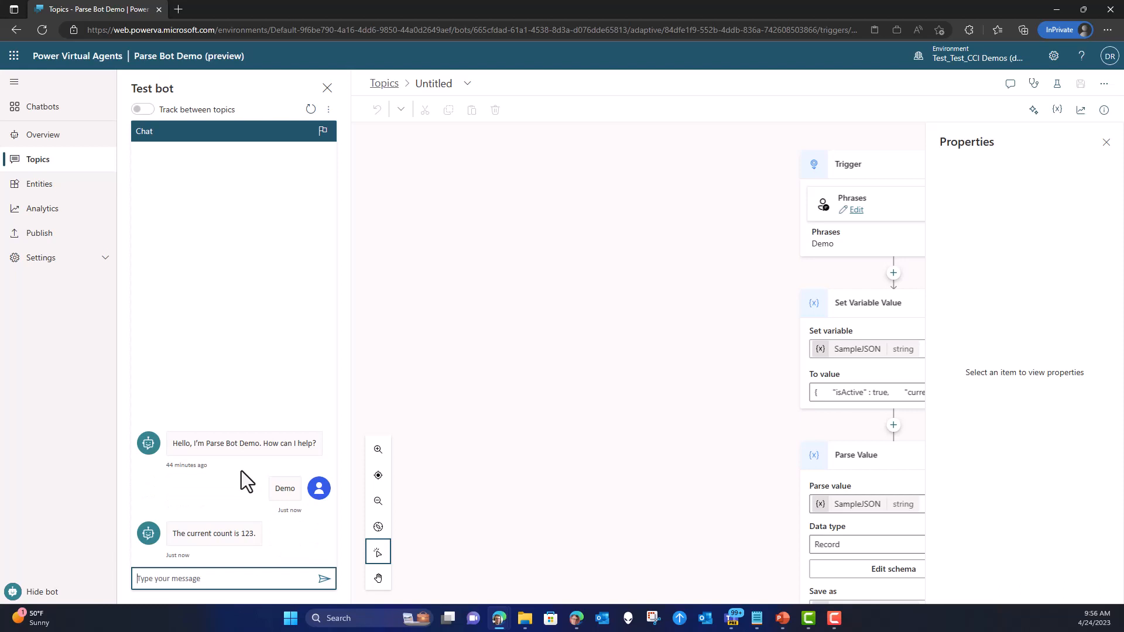
mouse_move(239, 555)
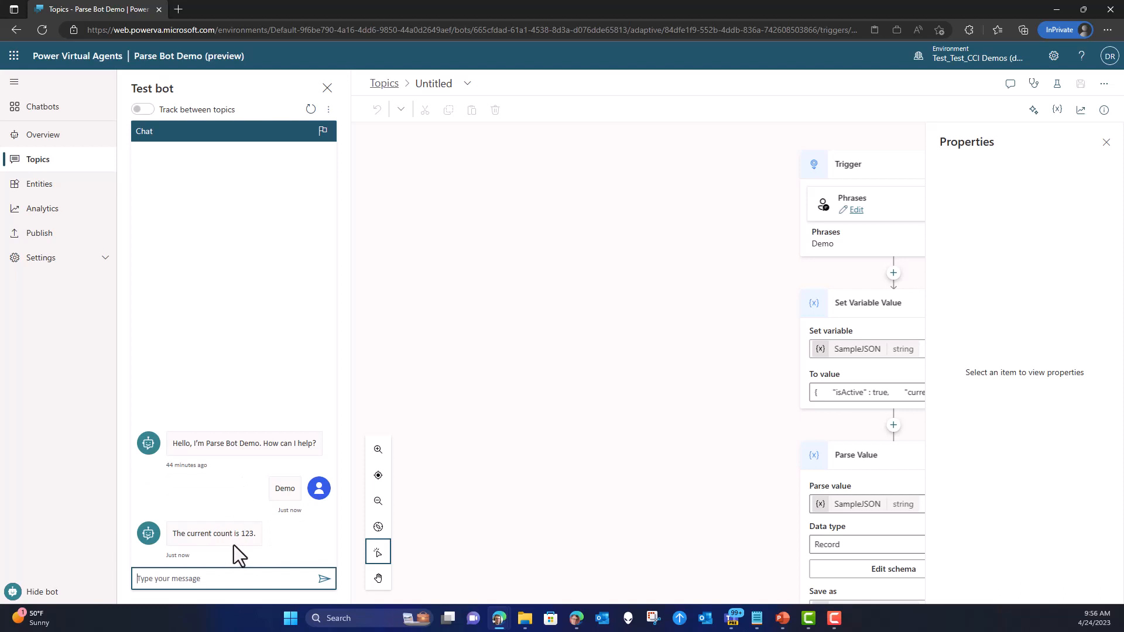
mouse_move(377, 526)
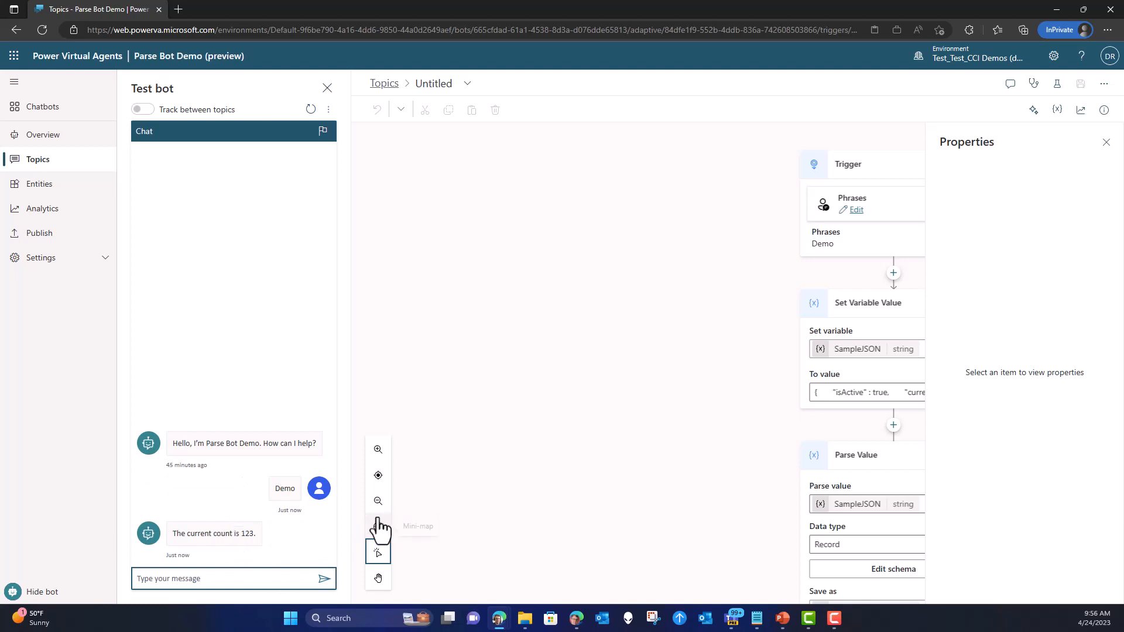
Reopen the Count step's To value formula Topic.ParsedJSON.currentCount for review.
left_click(1106, 141)
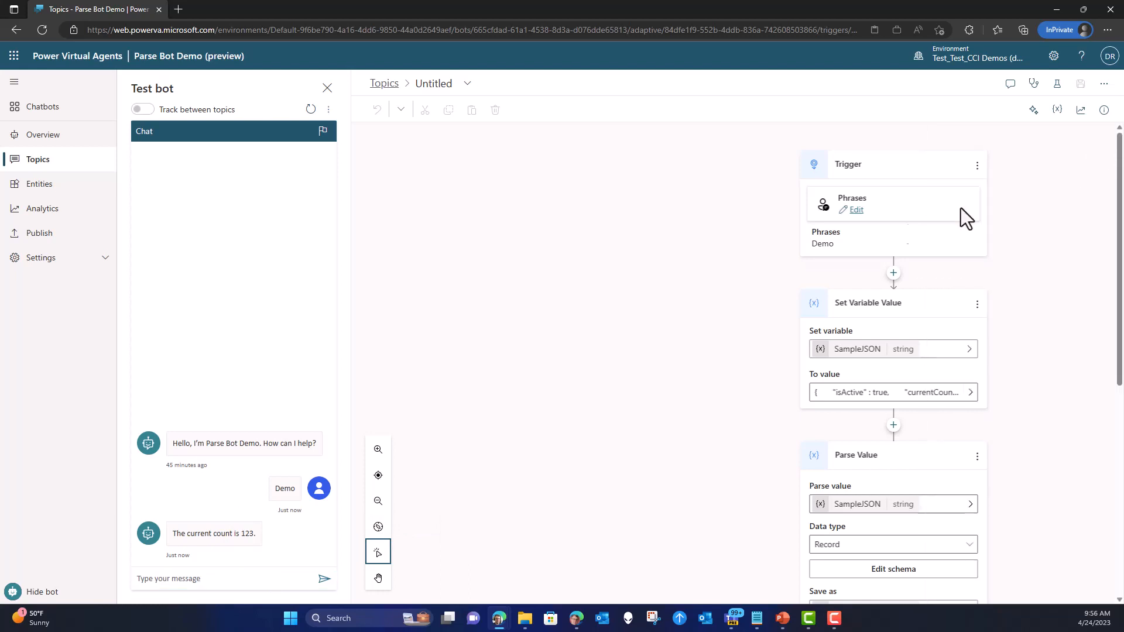
scroll("down", 3)
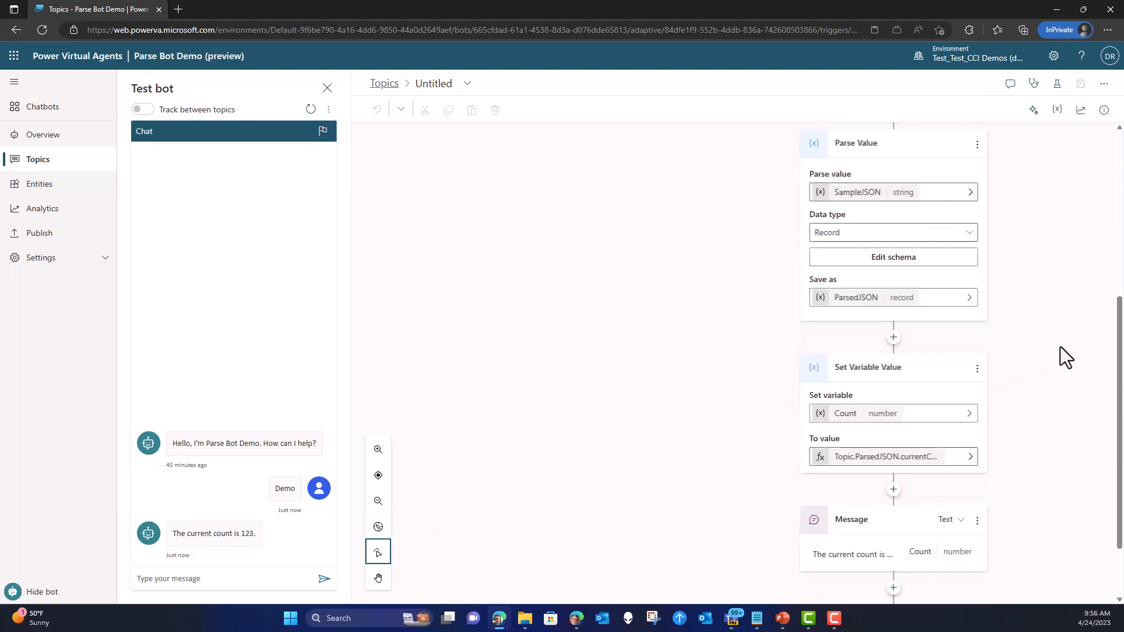
scroll("down", 3)
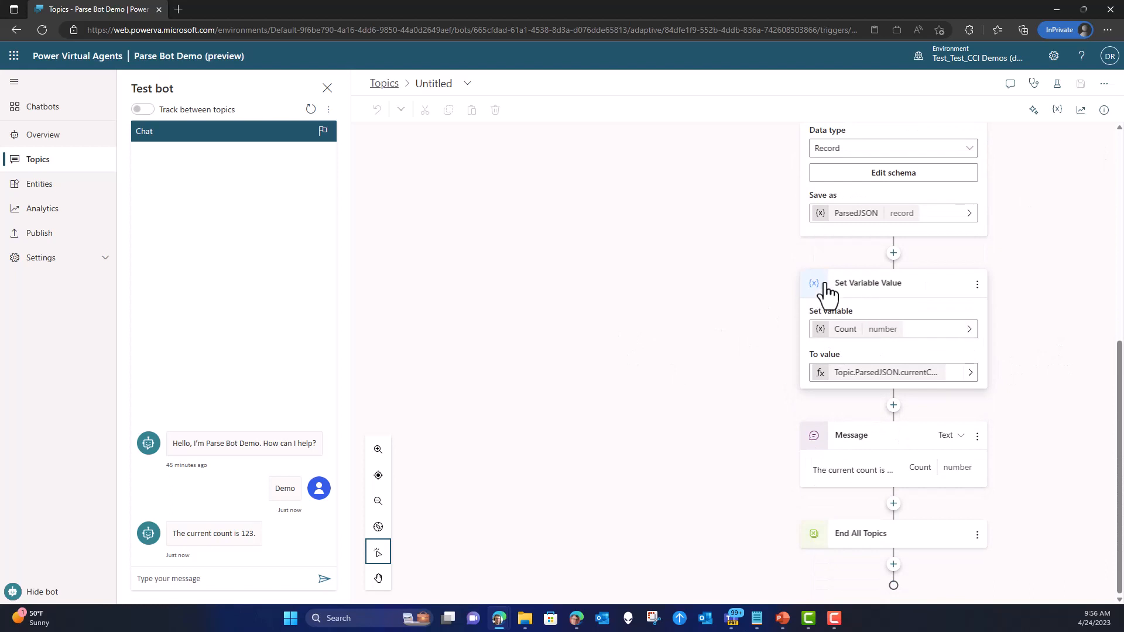
mouse_move(884, 380)
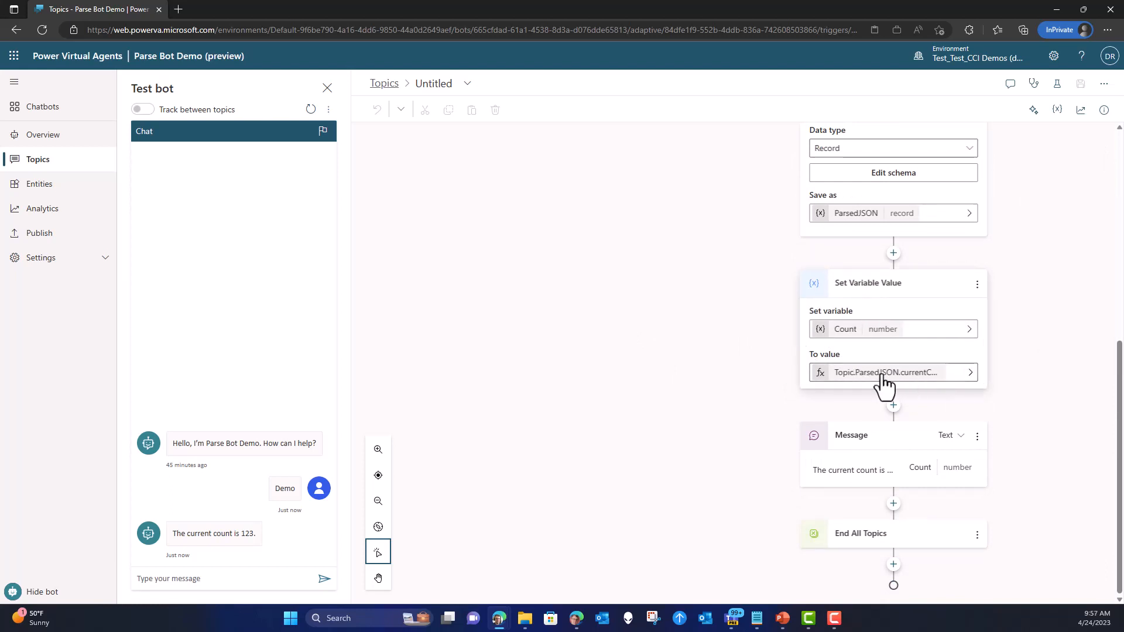
left_click(884, 372)
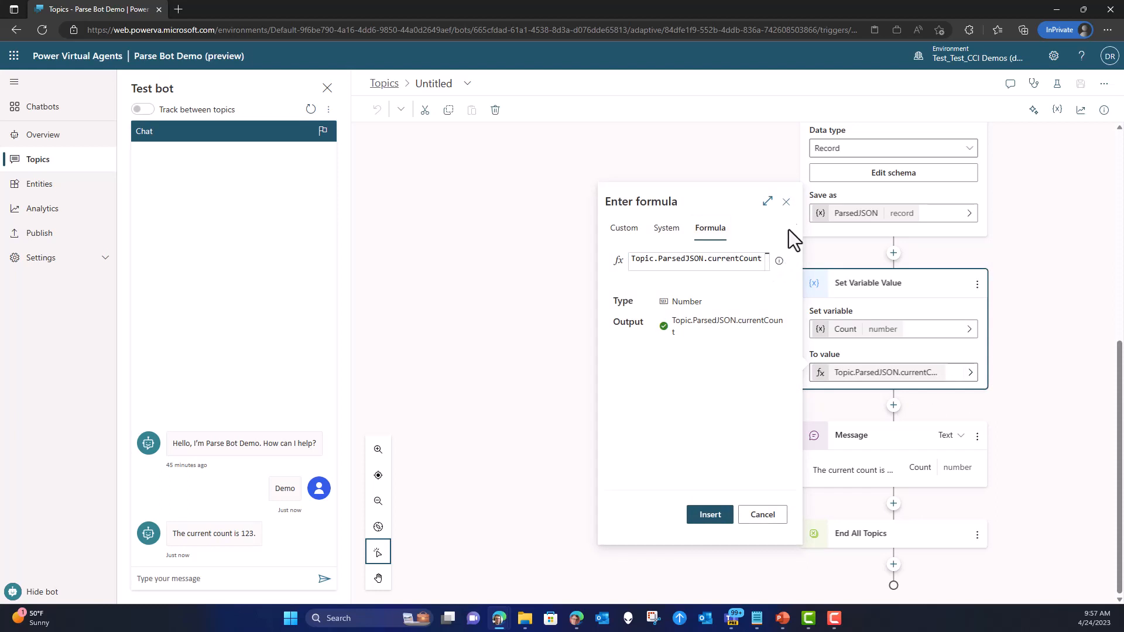
Replace the Count formula with First(Topic.ParsedJSON.items).name, validating as a String.
left_click(767, 201)
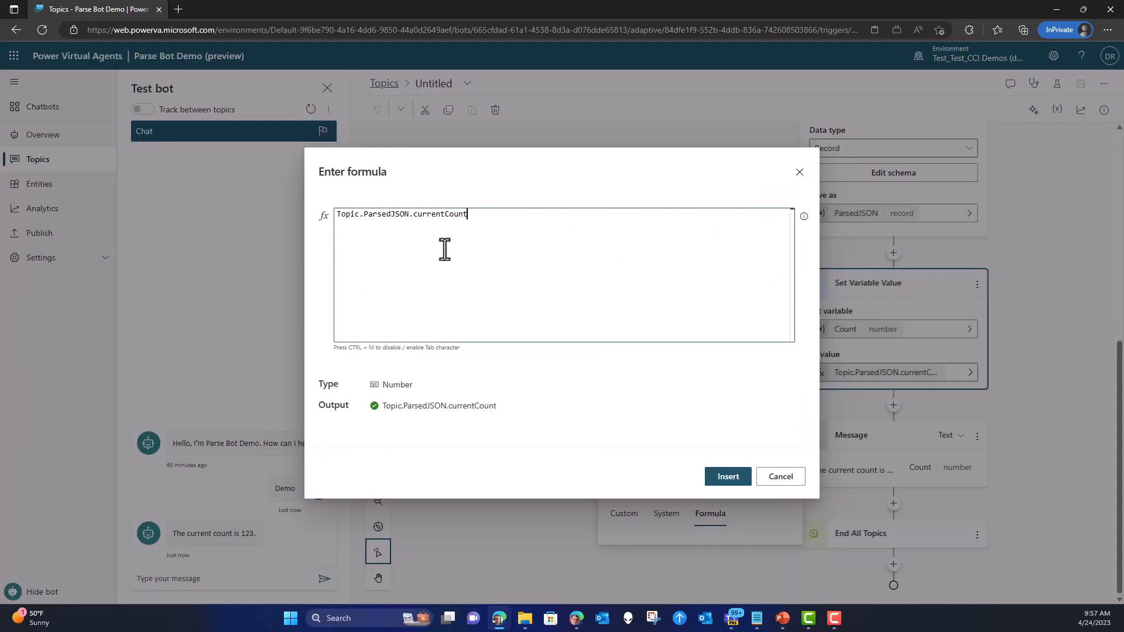
key("Backspace")
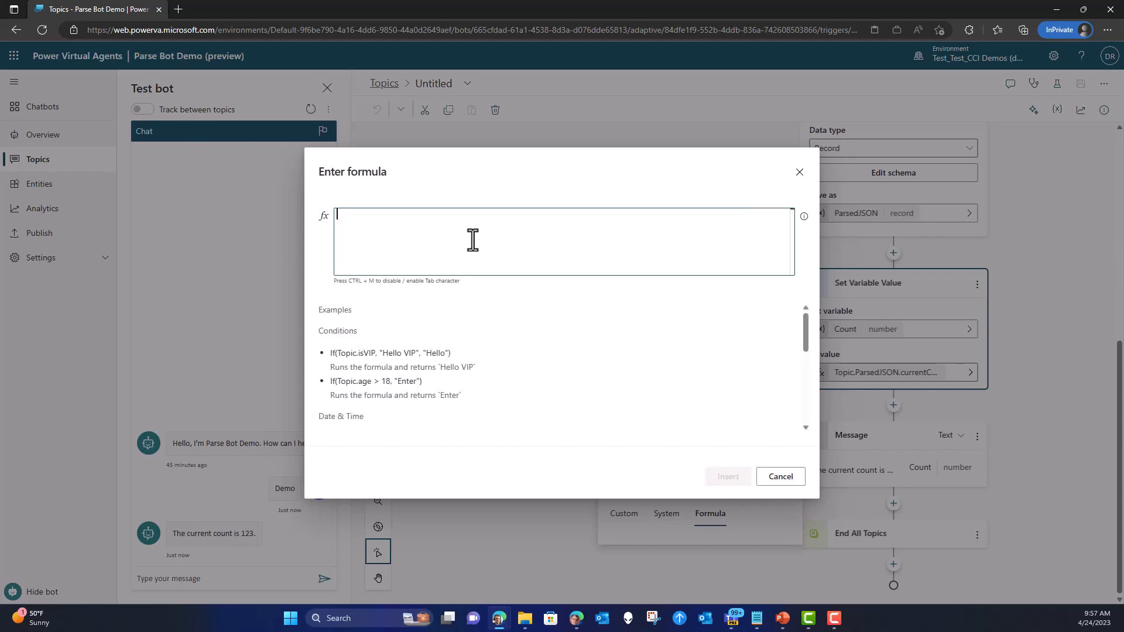
type("First(")
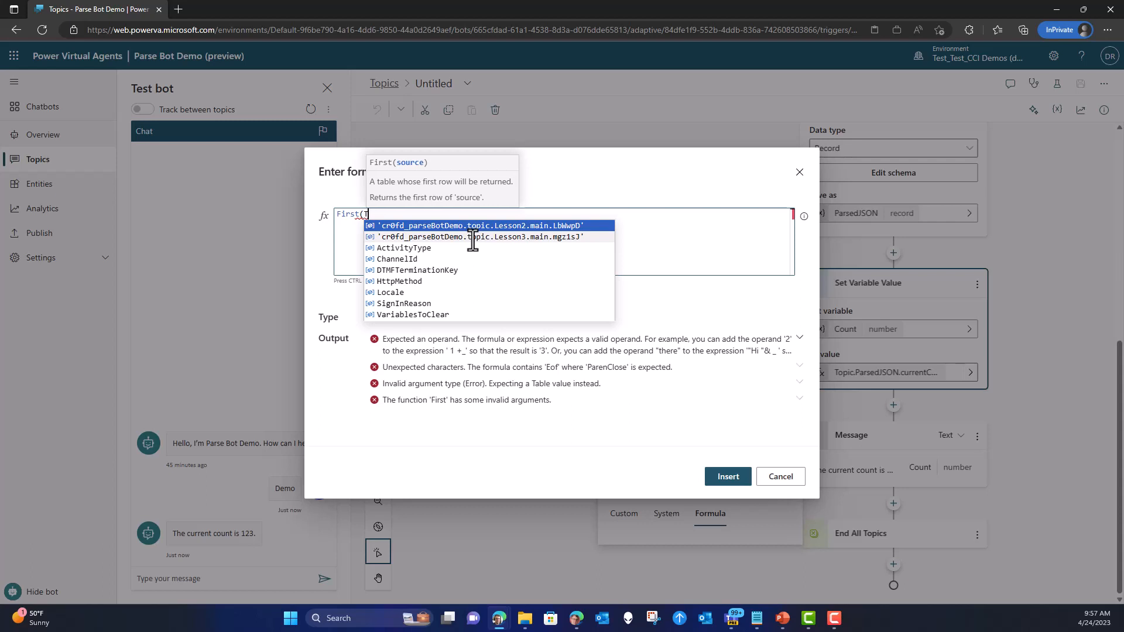
type("Topic")
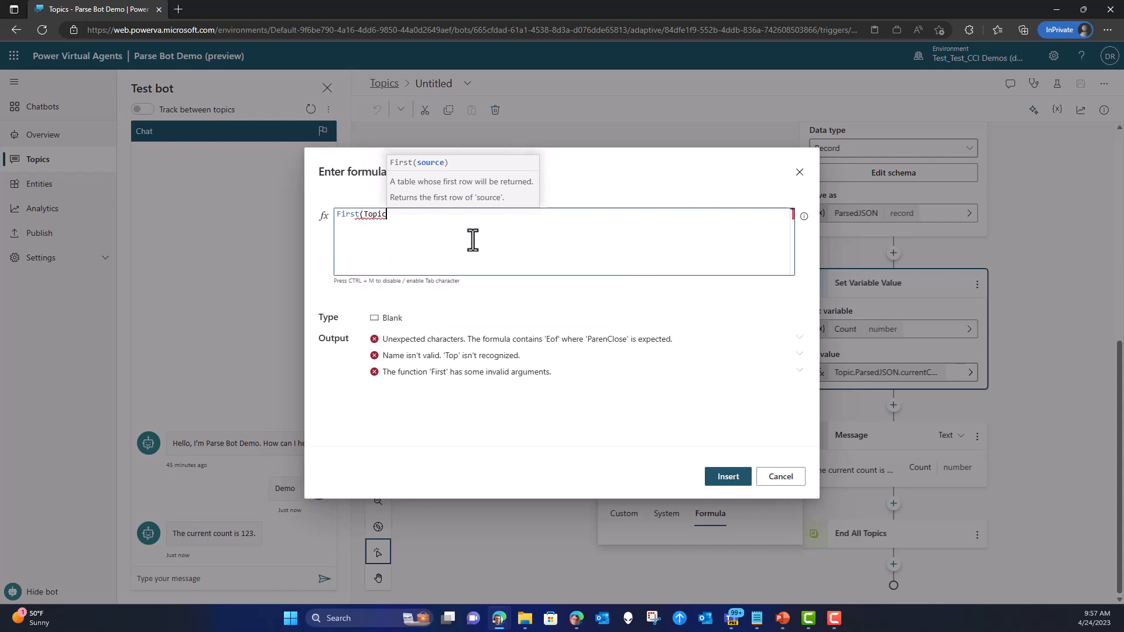
type(".ParsedJSON")
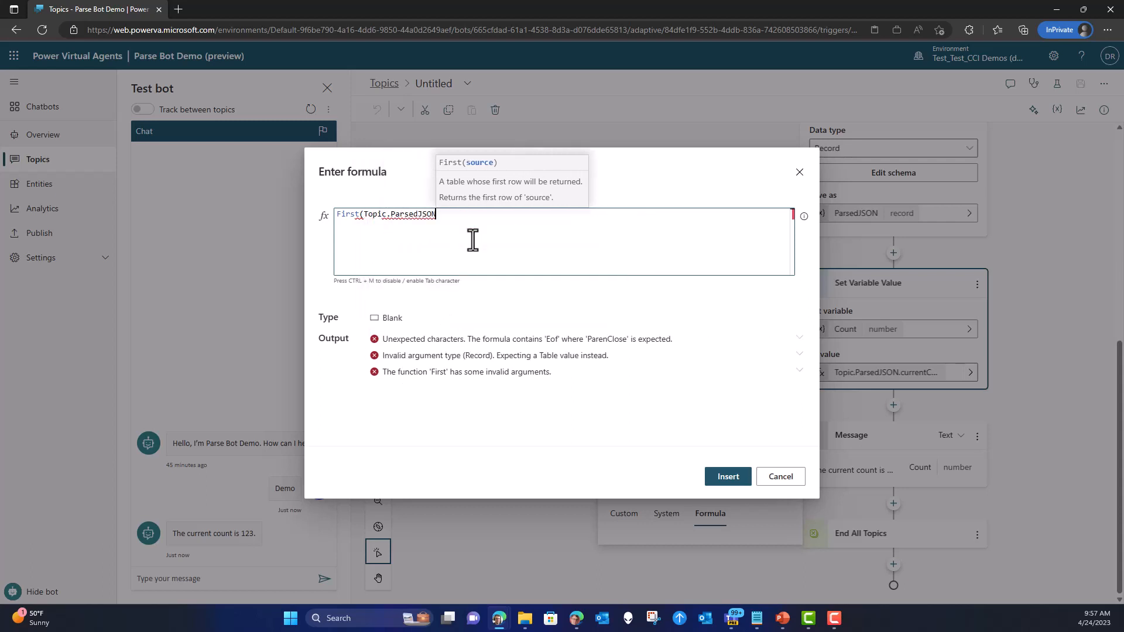
type(".items")
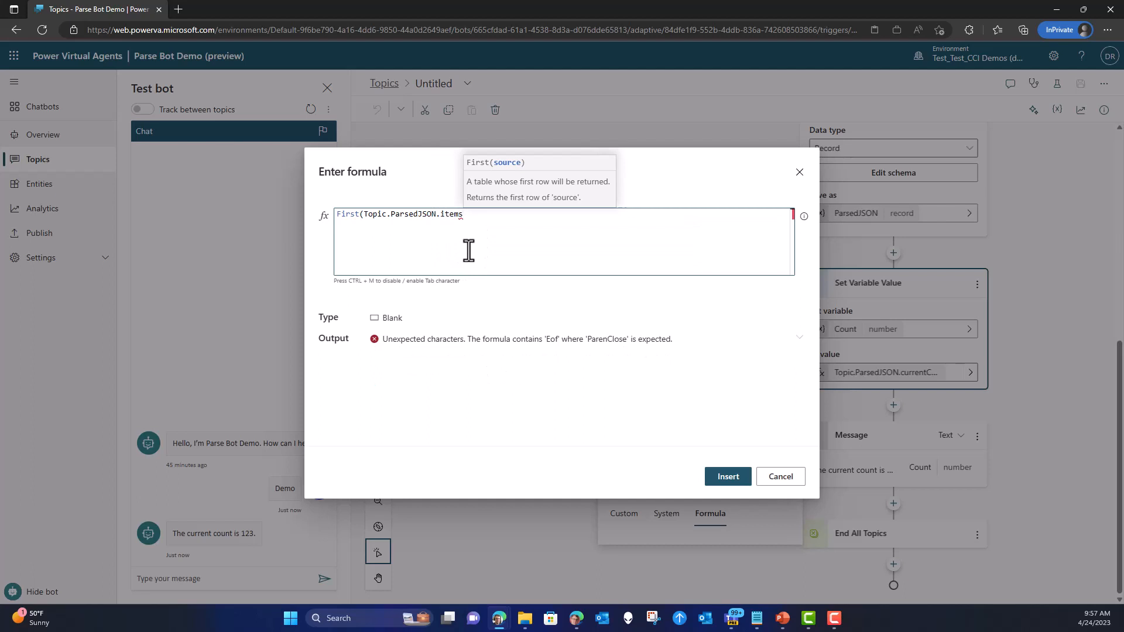
type(").")
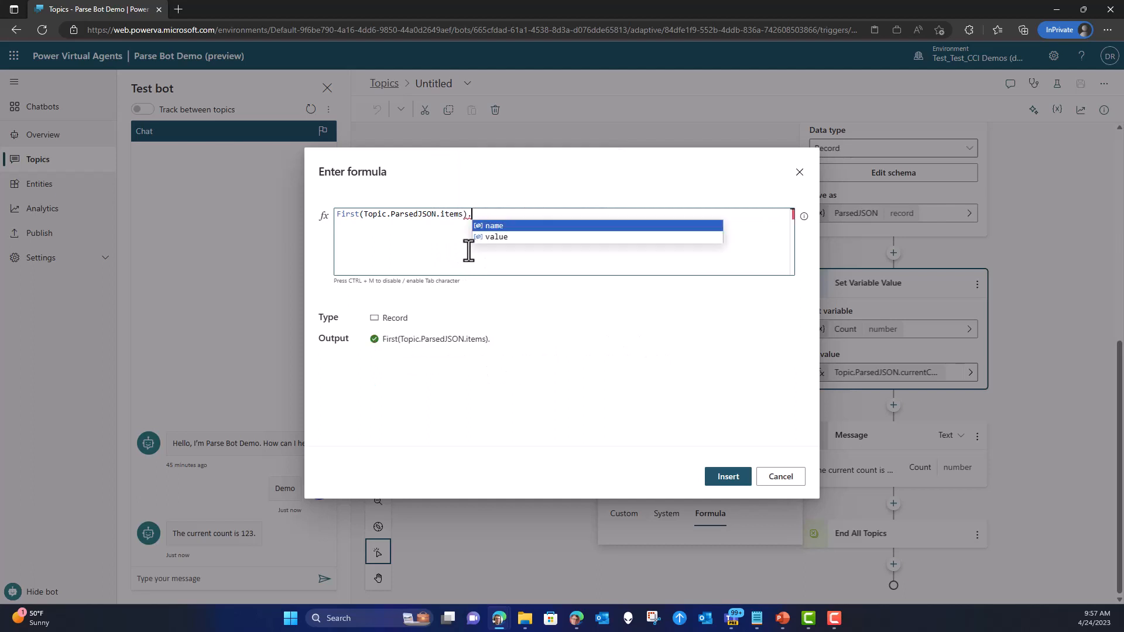
type(".")
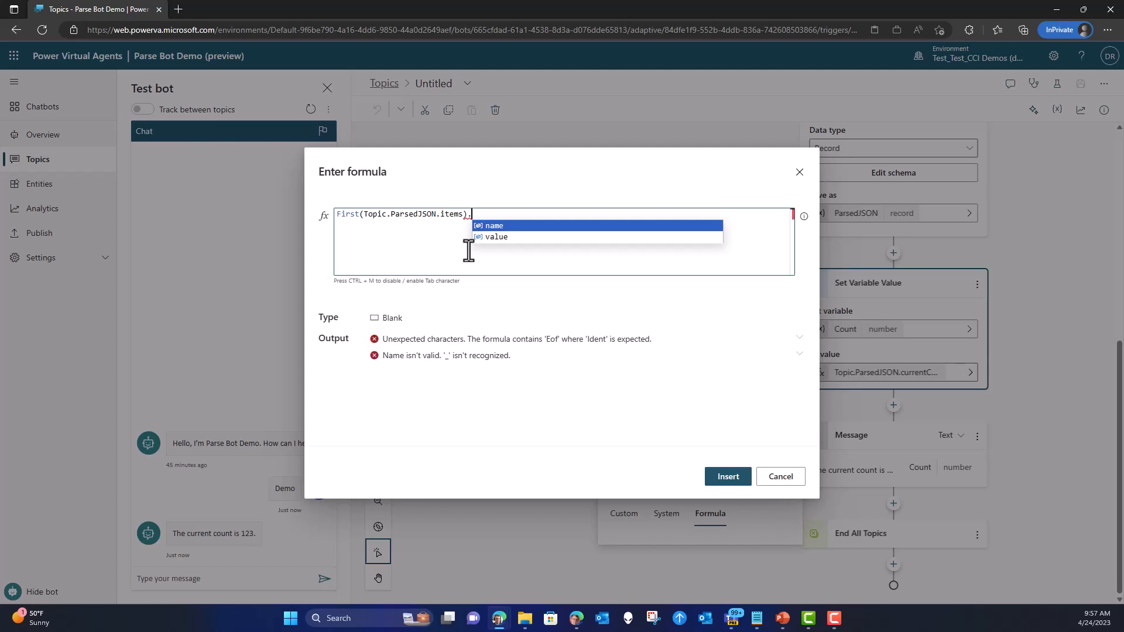
mouse_move(508, 235)
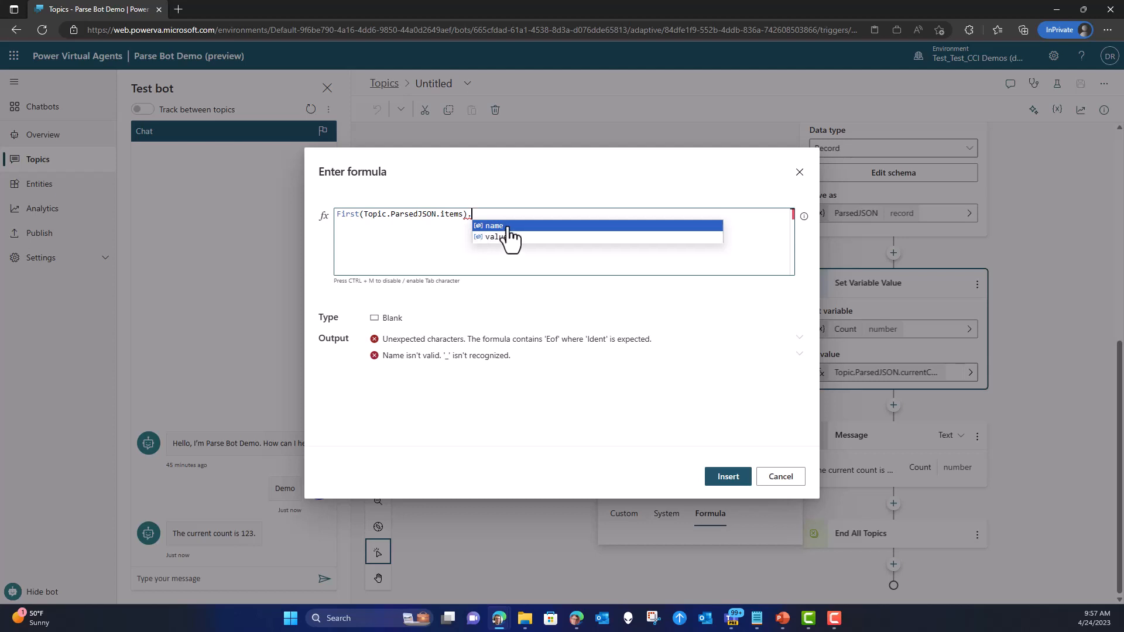
left_click(494, 224)
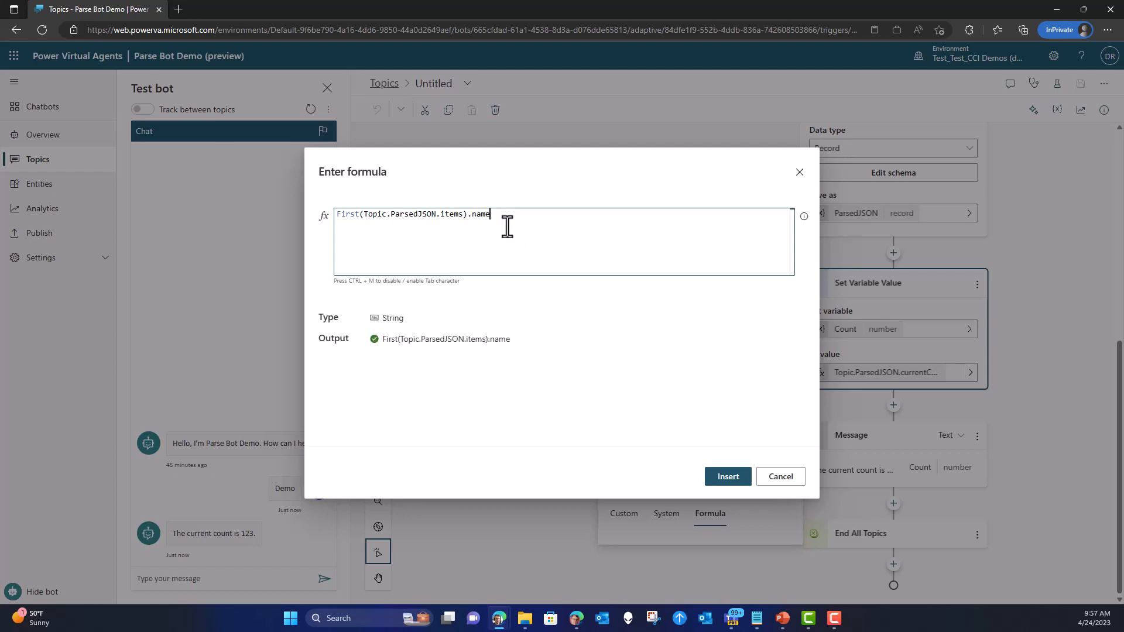
mouse_move(527, 263)
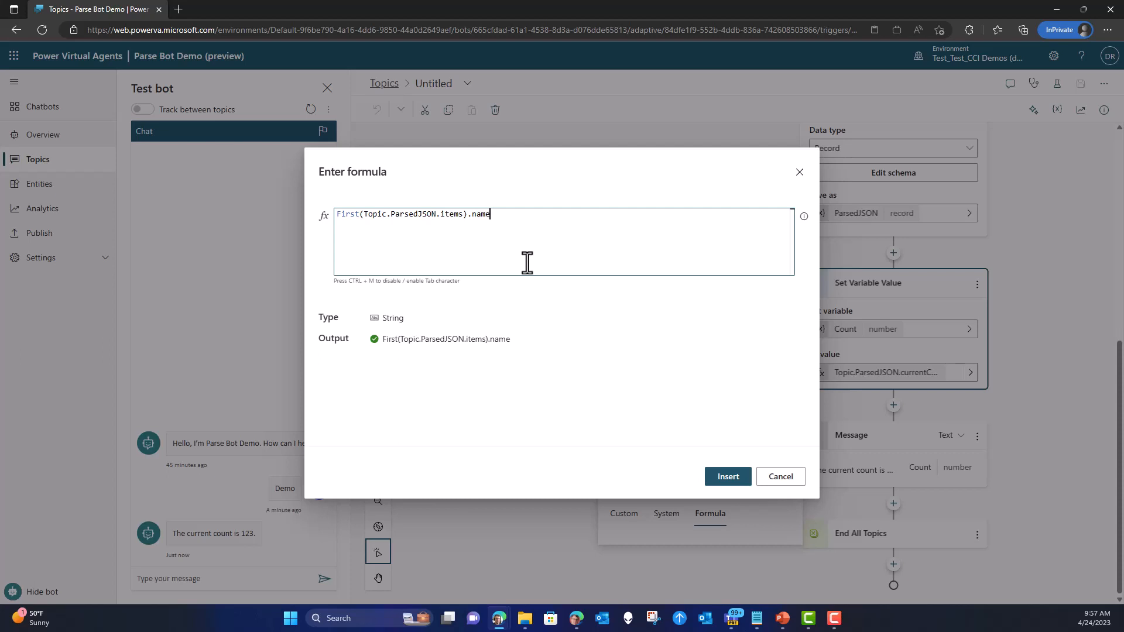
mouse_move(727, 476)
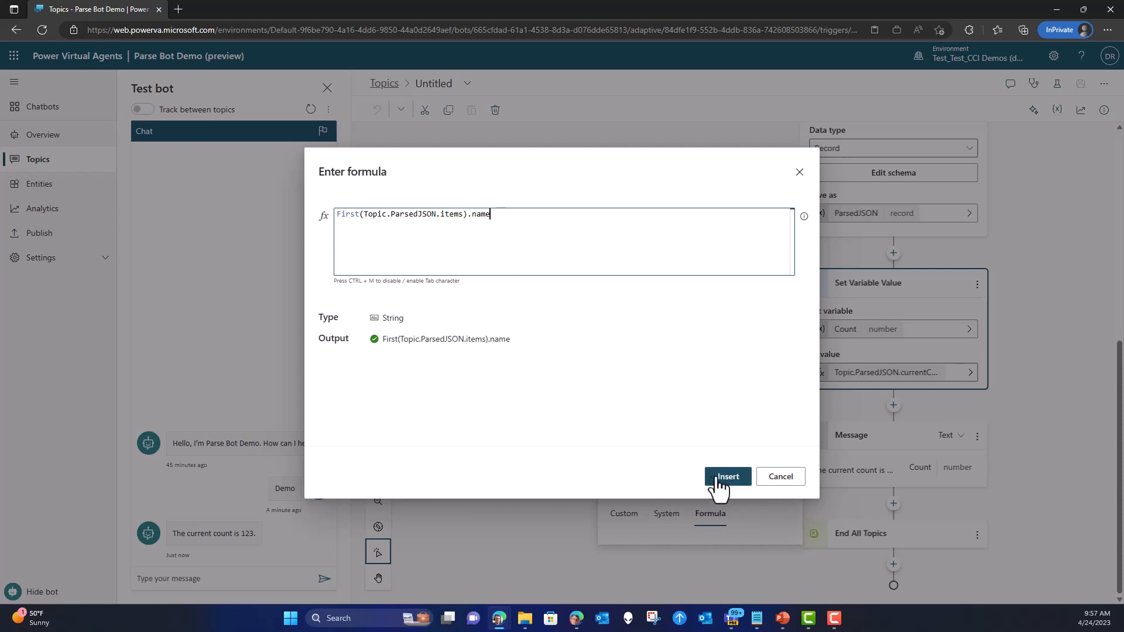
Insert the new Count formula, save the topic, and send 'Demo' to the test bot again.
left_click(727, 476)
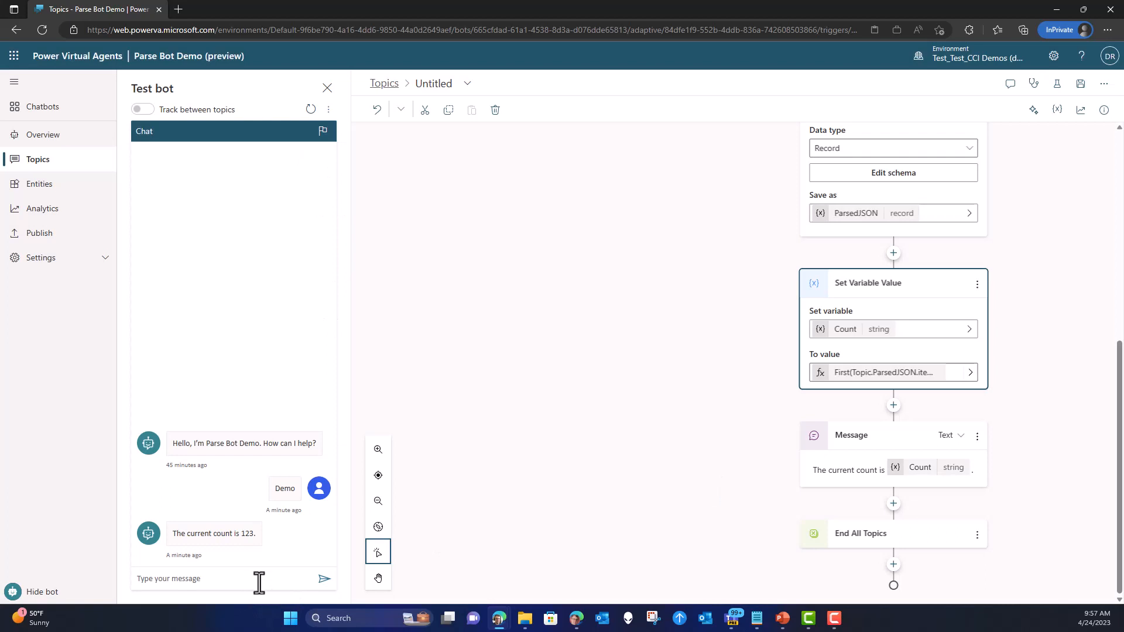
left_click(1082, 84)
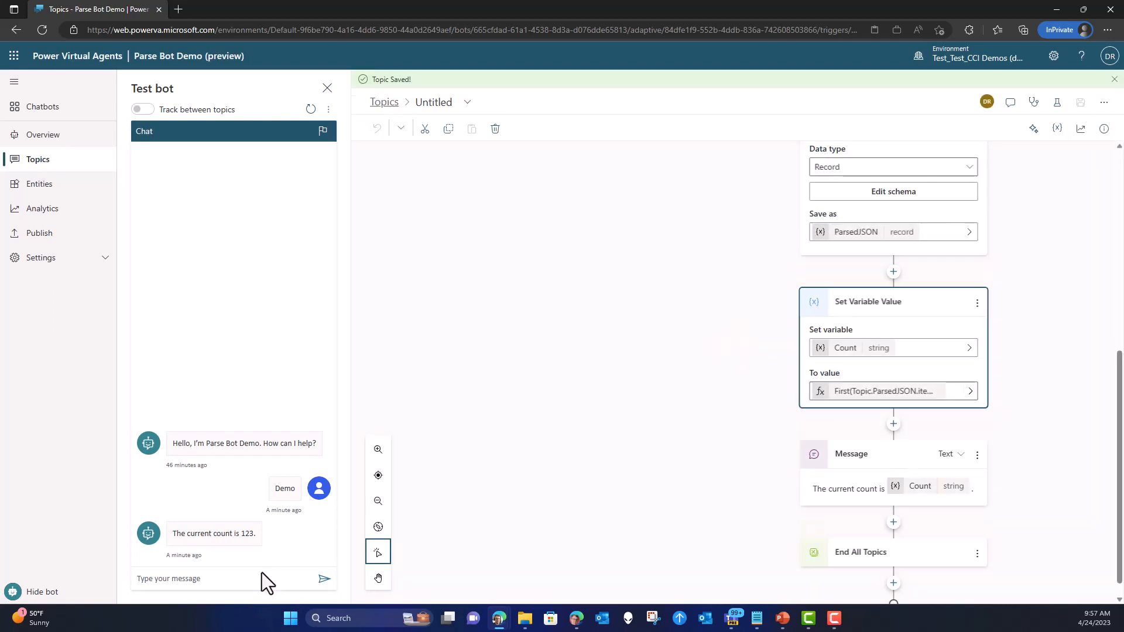
left_click(230, 578)
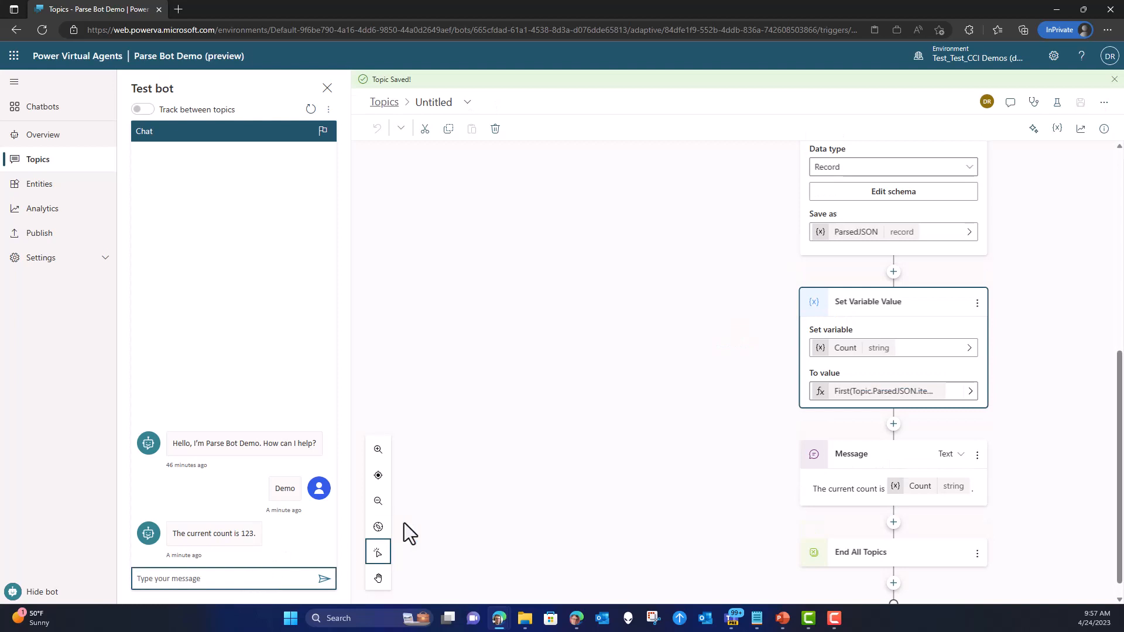
left_click(323, 578)
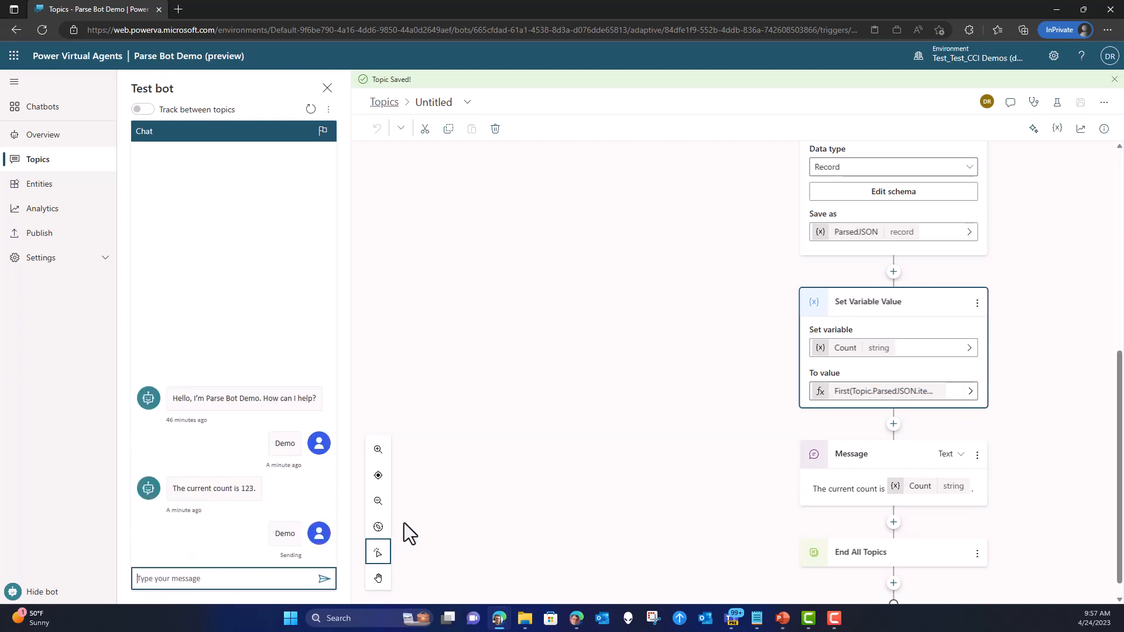